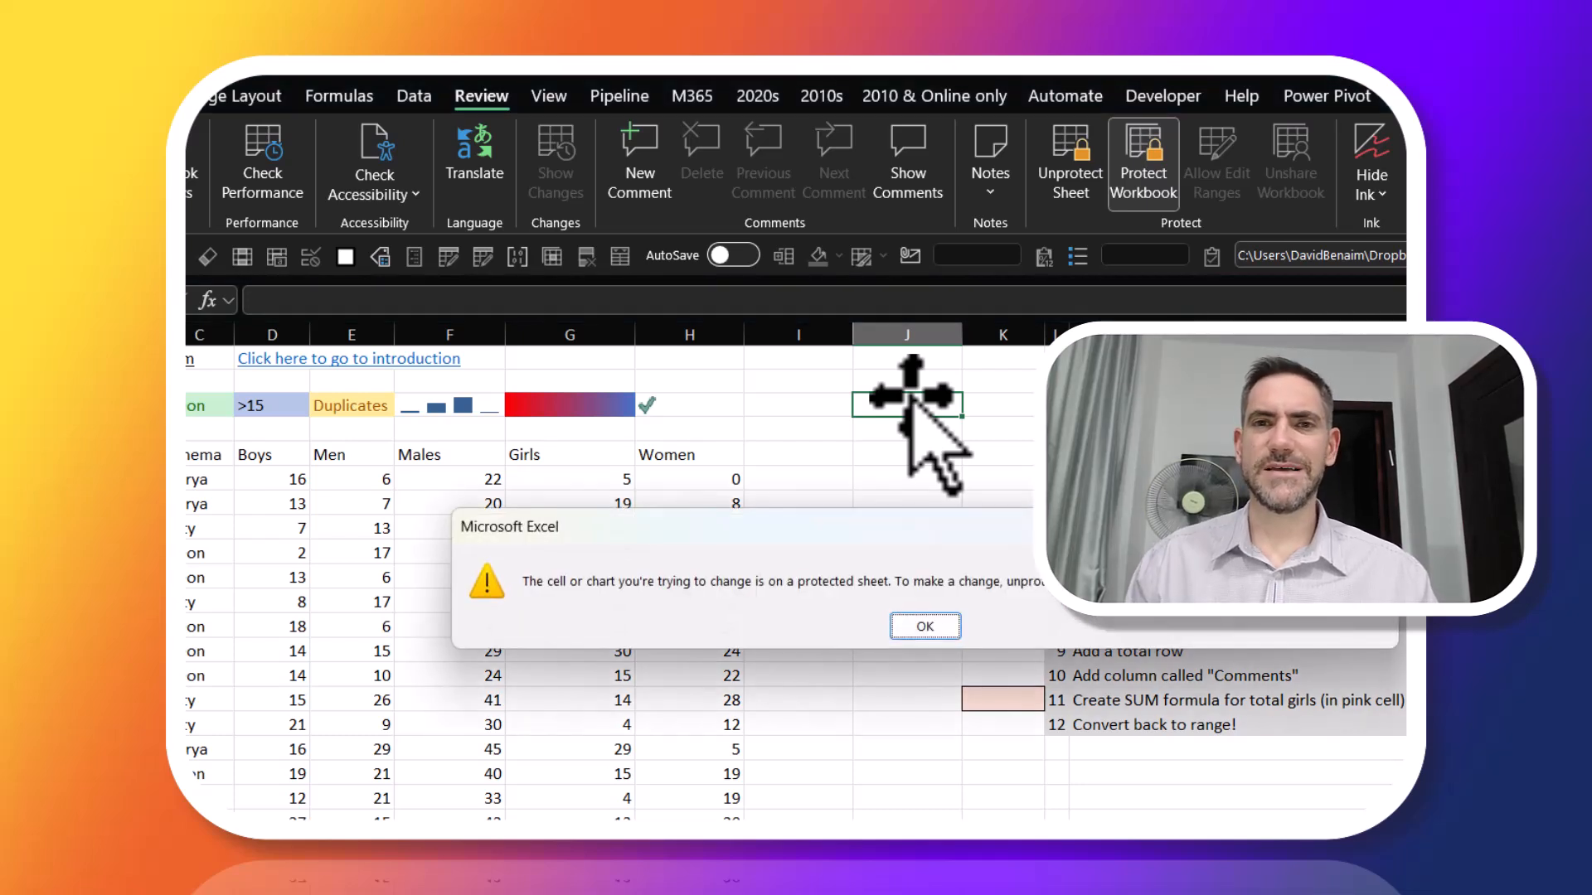
Dismiss the protected-sheet warning and settle on the Auto colour examples sheet, checking Protect Workbook on Review.
left_click(1066, 163)
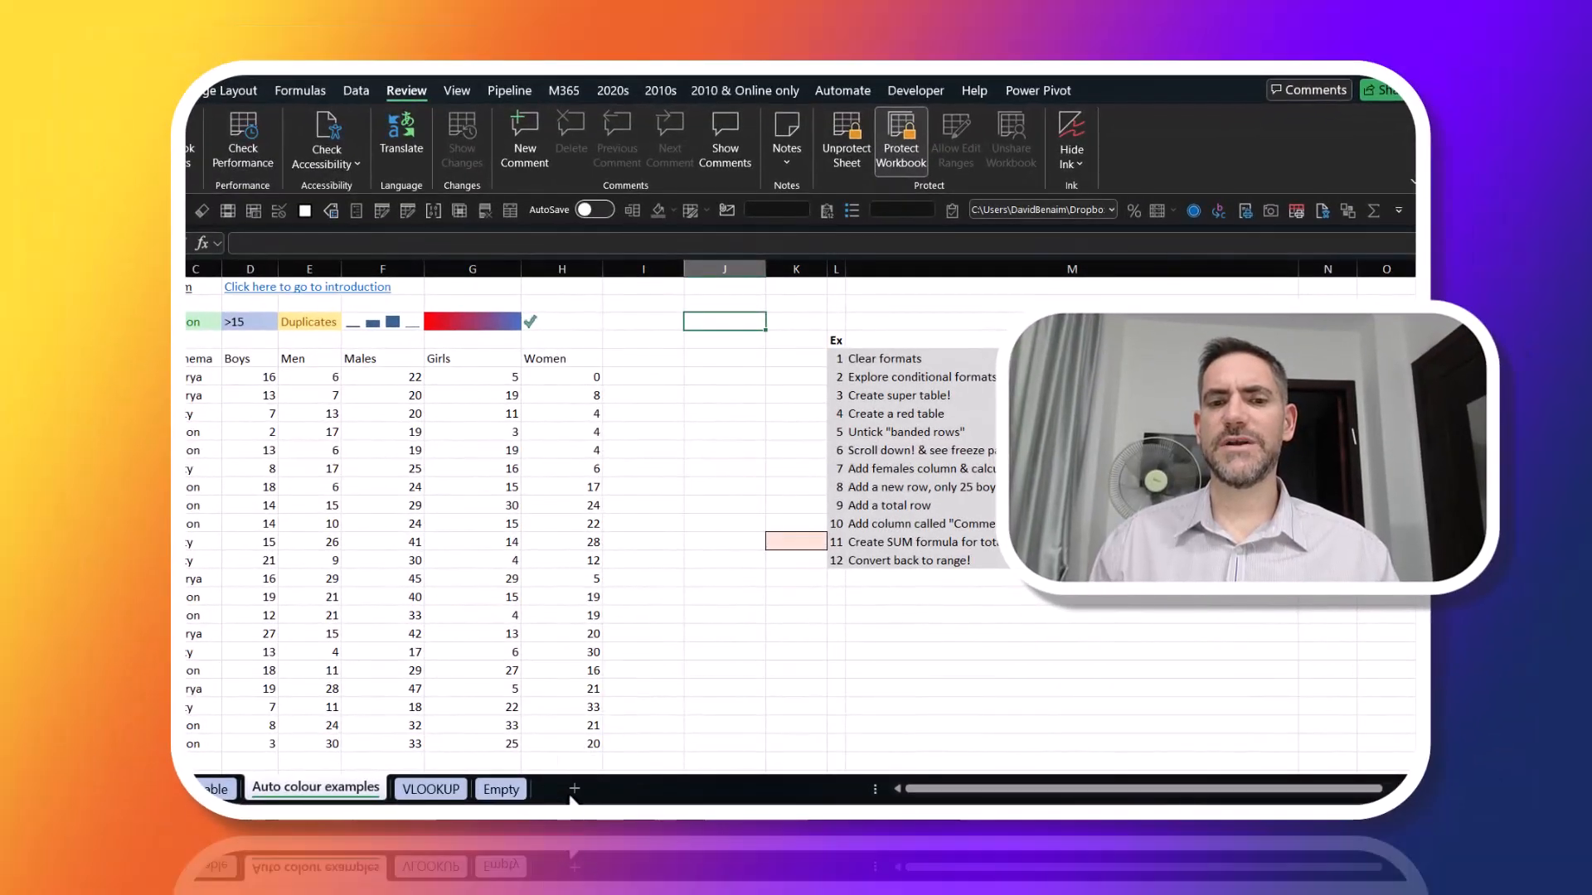
left_click(499, 789)
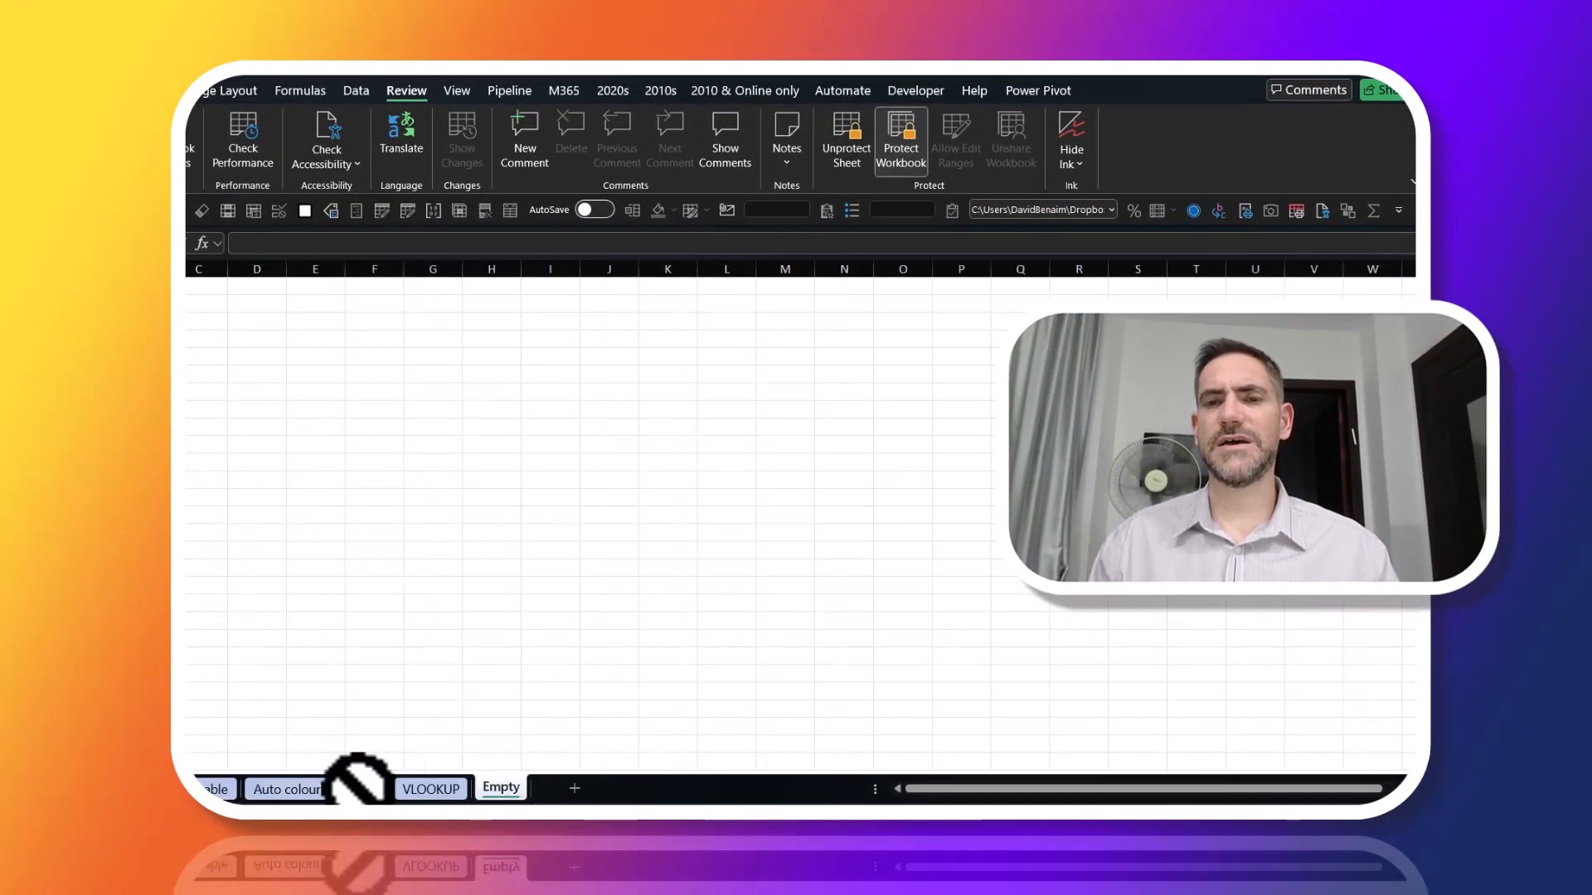
left_click(287, 788)
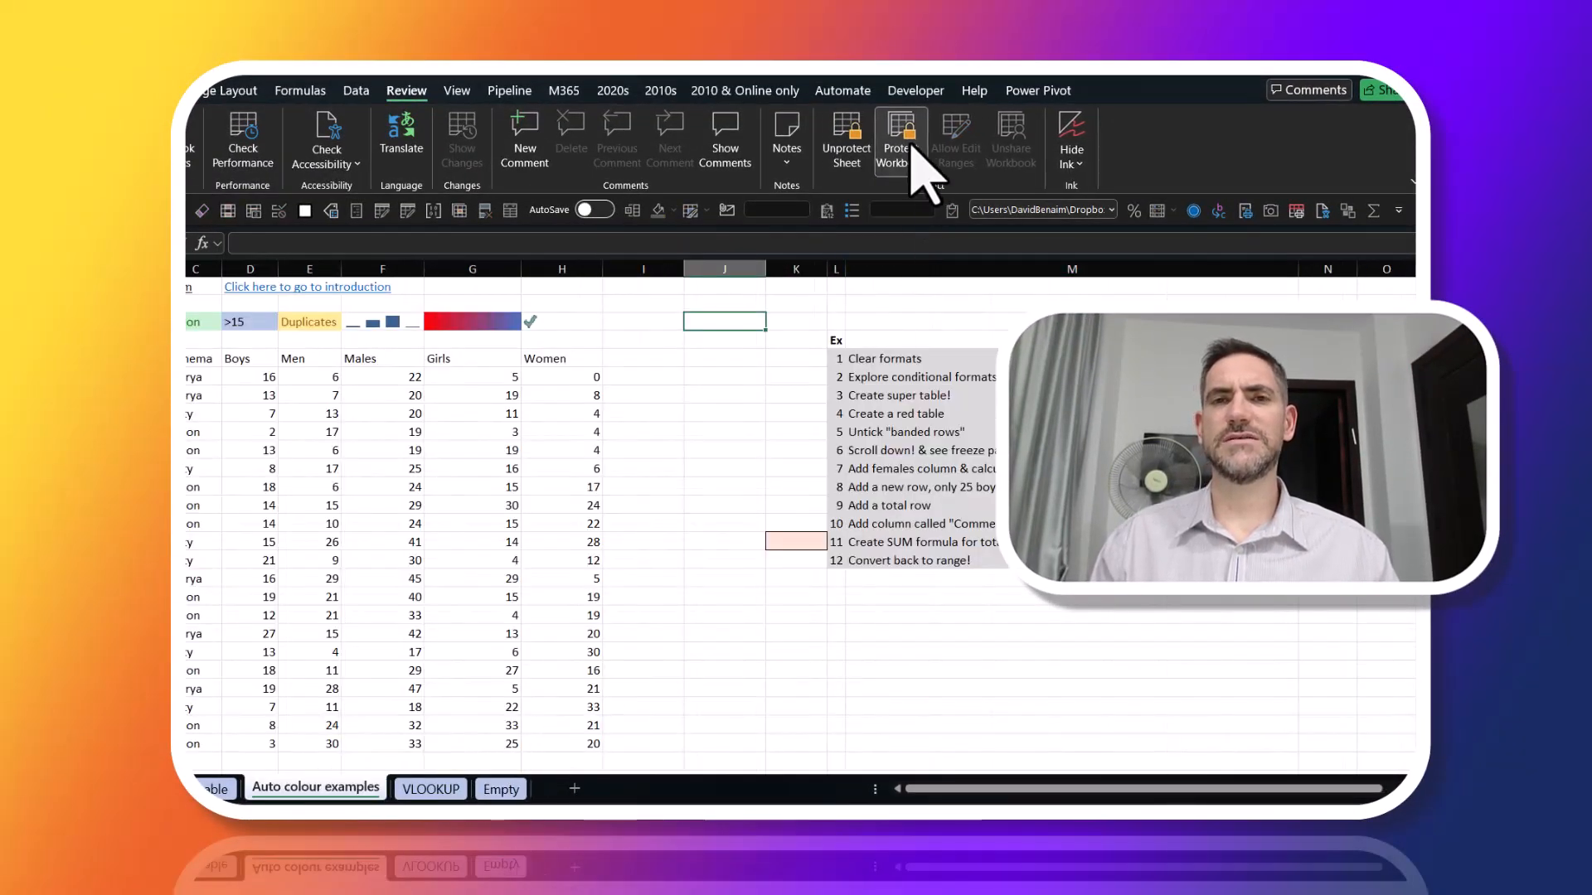
left_click(899, 134)
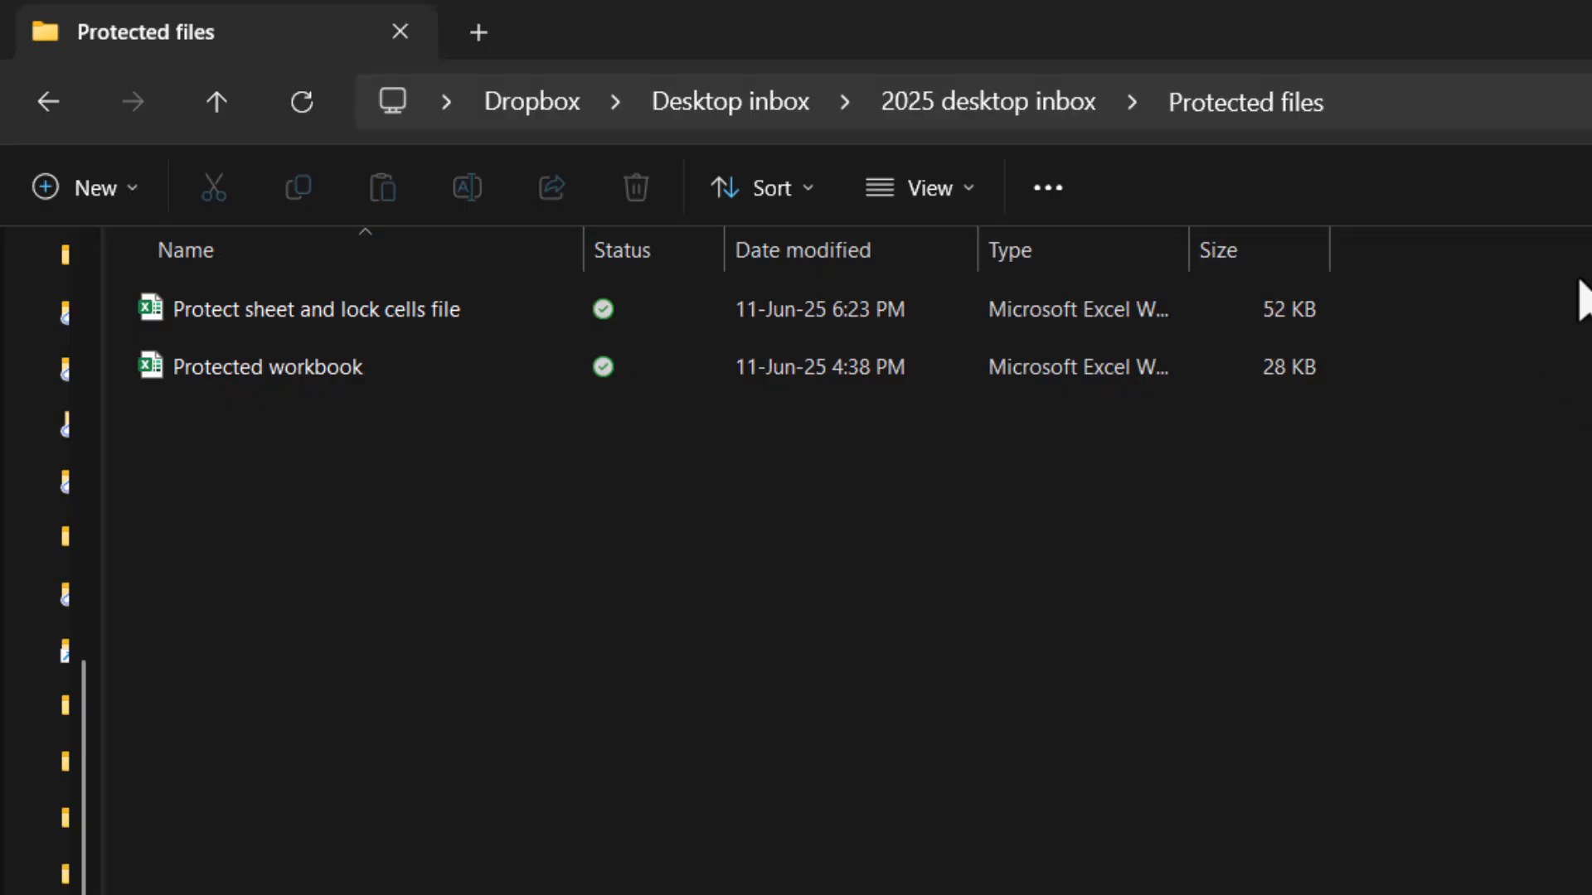
Duplicate both protected workbooks in the Protected files folder.
left_click(329, 310)
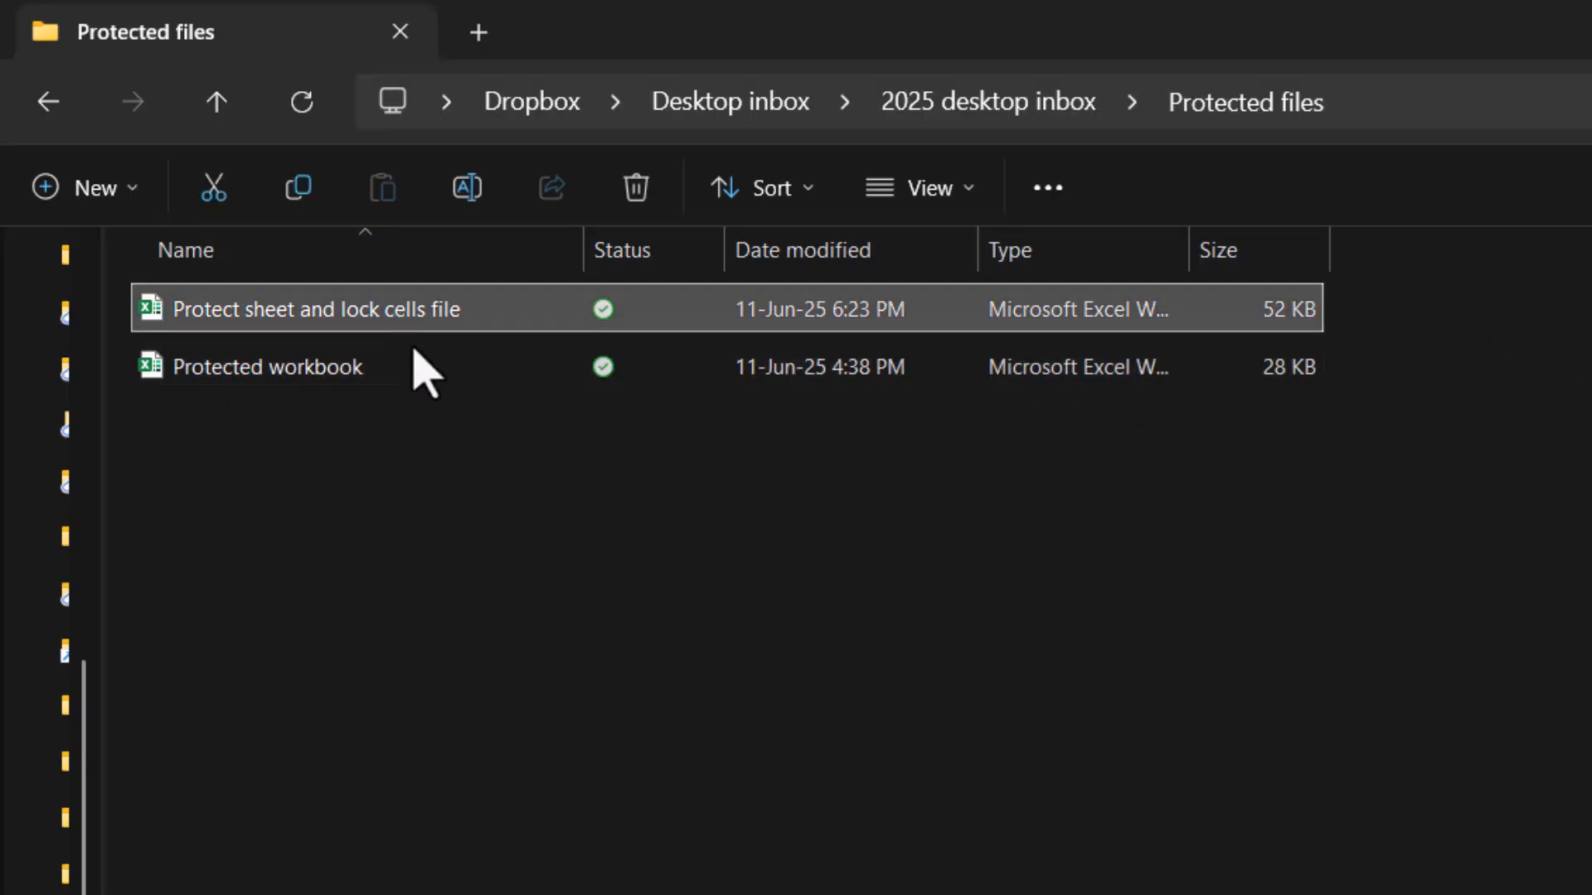
right_click(268, 367)
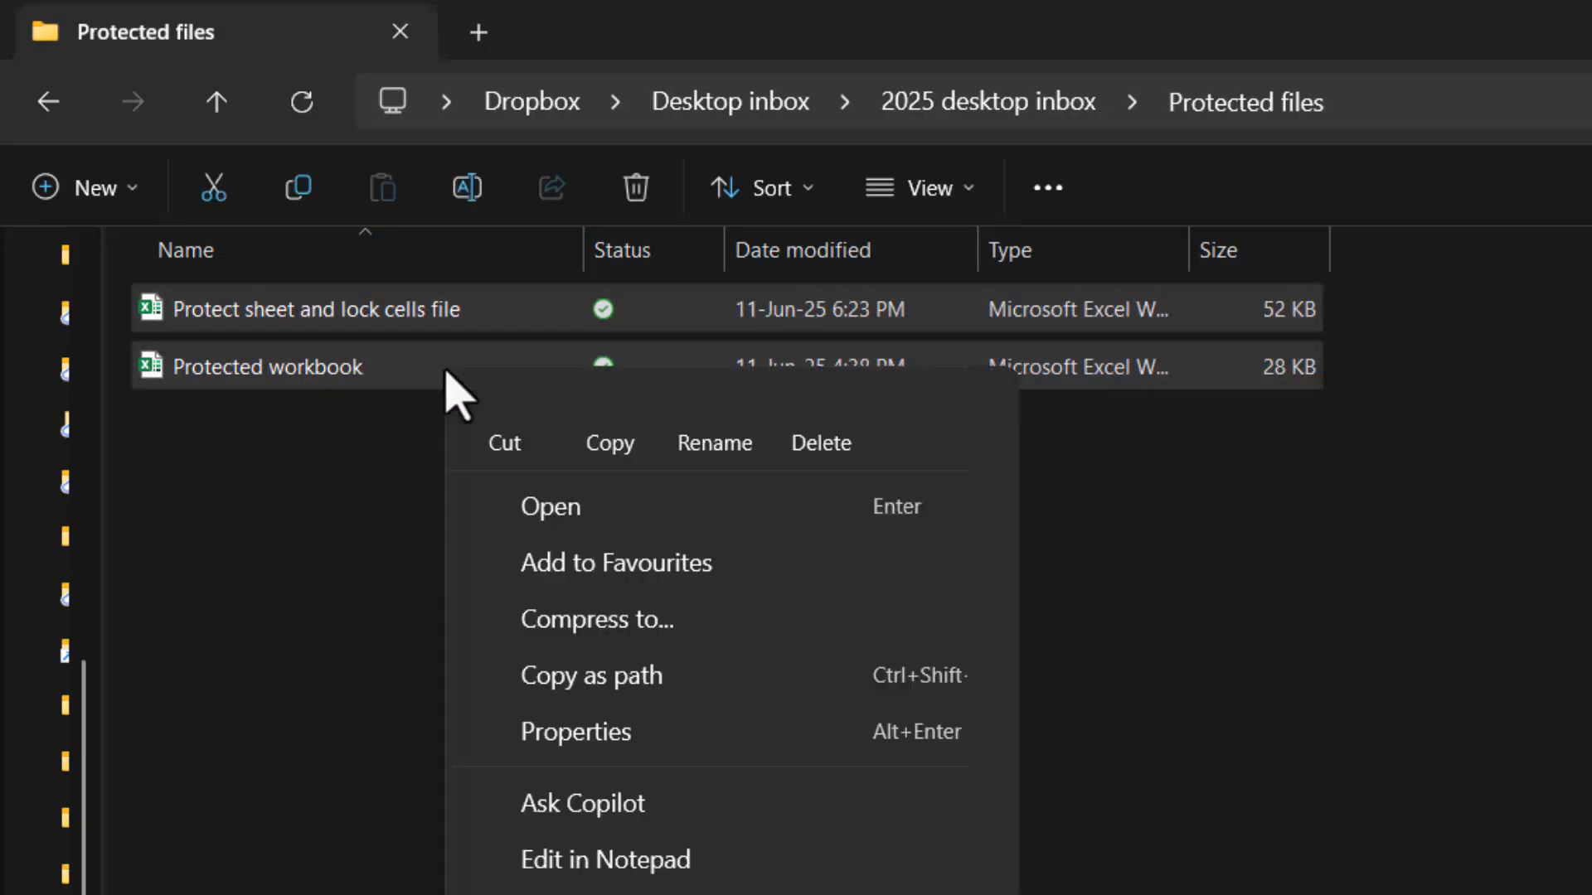
left_click(522, 478)
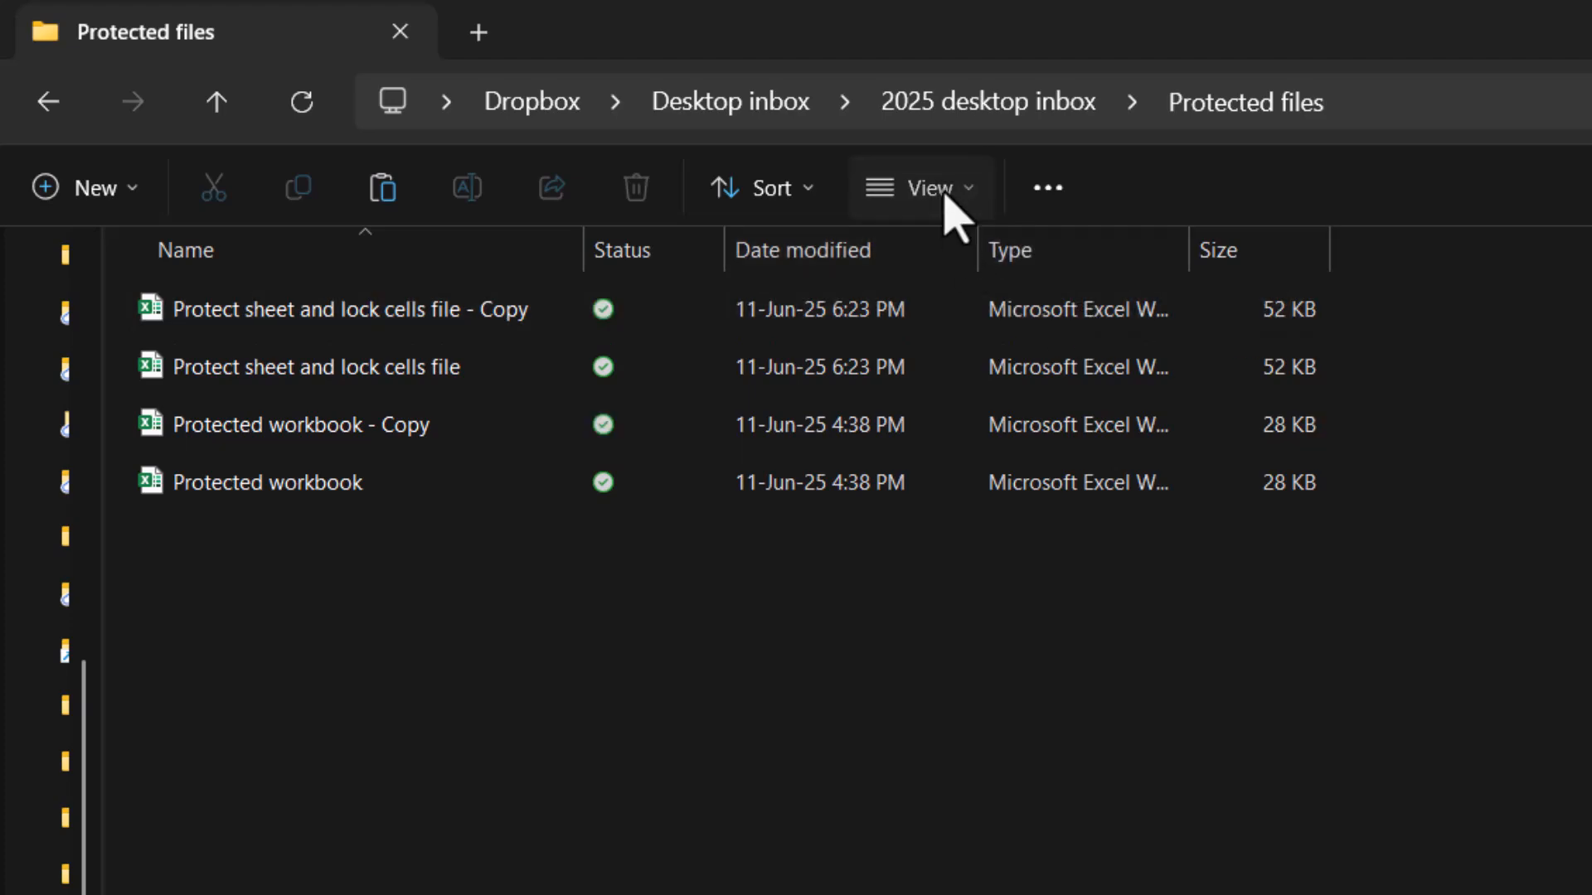
Show file name extensions so all four workbooks display .xlsx, and select the copied sheet-protection file.
left_click(923, 187)
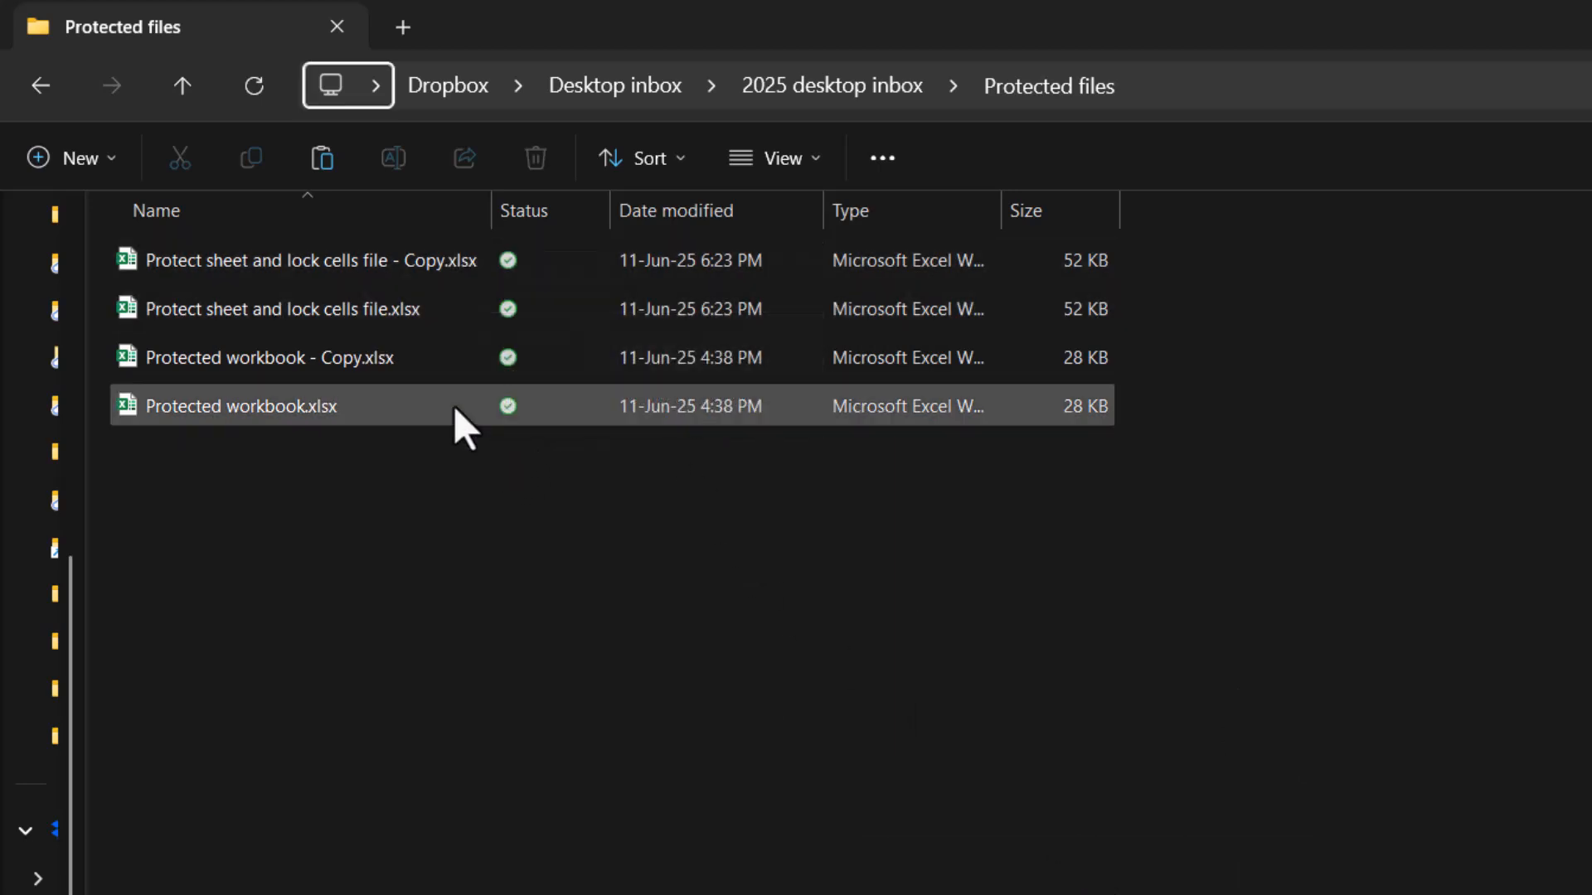
left_click(295, 260)
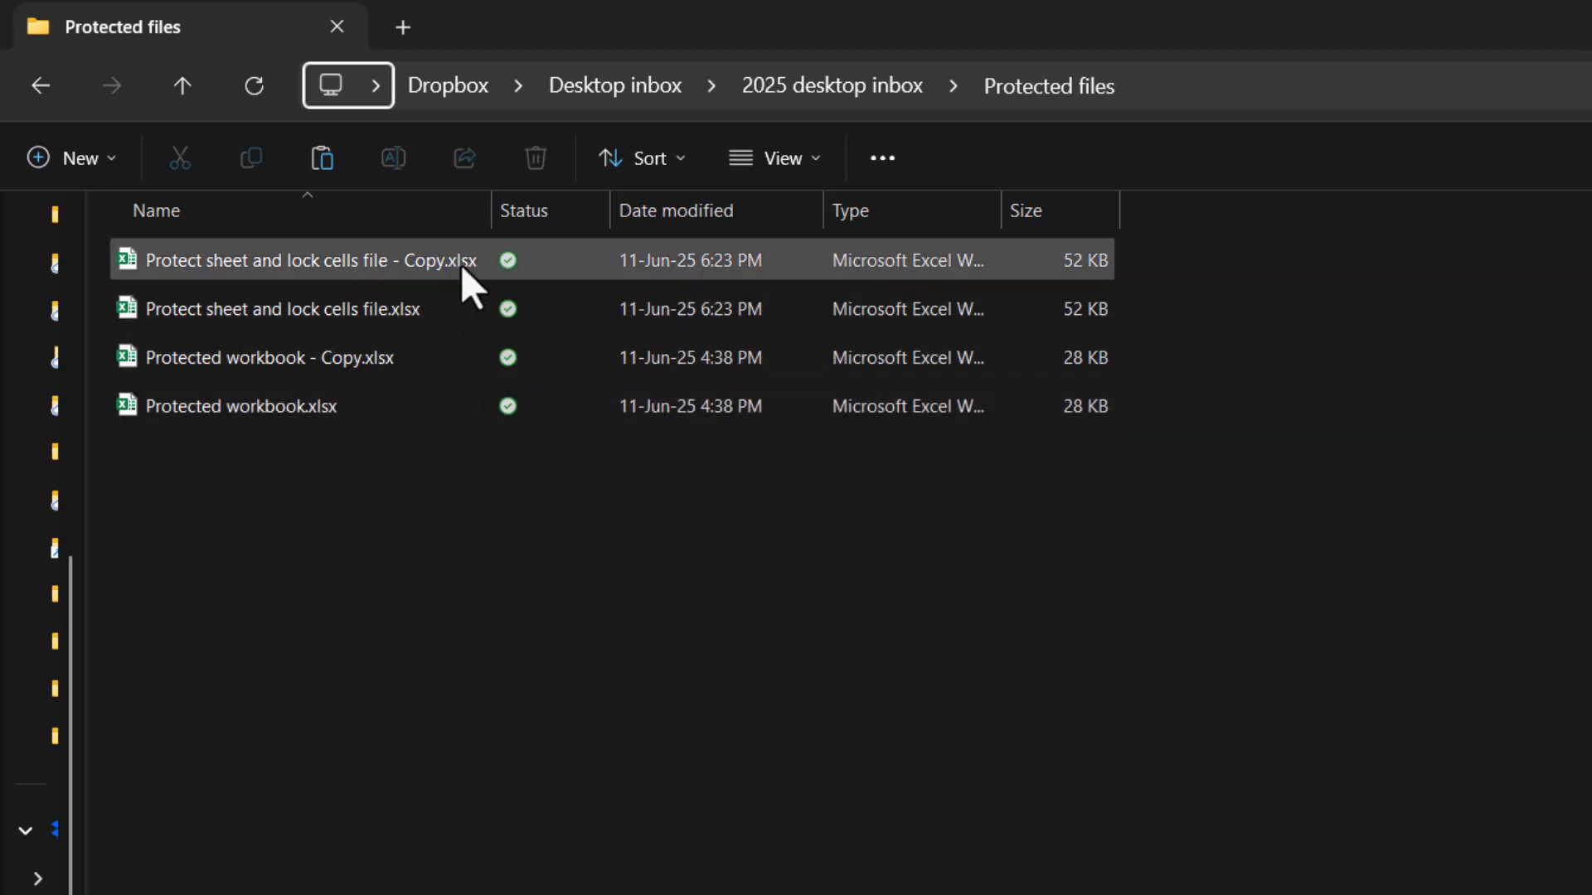
left_click(478, 579)
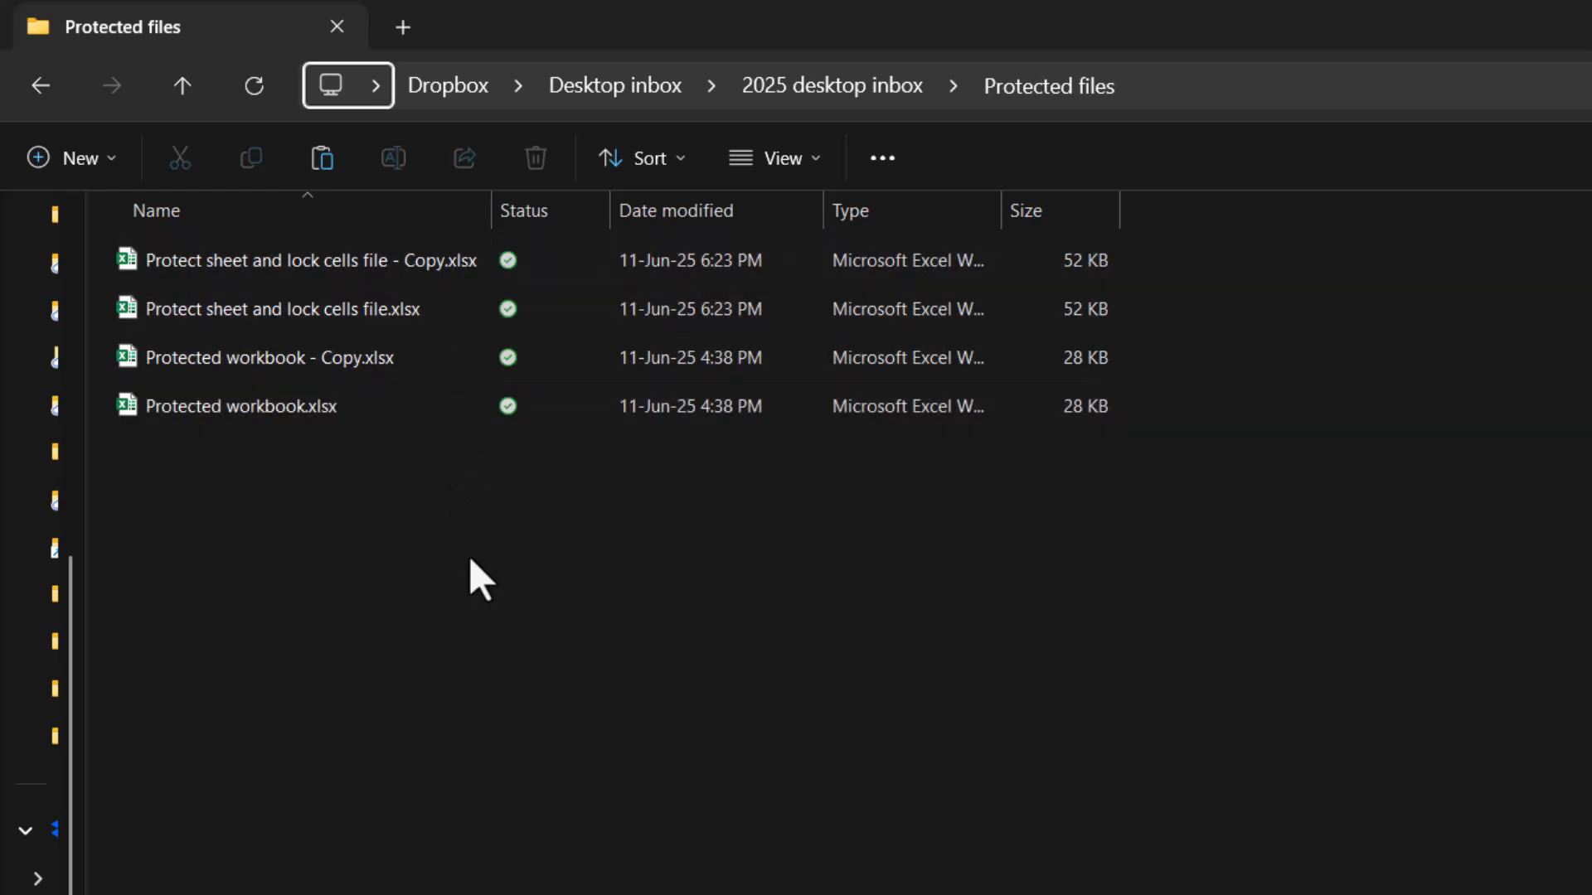
mouse_move(474, 685)
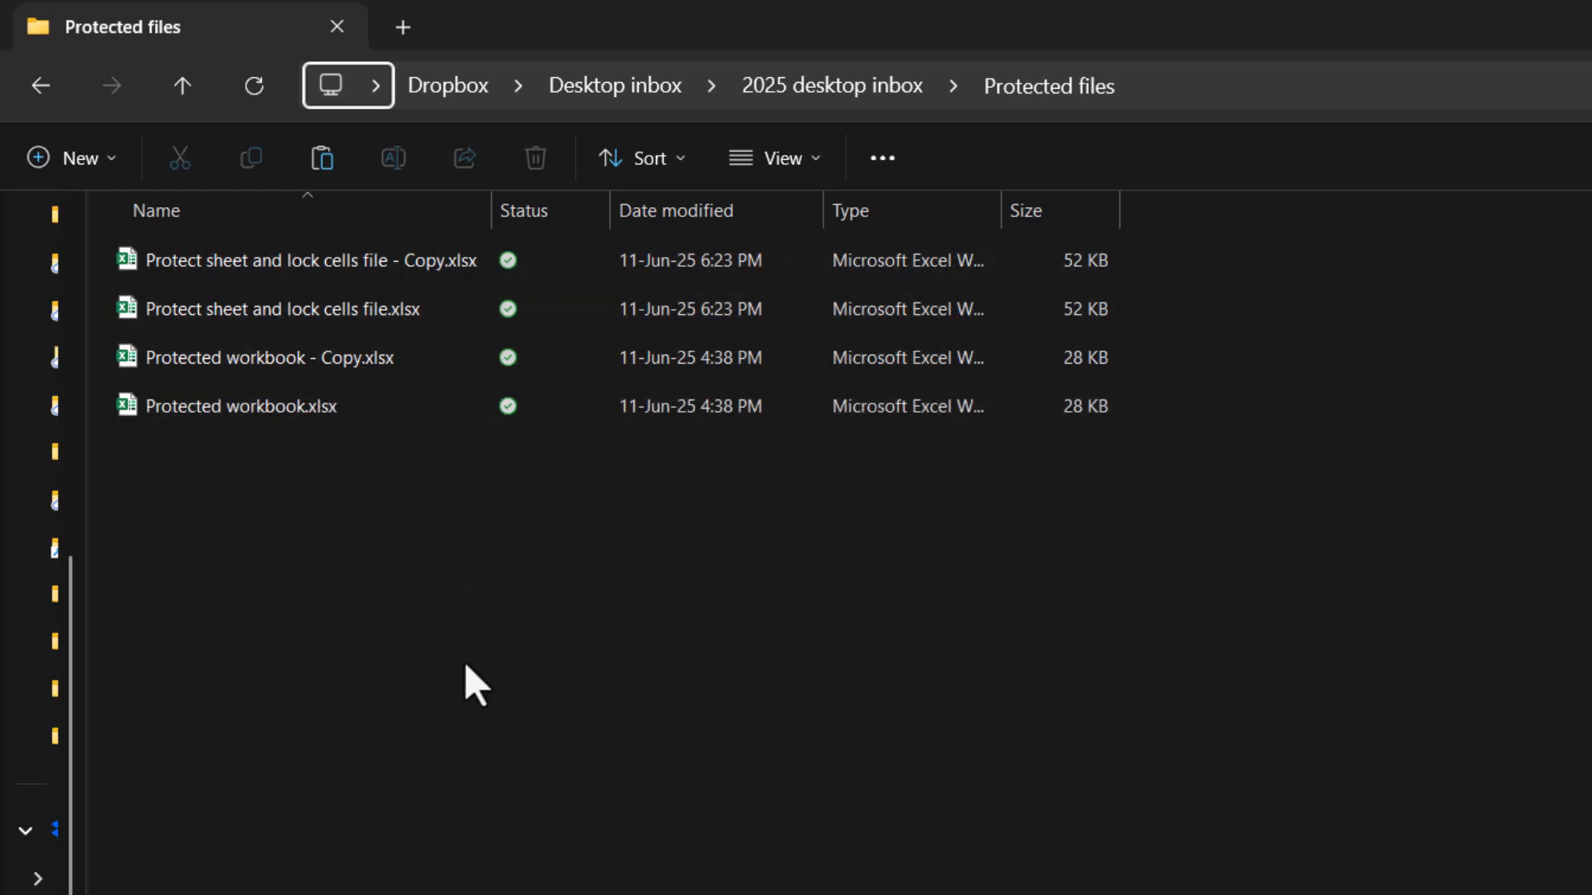
left_click(305, 261)
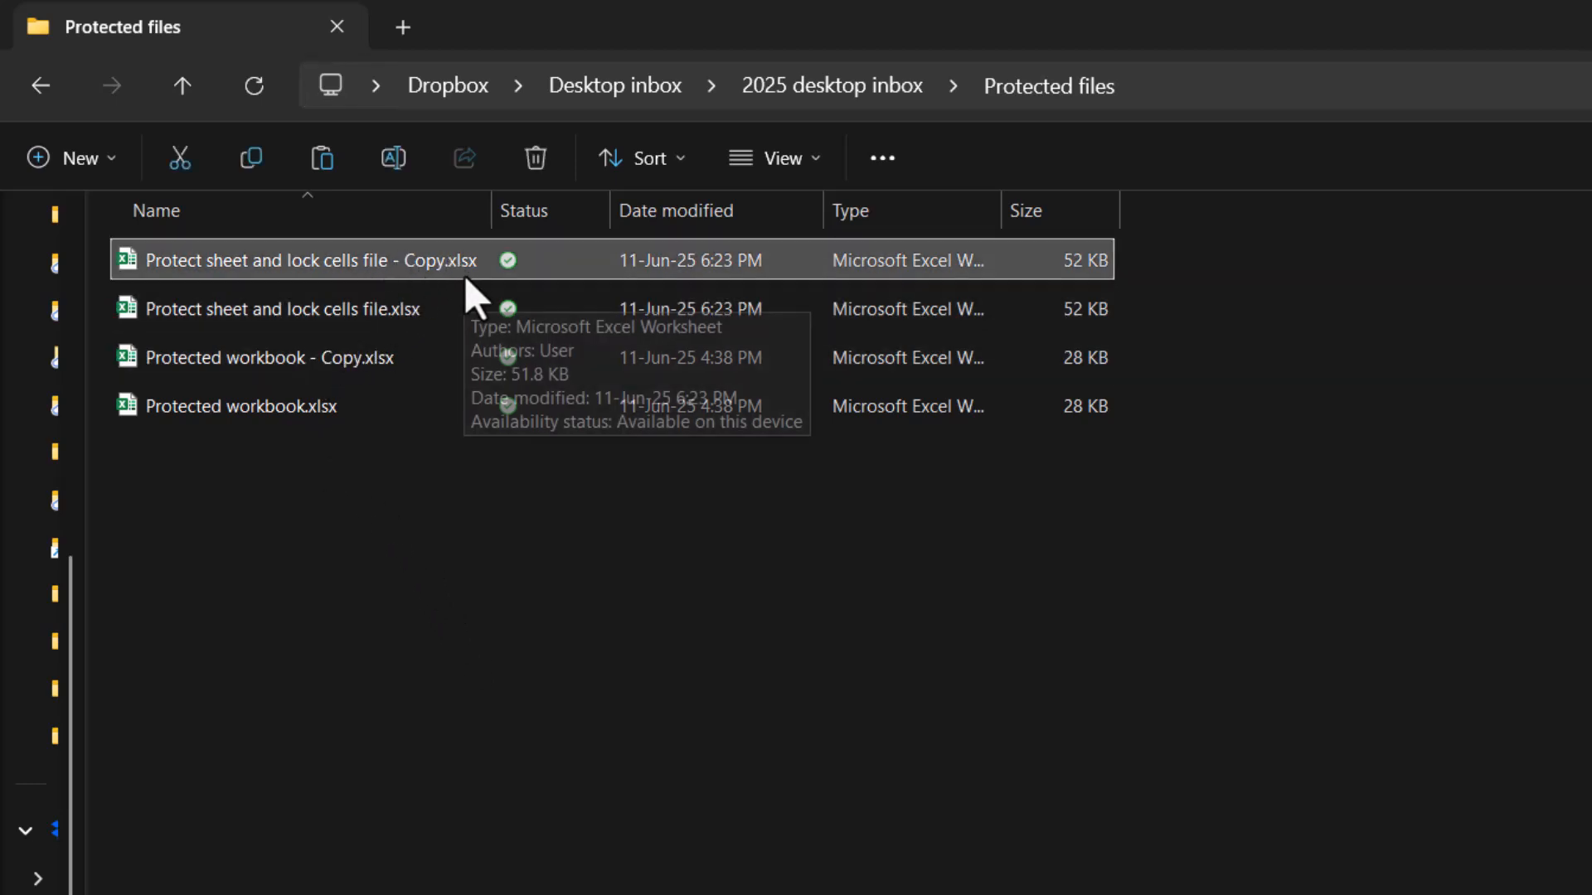
Rename 'Protect sheet and lock cells file - Copy' from .xlsx to .zip, accepting the extension warning.
right_click(310, 261)
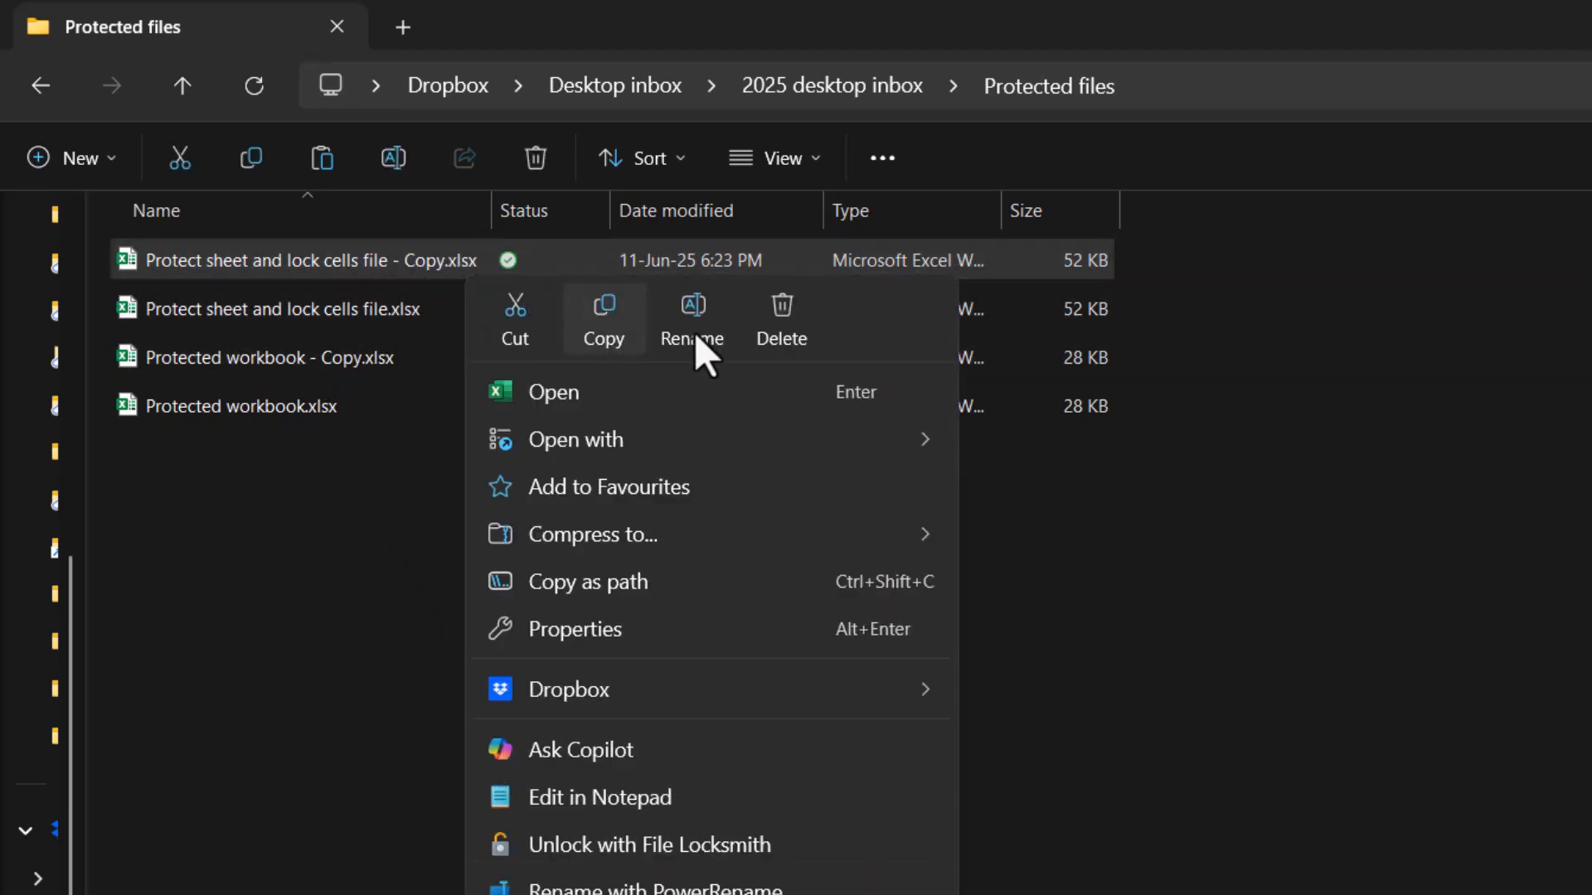
left_click(692, 320)
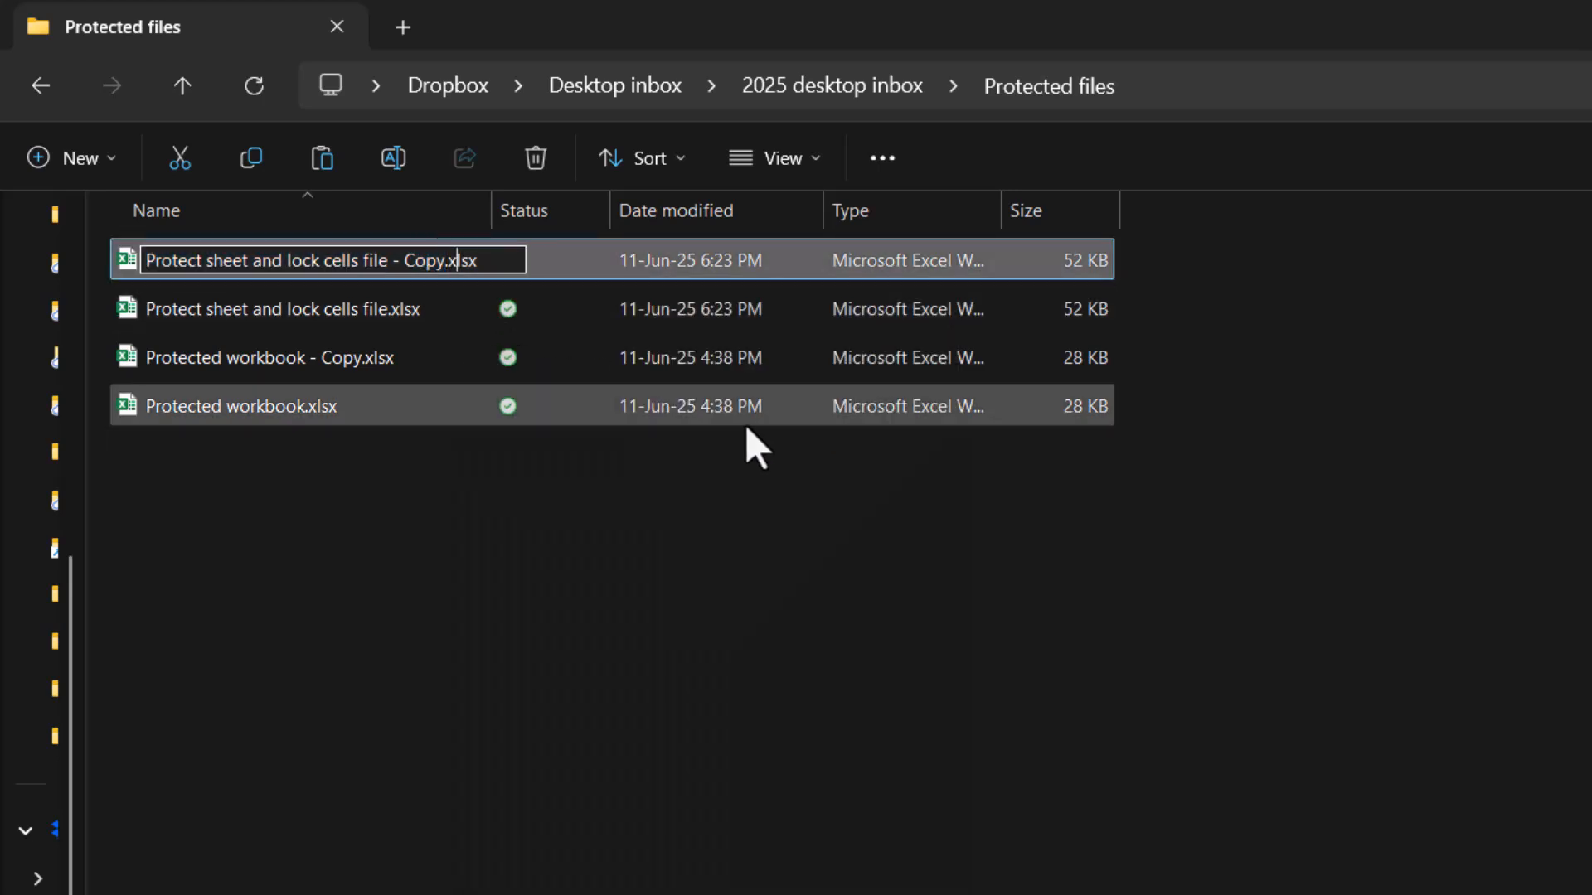
type("zip")
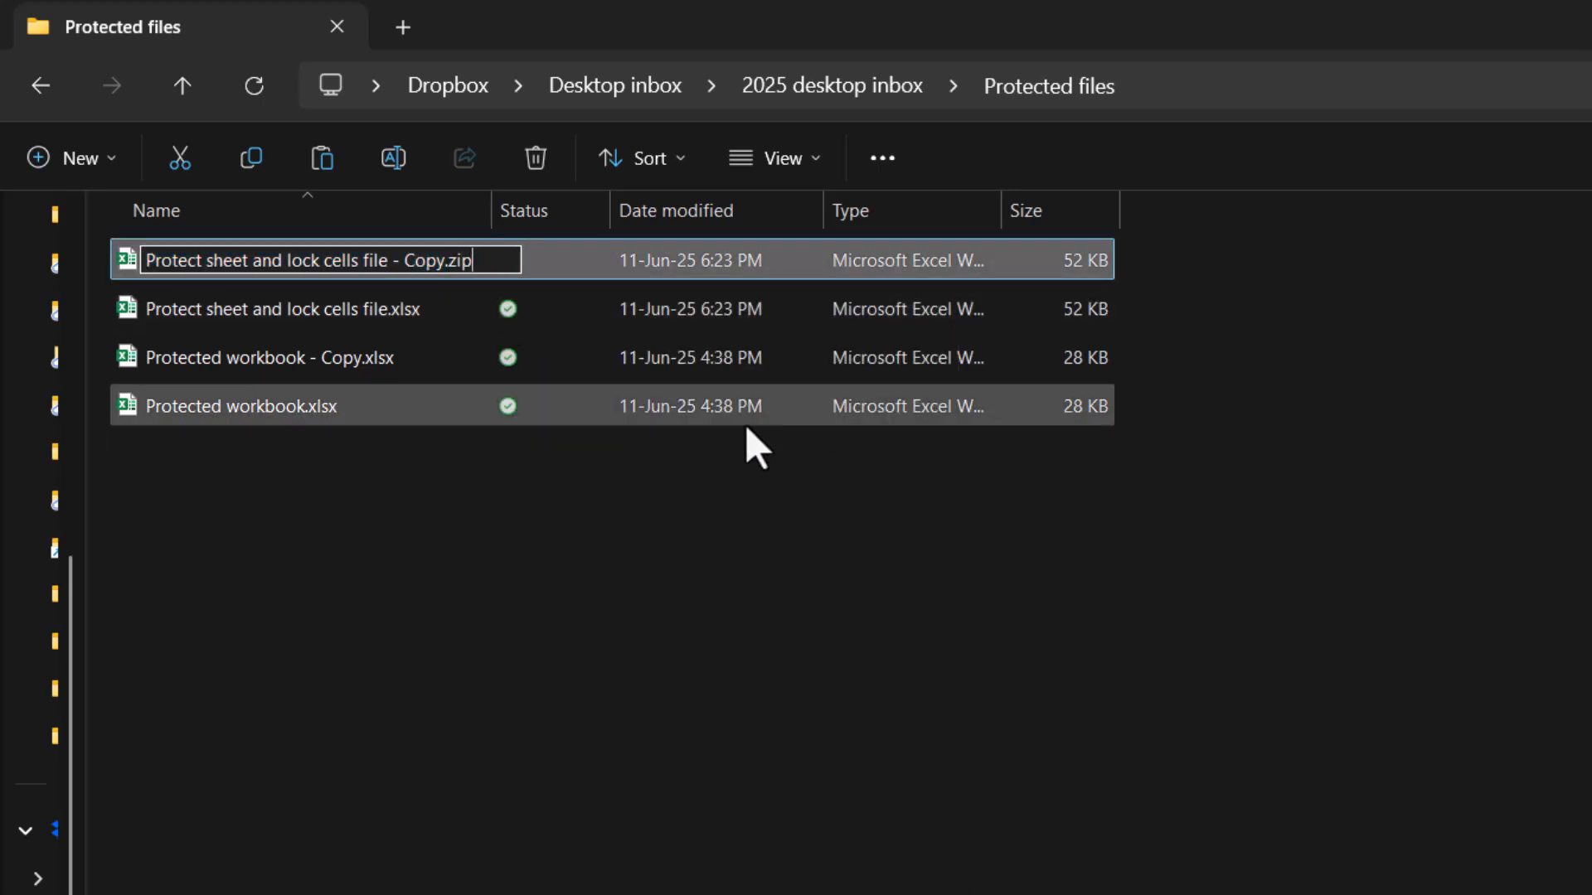
key("Enter")
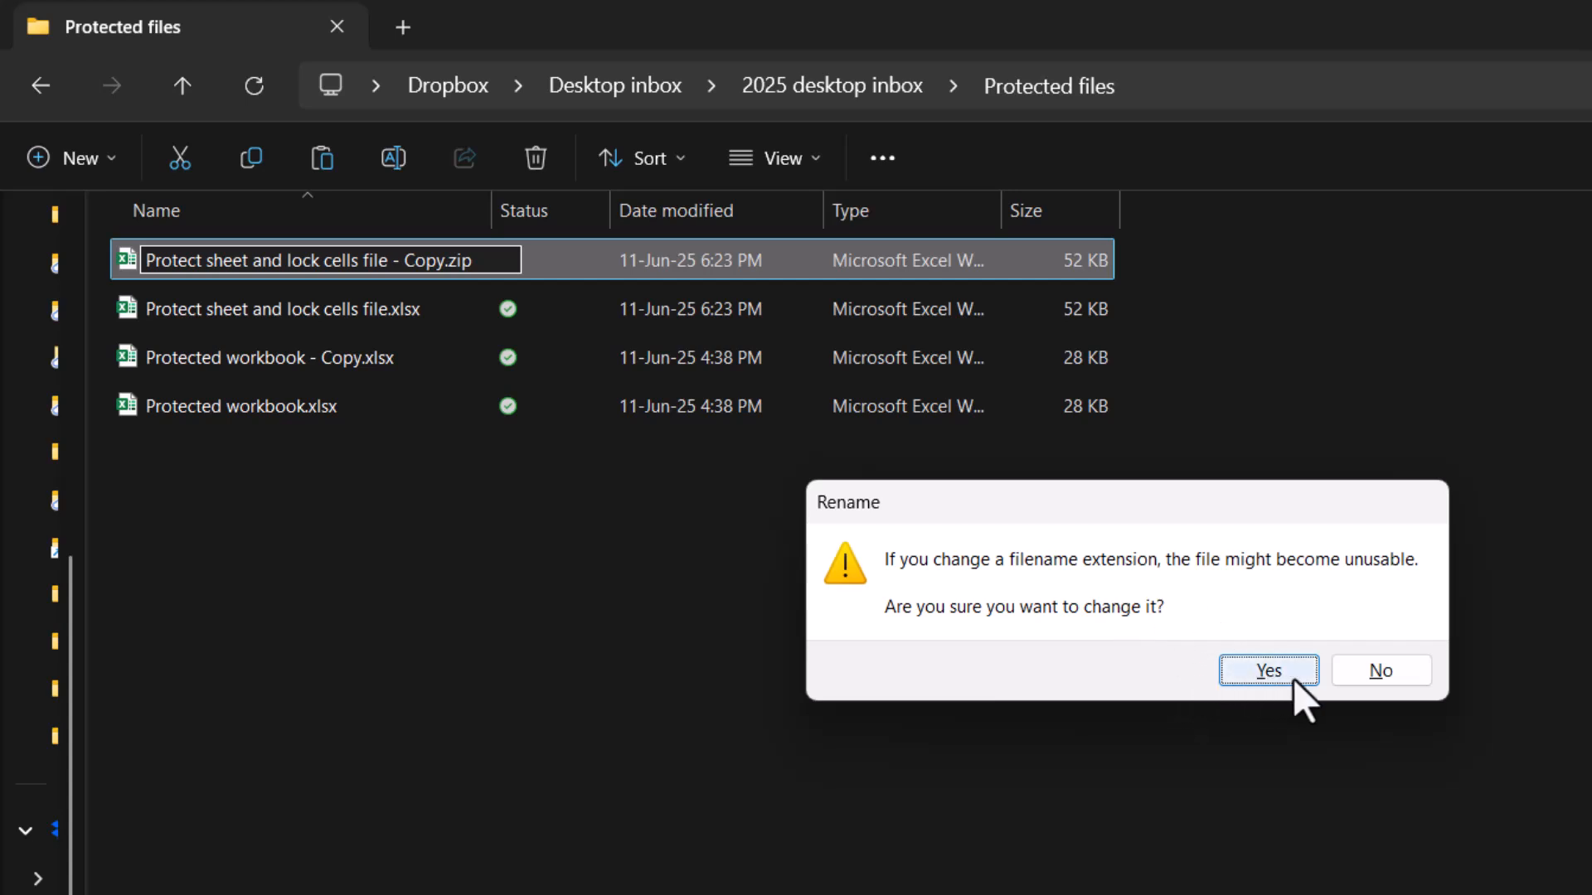
left_click(1267, 670)
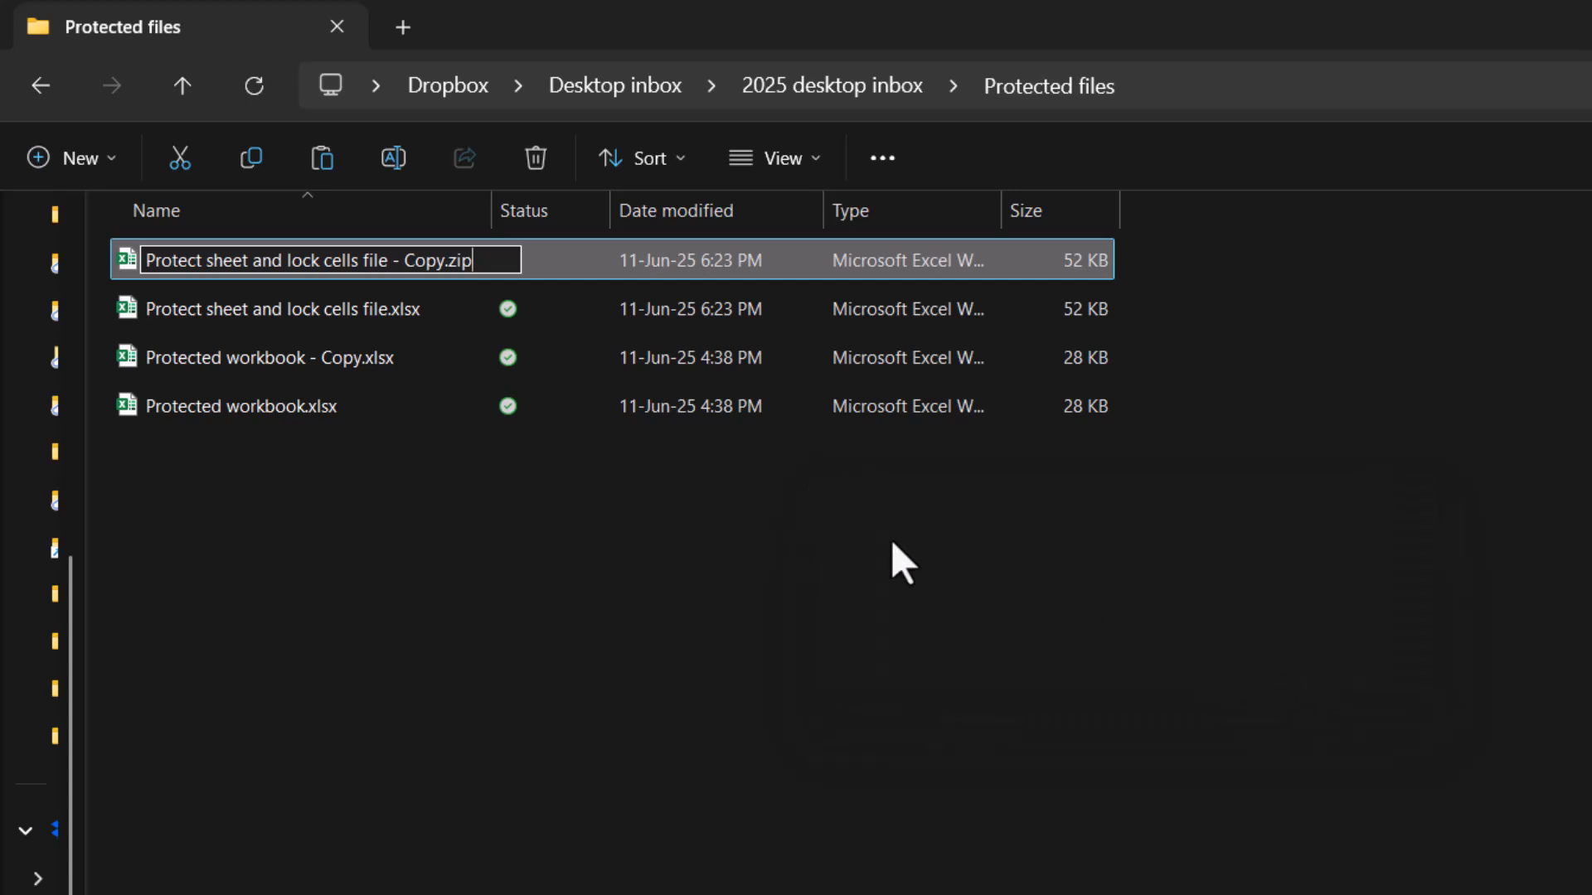
key("Enter")
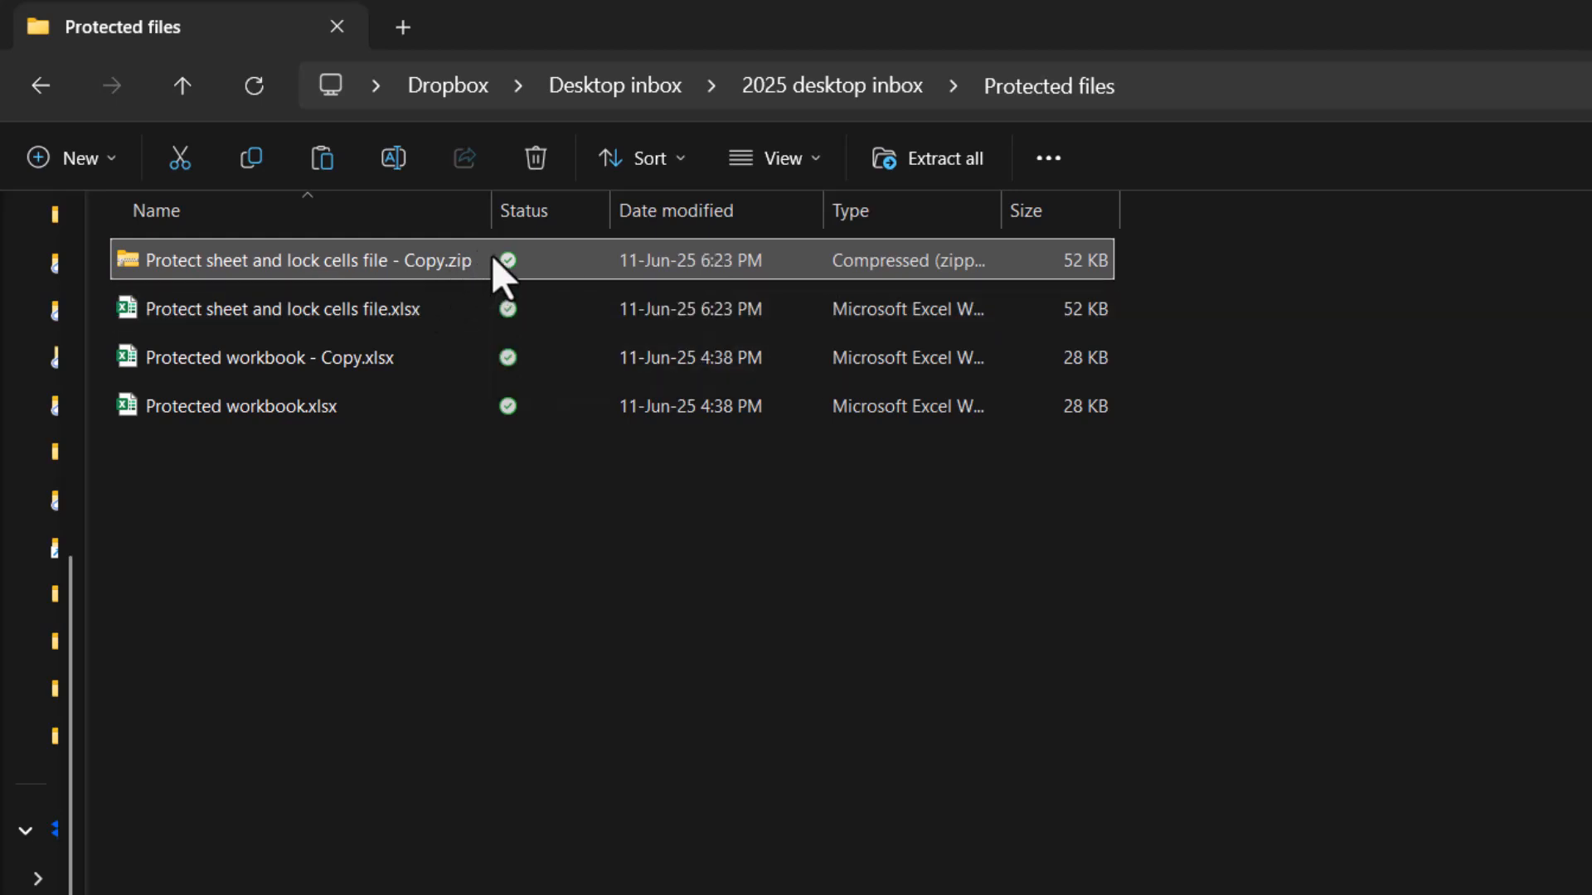
Browse into the zip archive's xl\worksheets folder and select sheet2.xml.
double_click(295, 261)
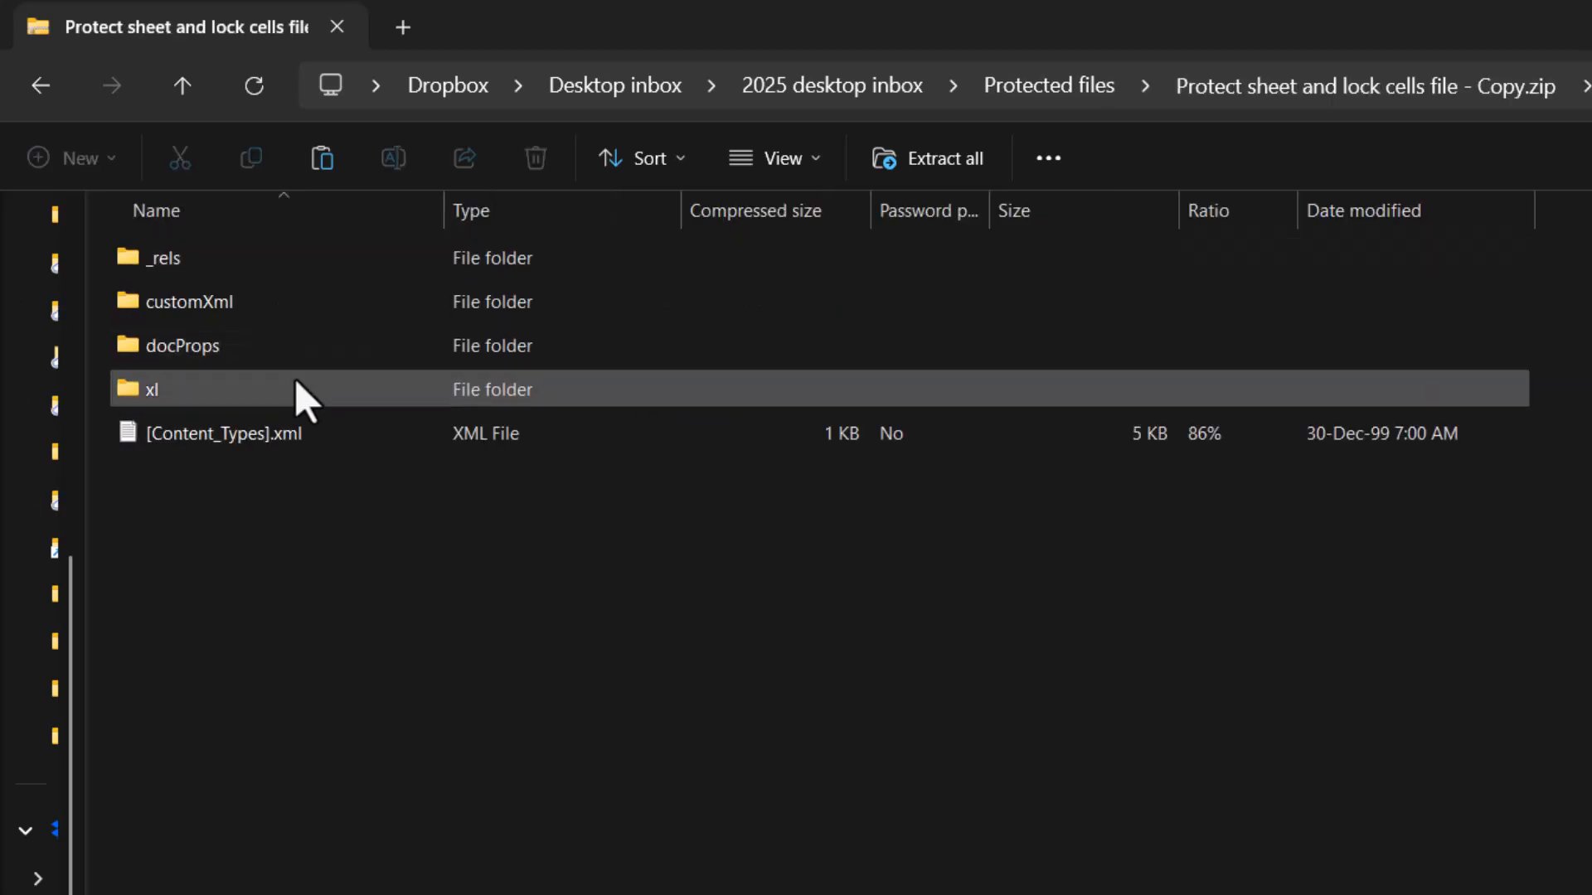
double_click(153, 388)
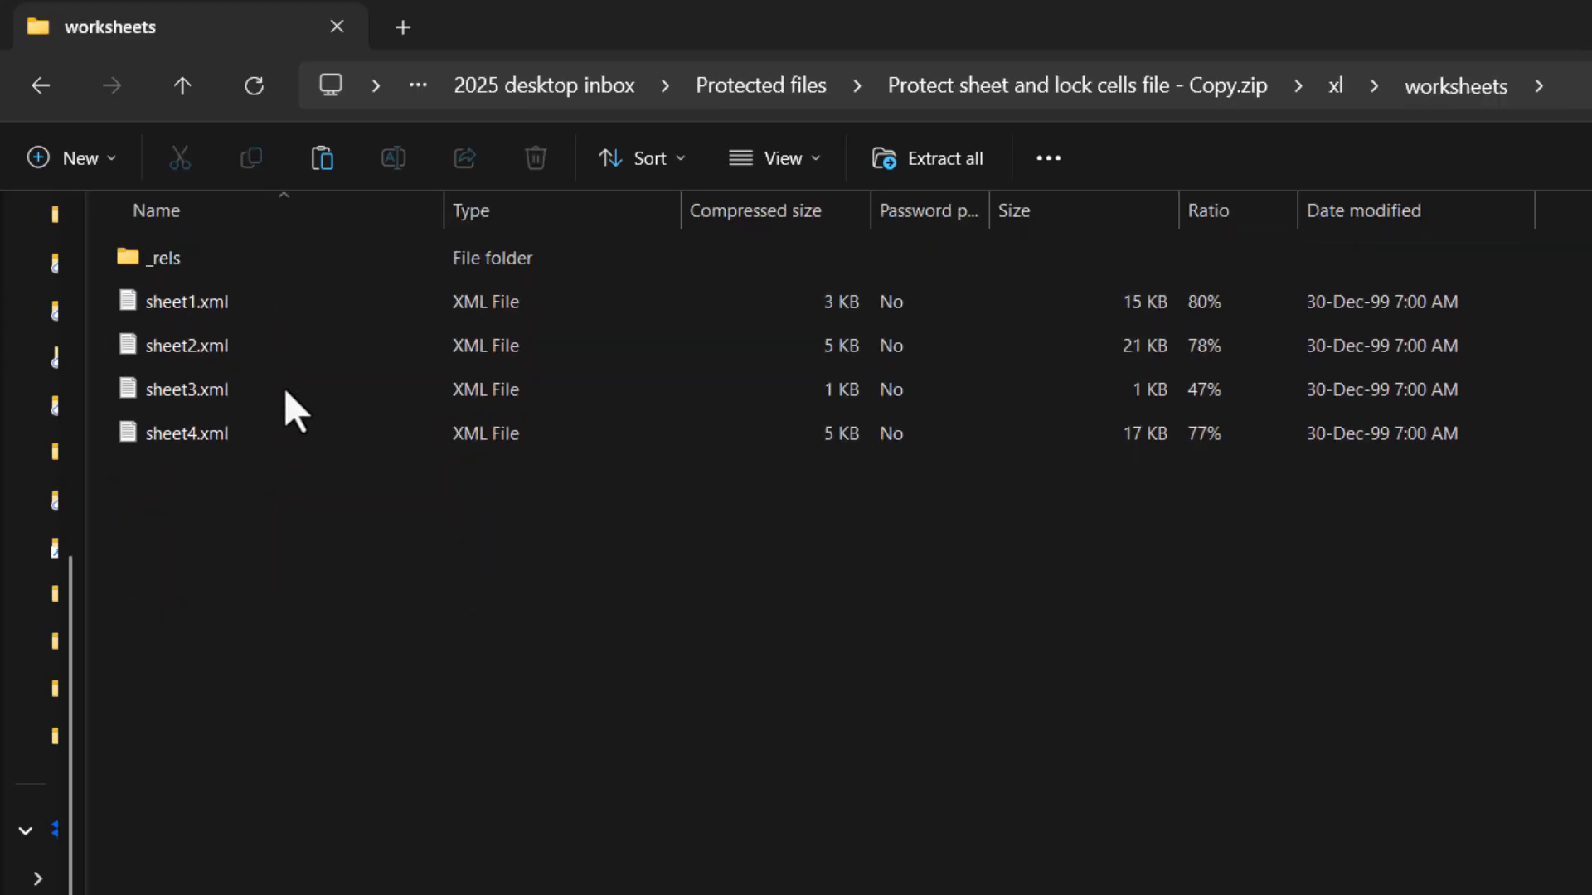
left_click(185, 345)
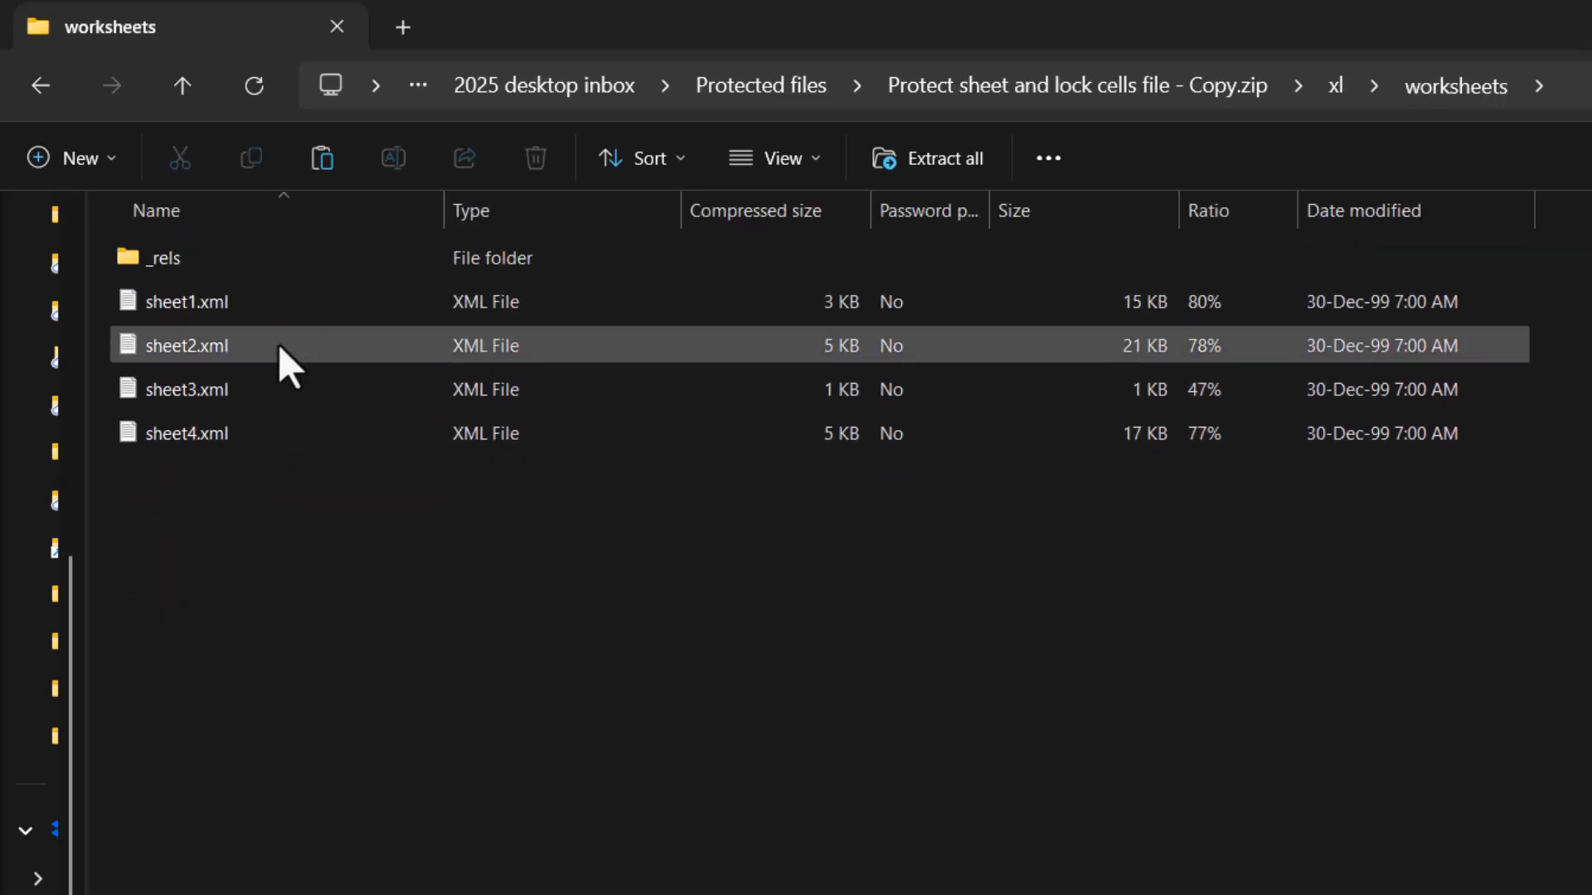
left_click(186, 433)
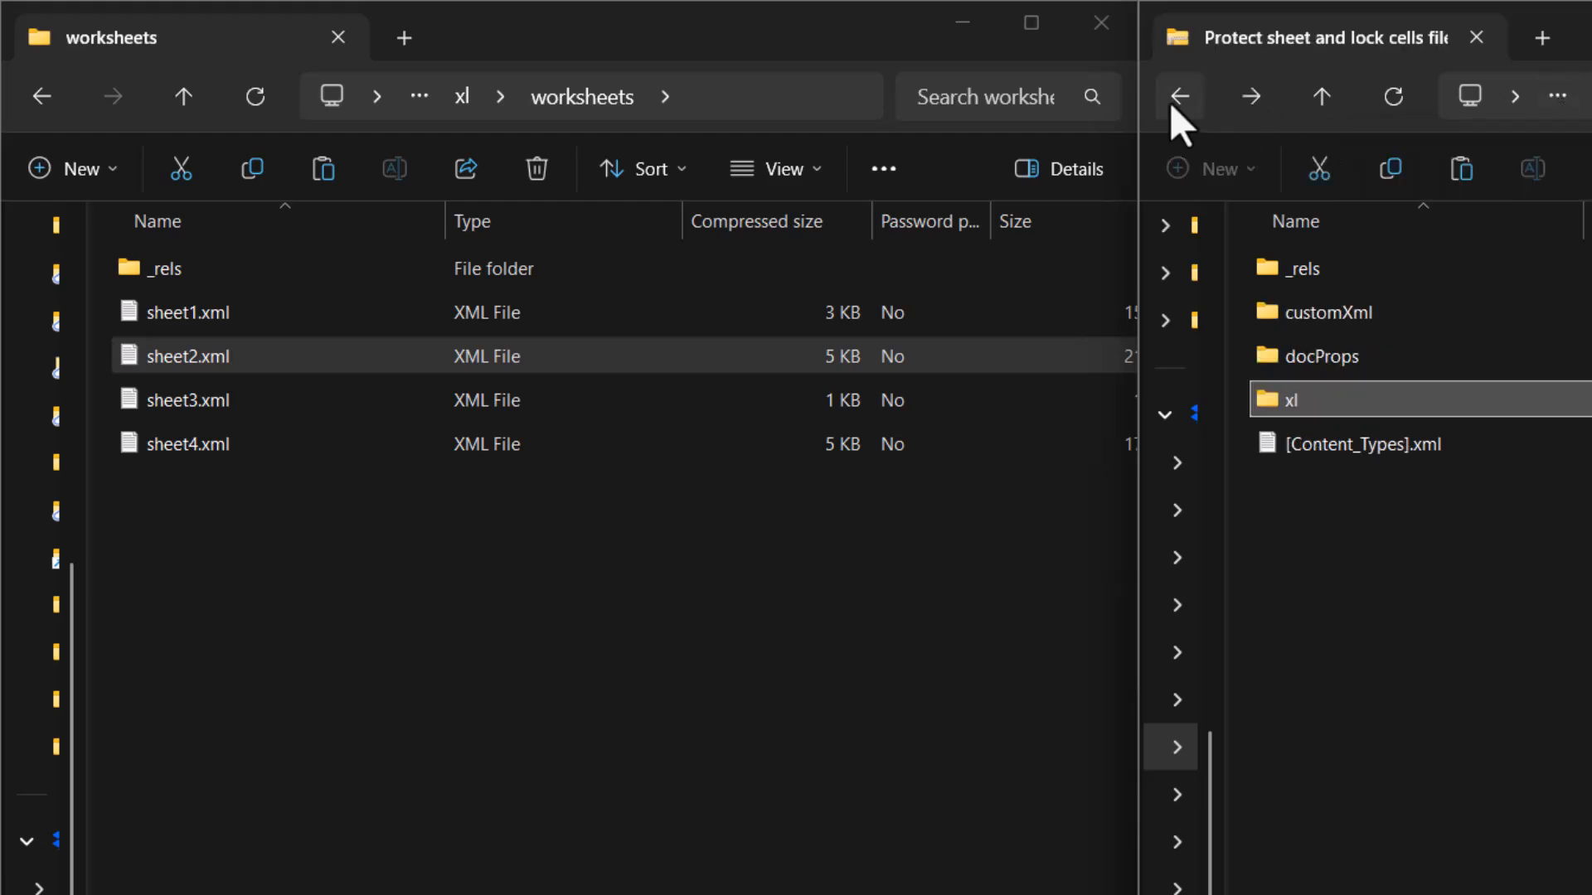
Paste sheet2.xml into the Protected files folder and open it in Notepad.
left_click(1180, 97)
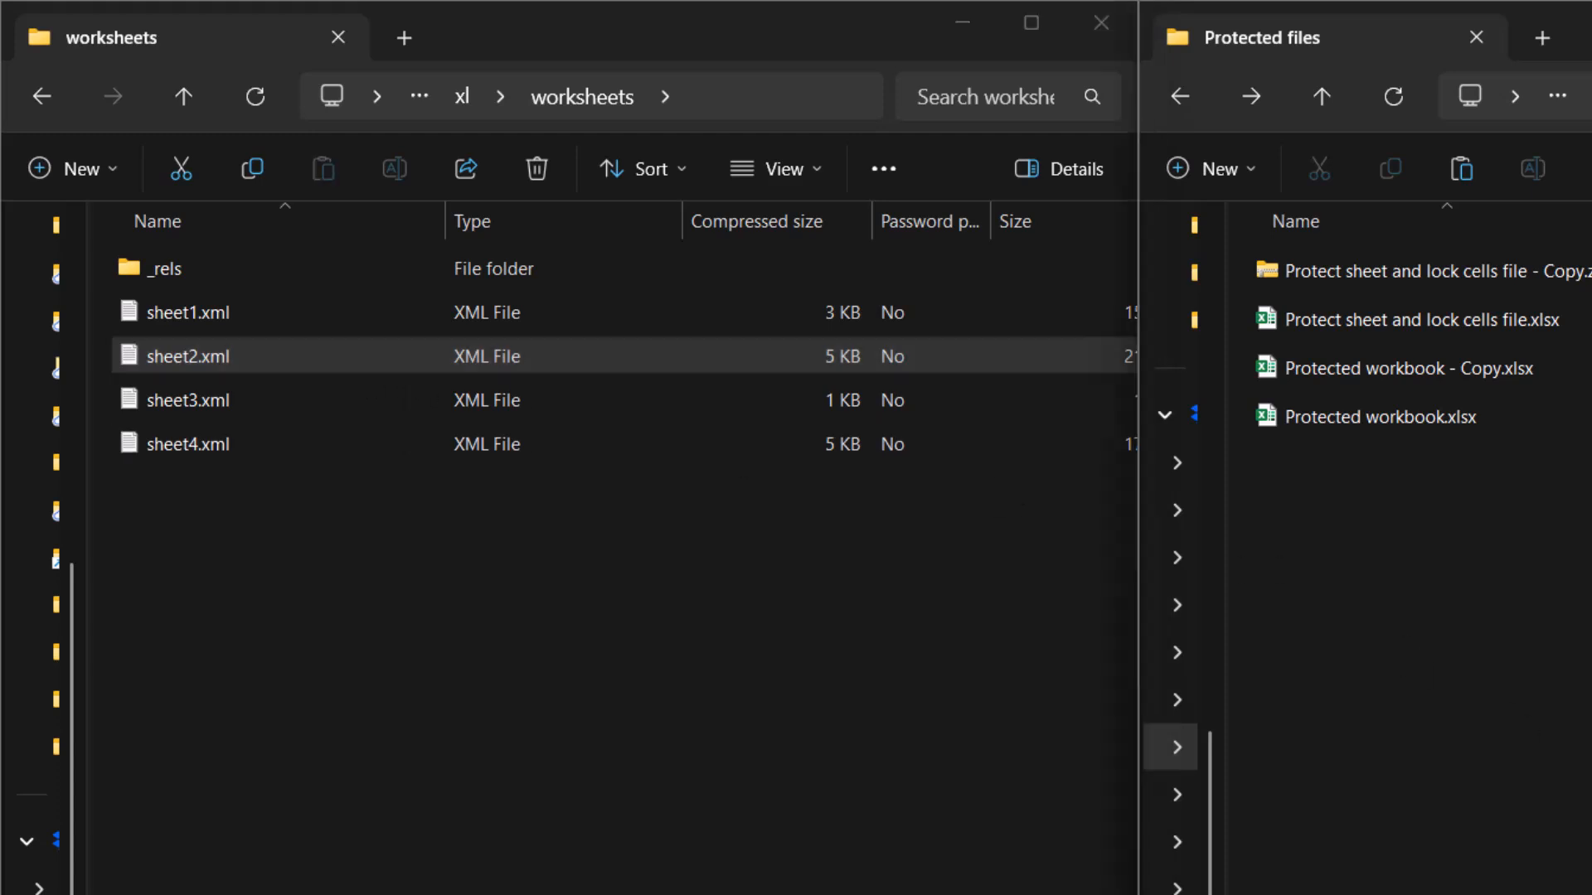
key("ctrl+v")
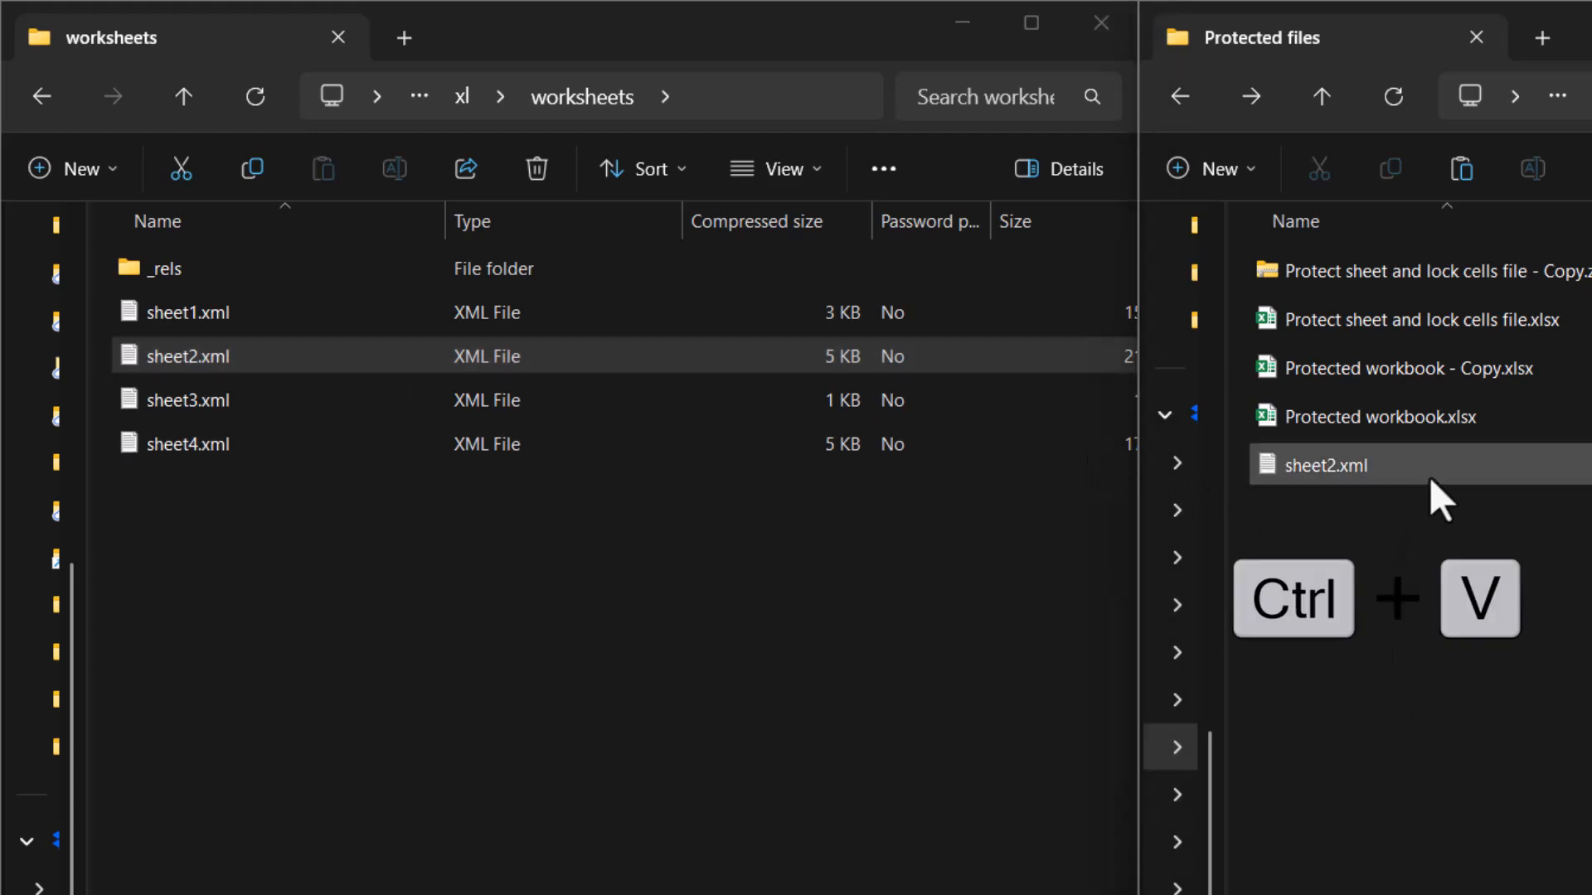
key("ctrl+v")
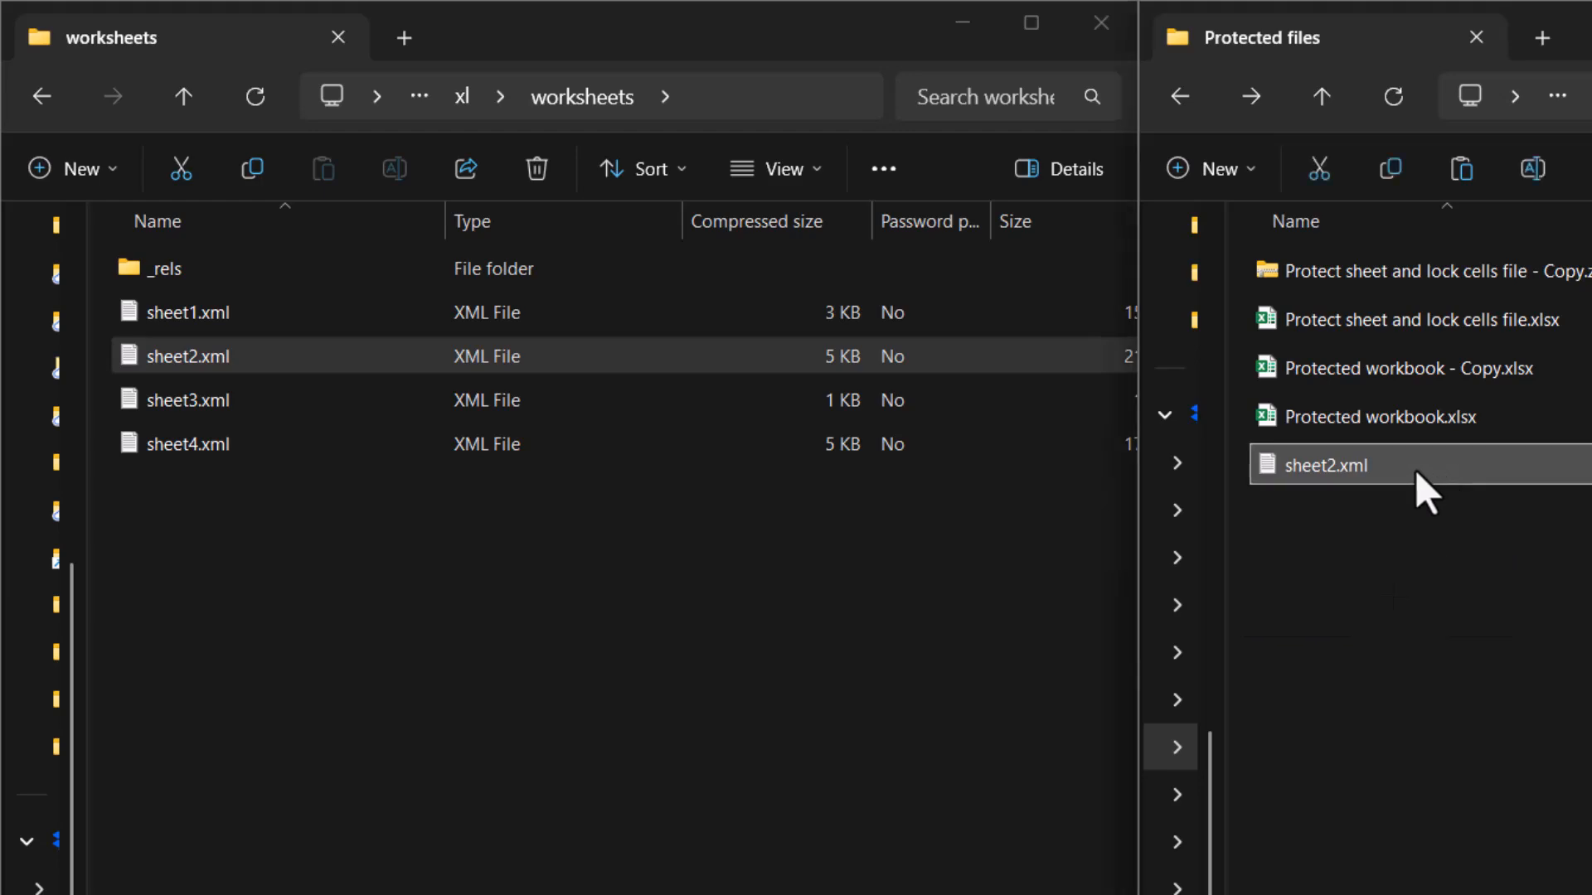
mouse_move(1462, 497)
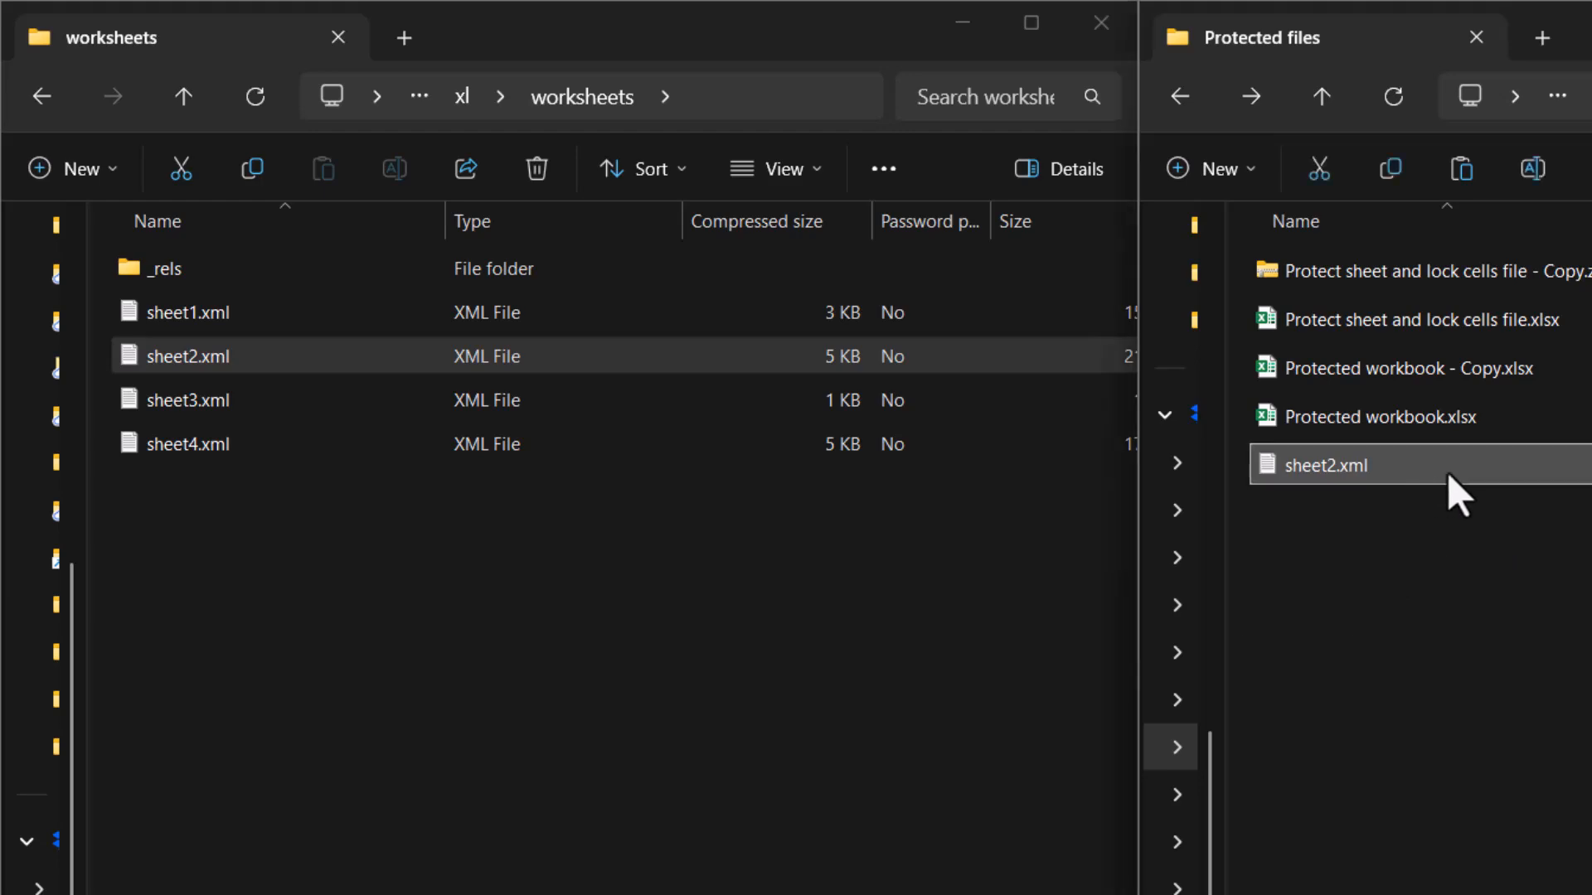
double_click(1320, 464)
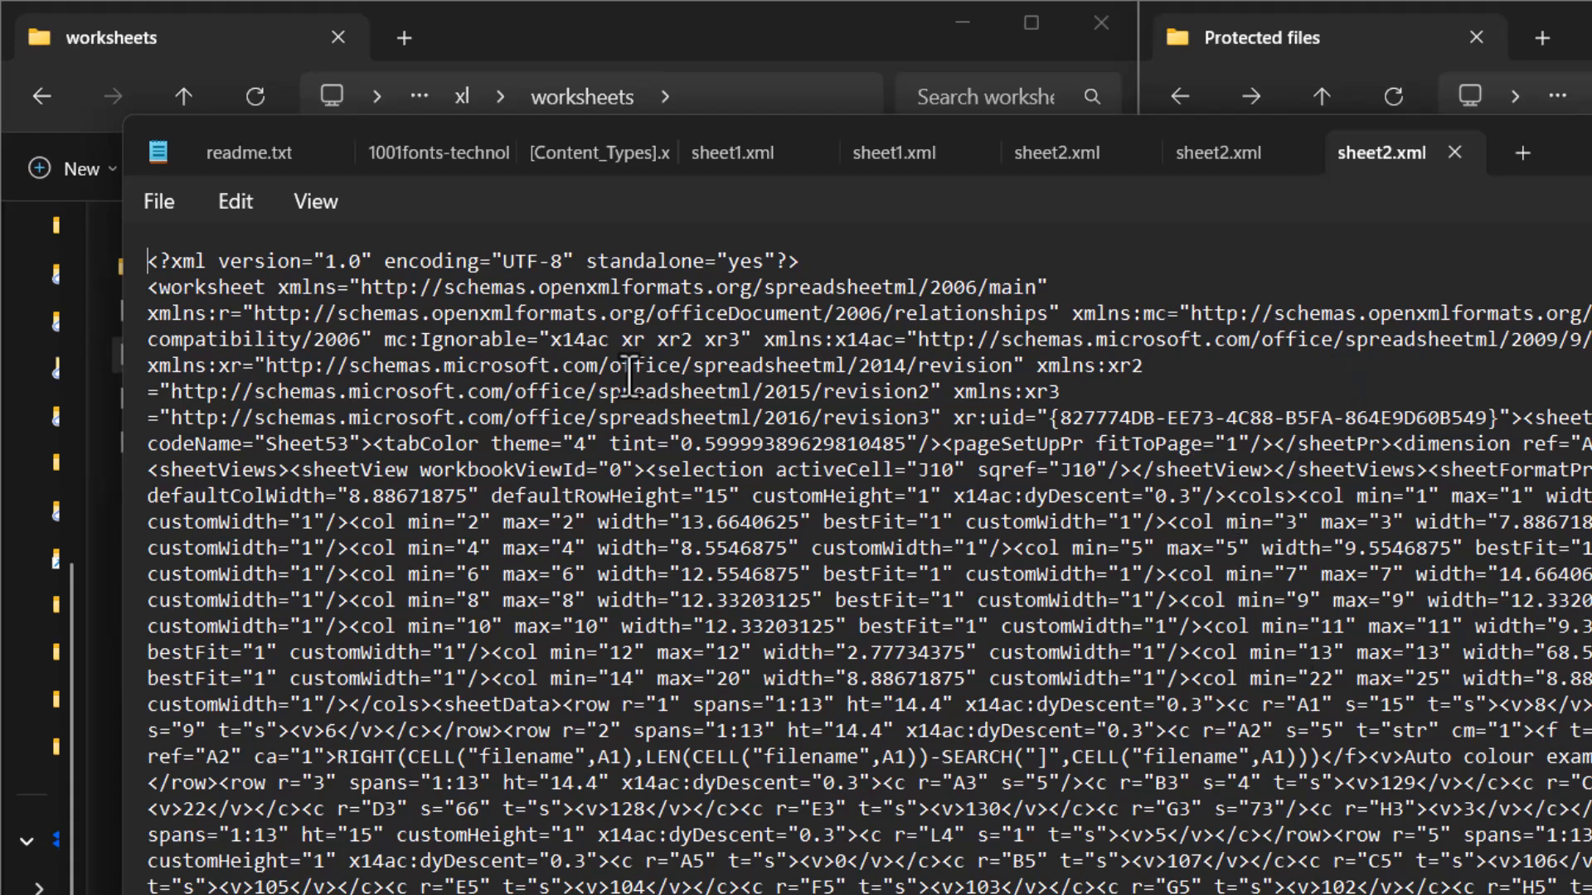
Find 'sheetprotection' in sheet2.xml, delete the <sheetProtection .../> tag and save the file.
type("sheetprot")
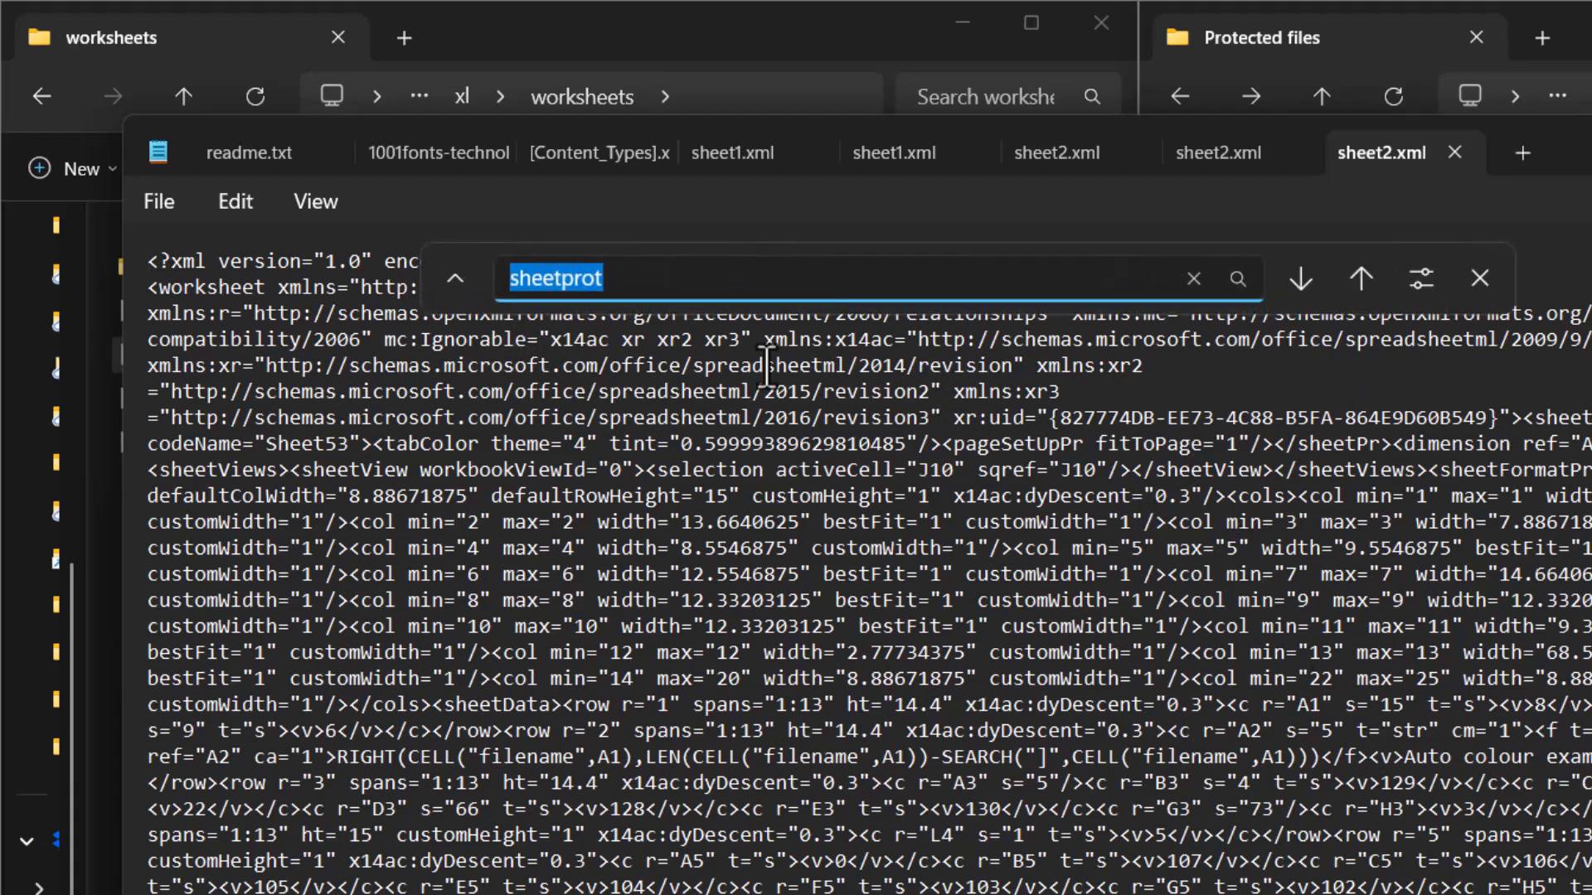
type("shee")
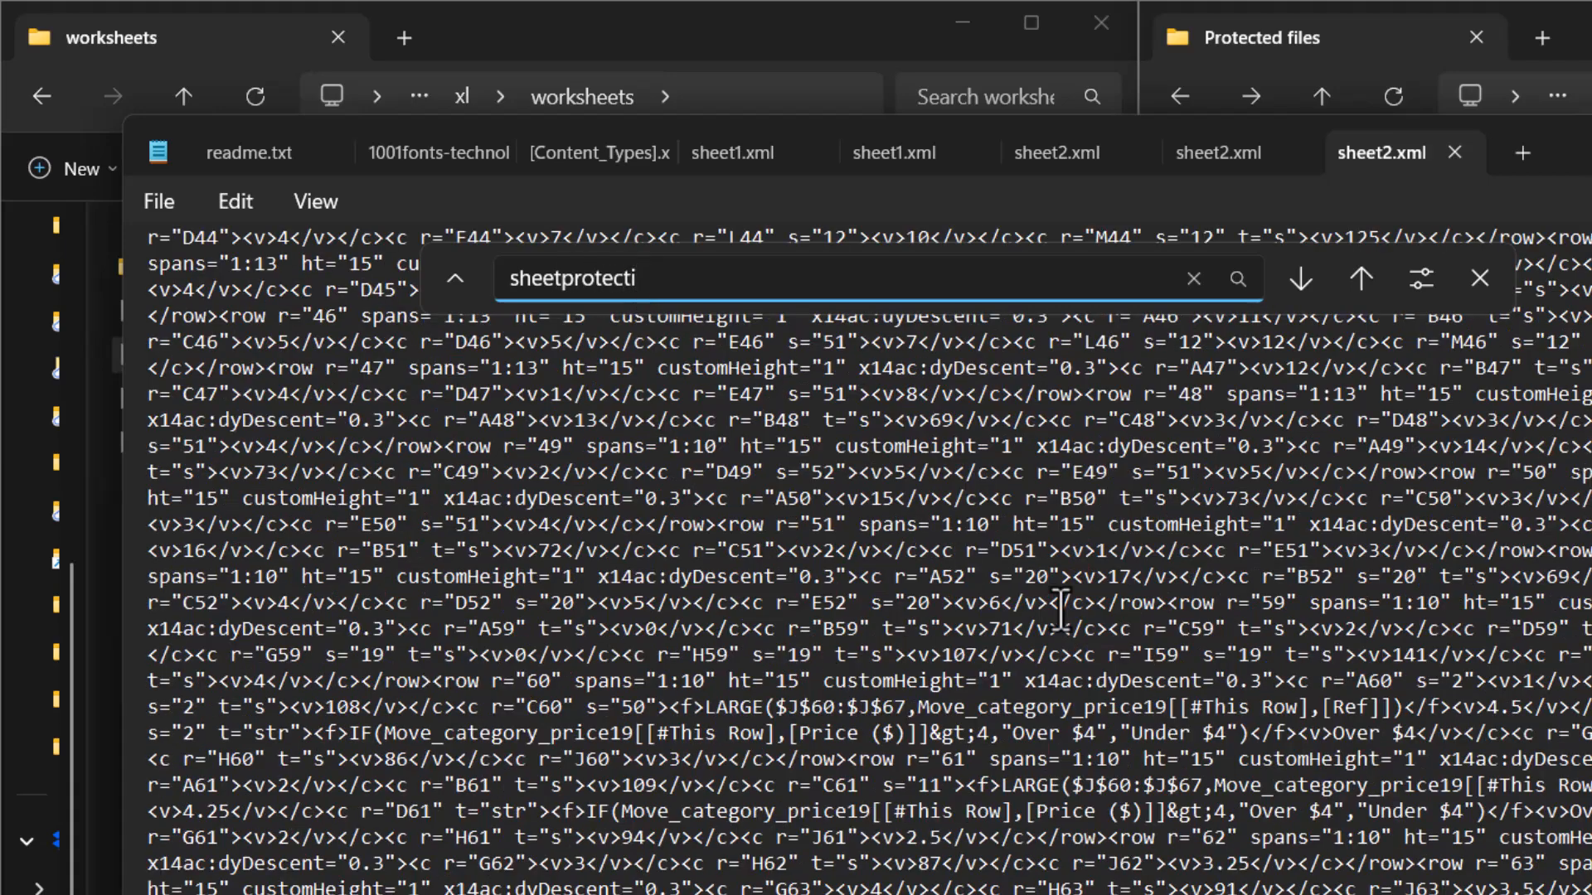
left_click(1299, 278)
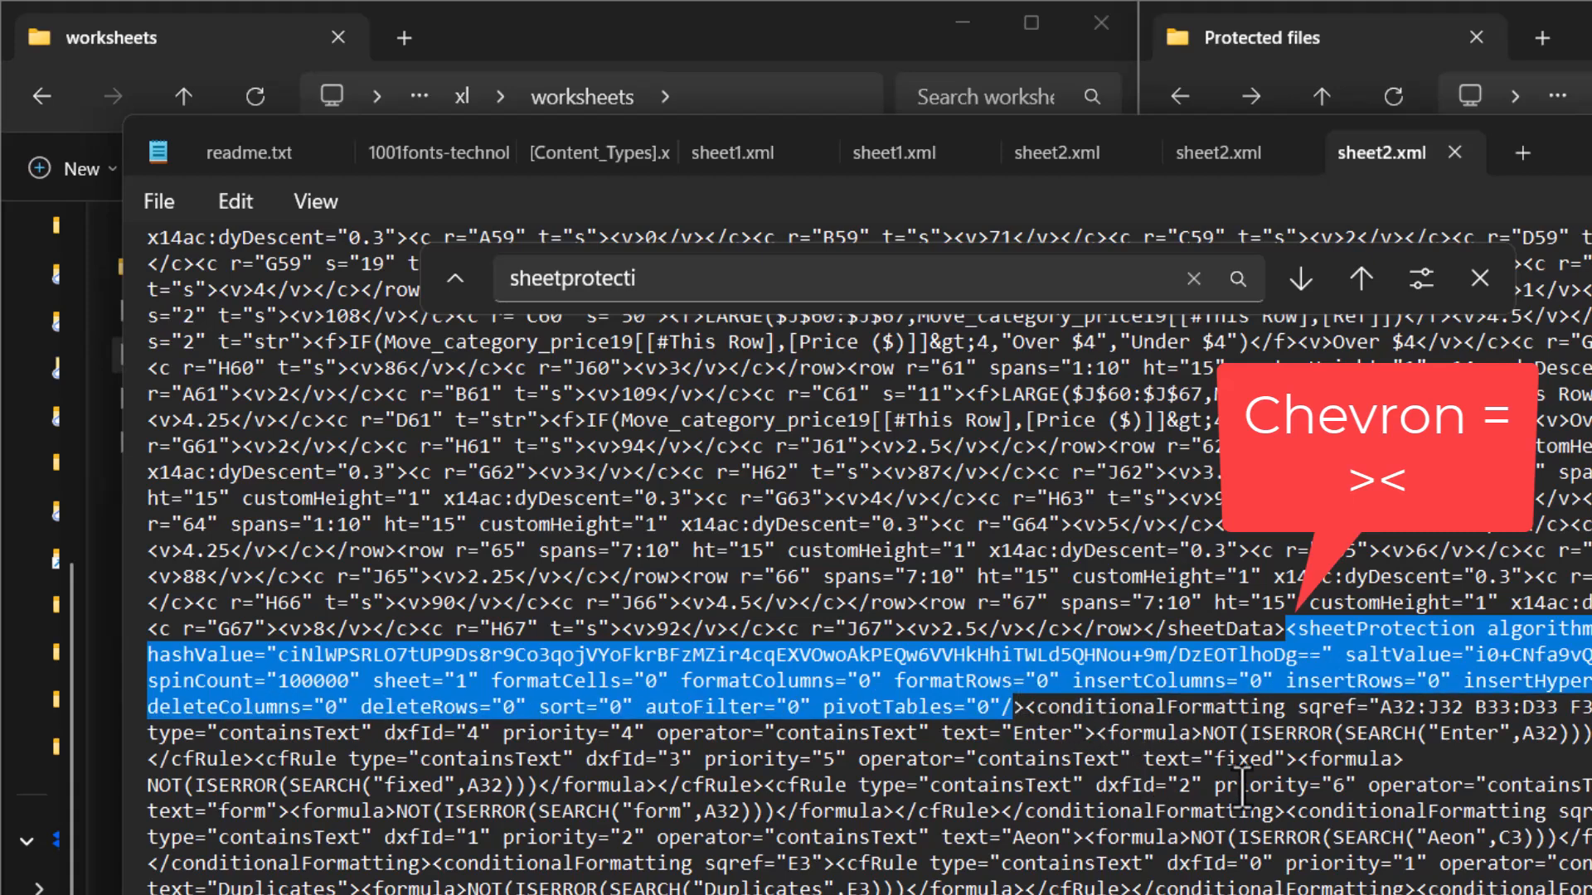
mouse_move(1396, 665)
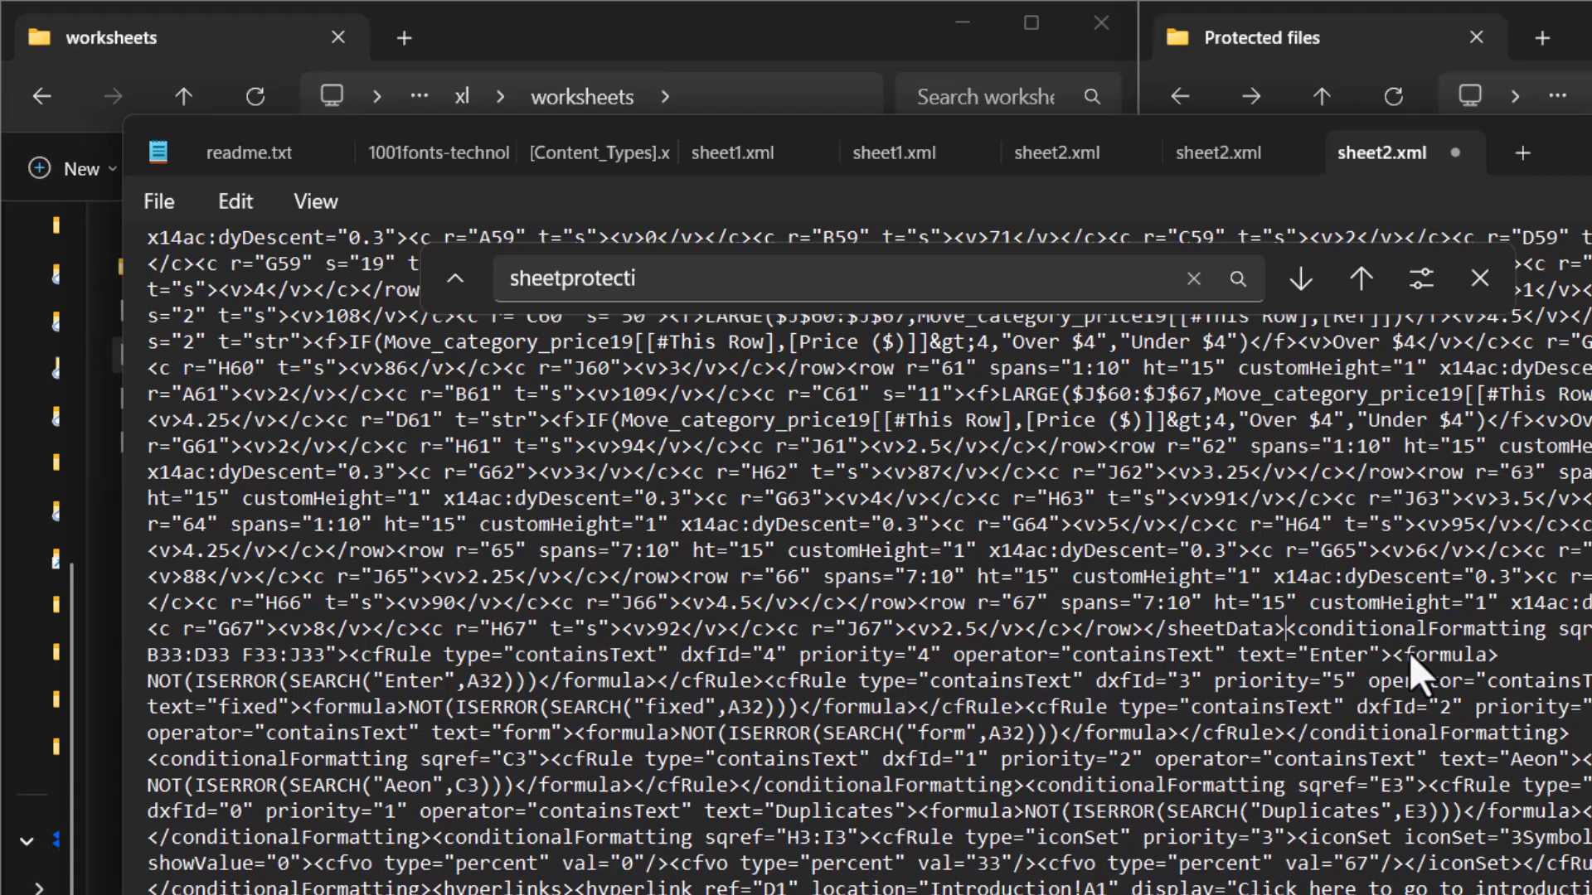
mouse_move(1418, 675)
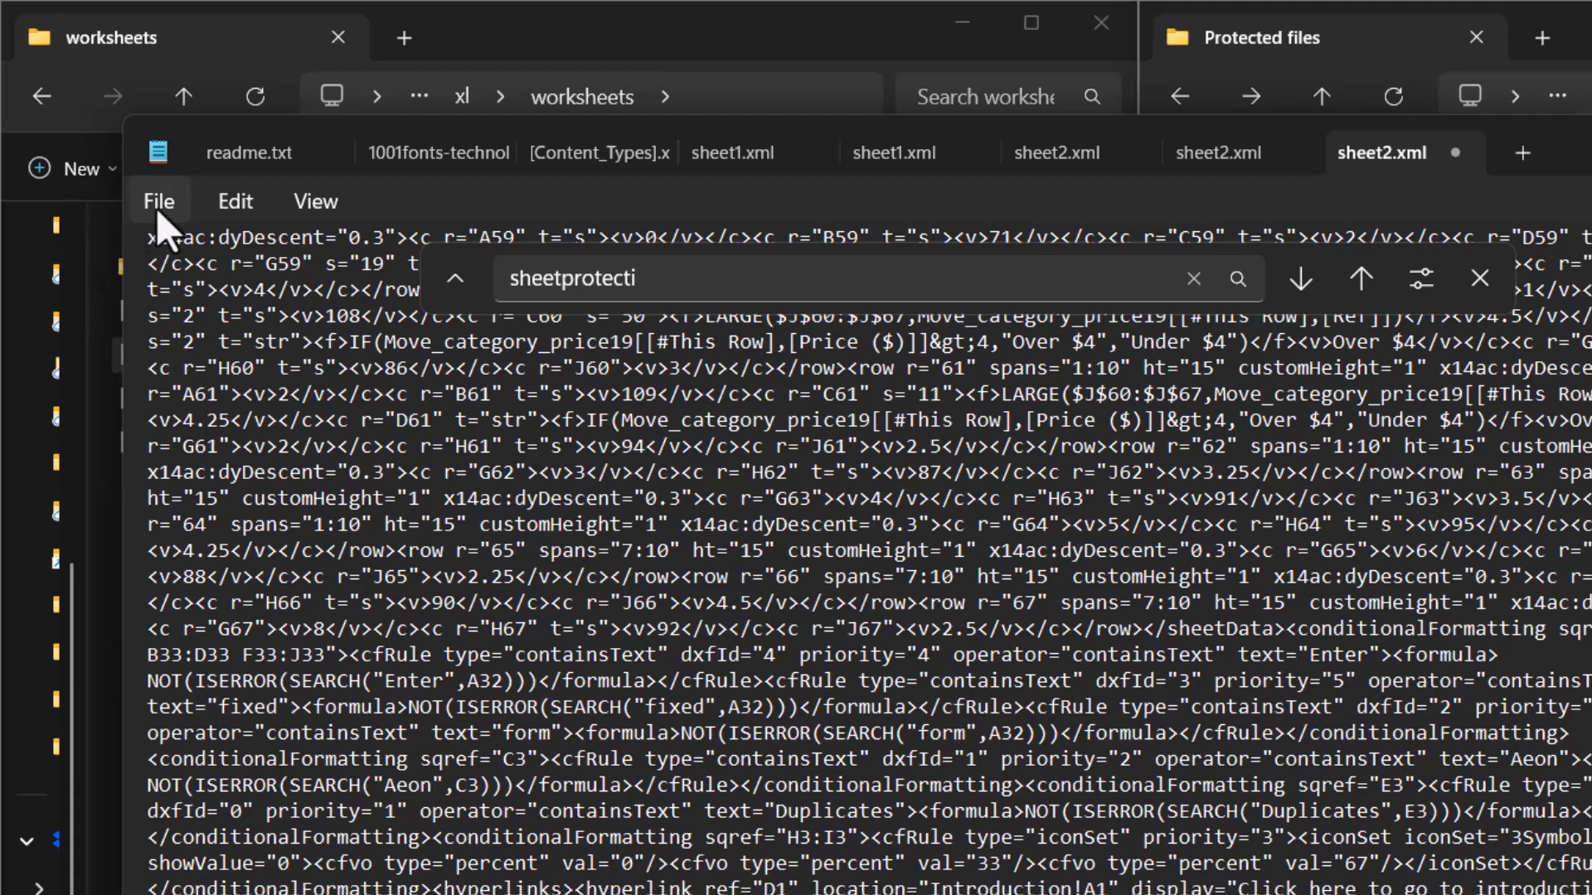
left_click(159, 201)
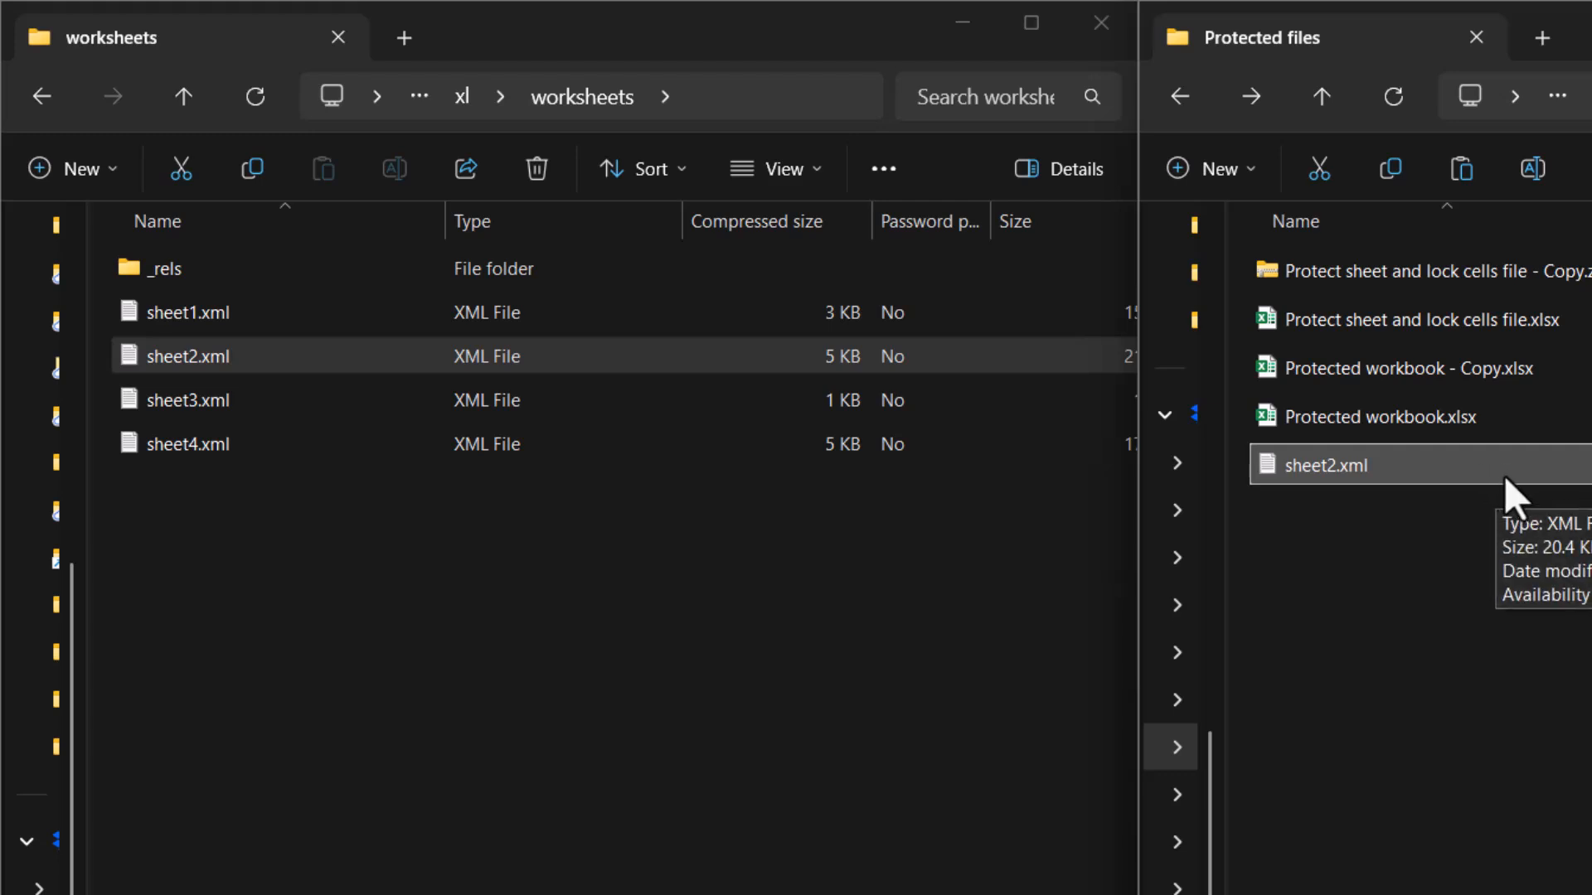
mouse_move(1538, 497)
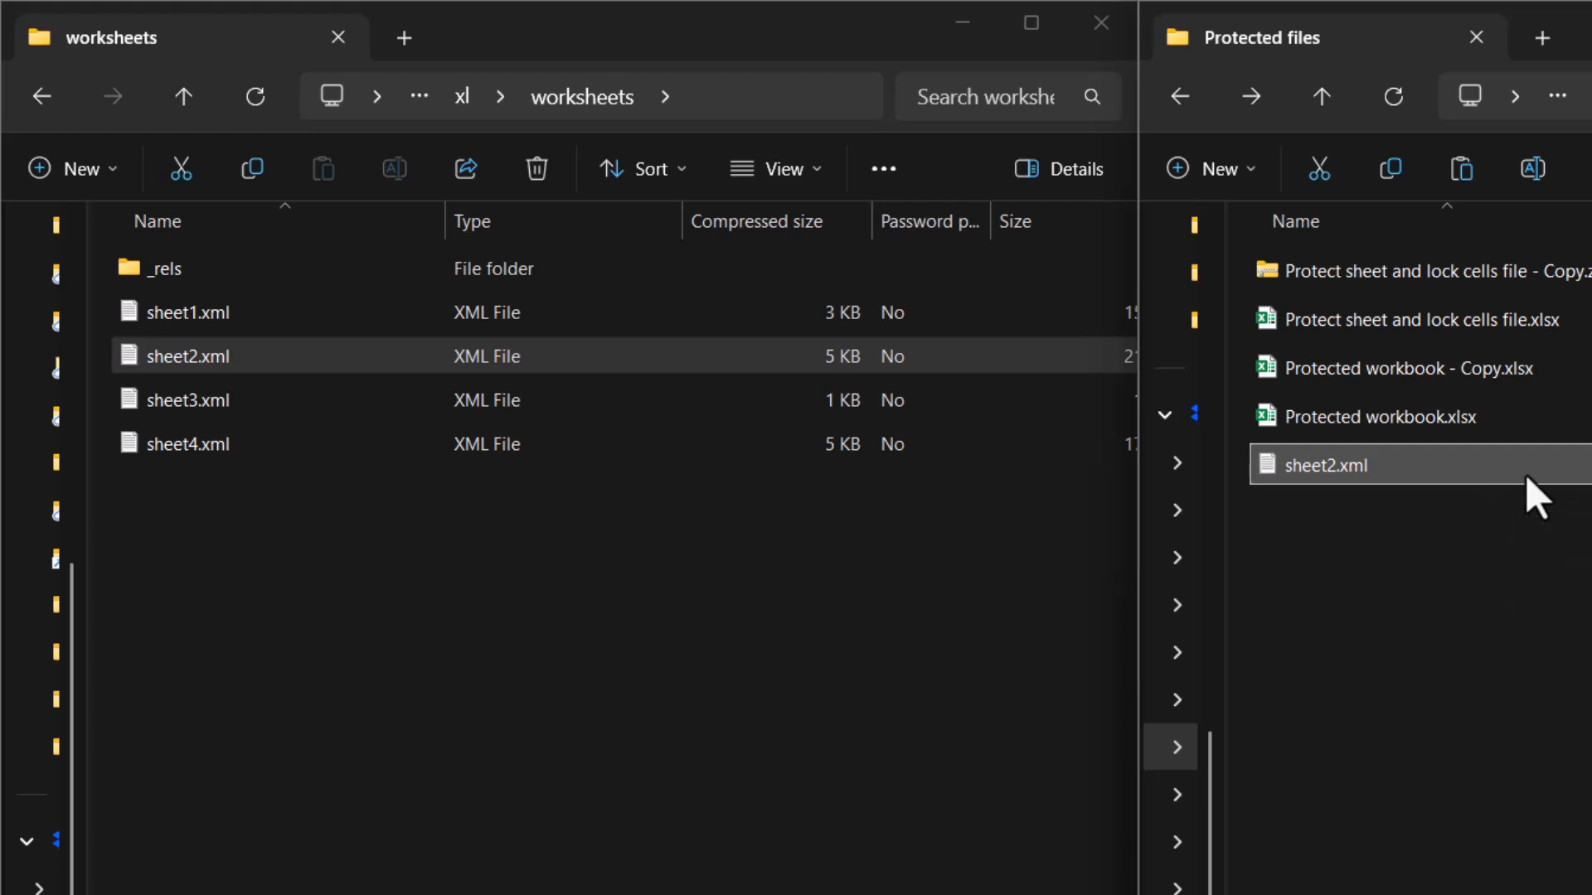
Paste the edited sheet2.xml into the archive's worksheets folder, replacing the original.
right_click(436, 584)
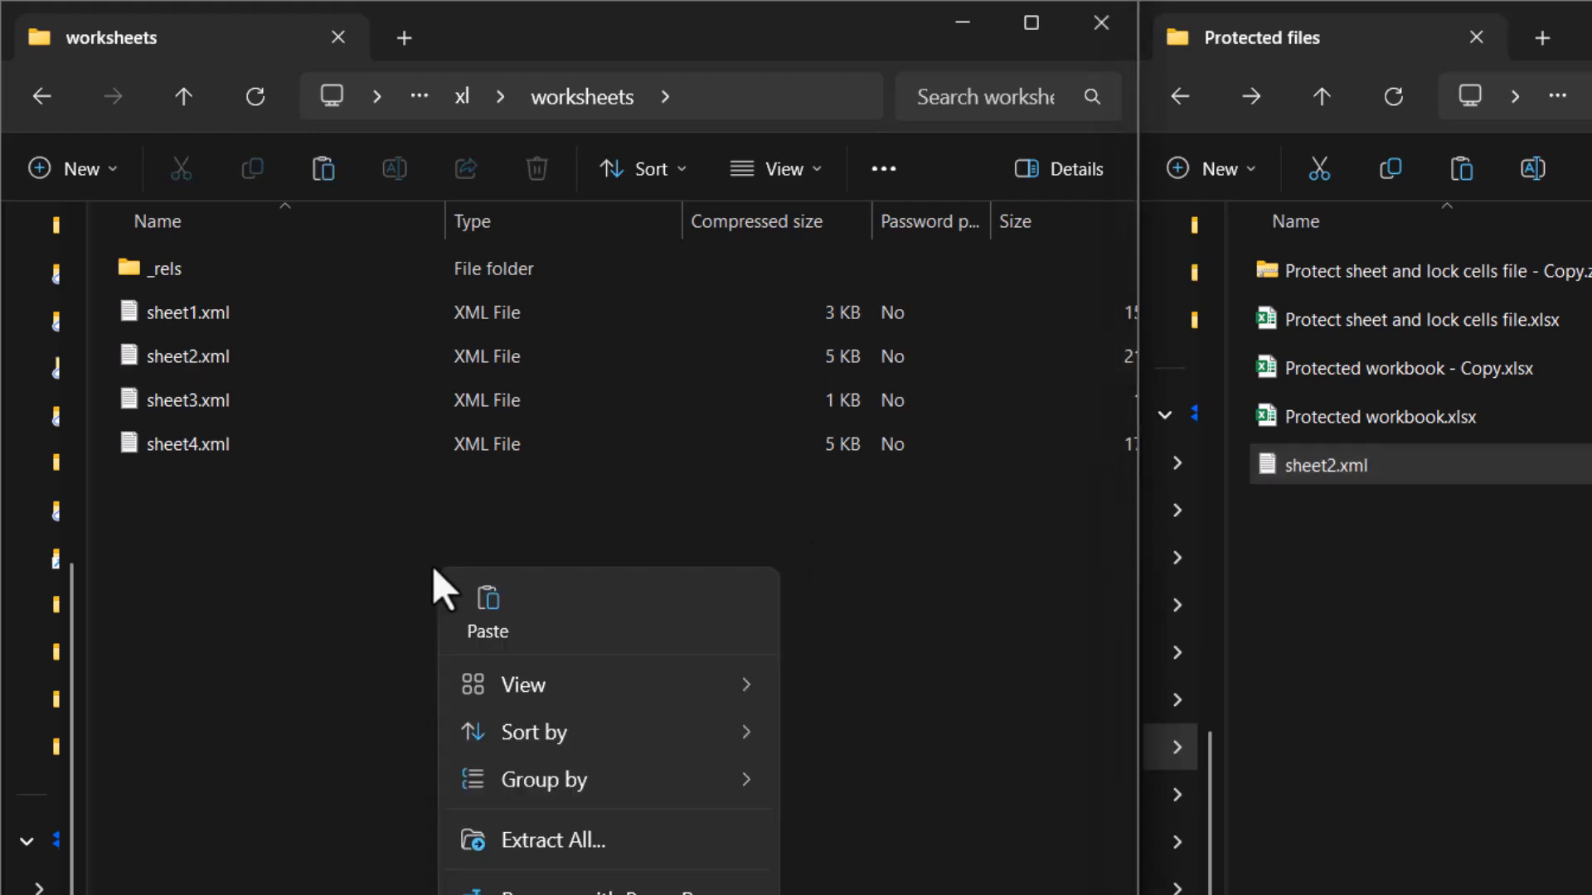
left_click(487, 609)
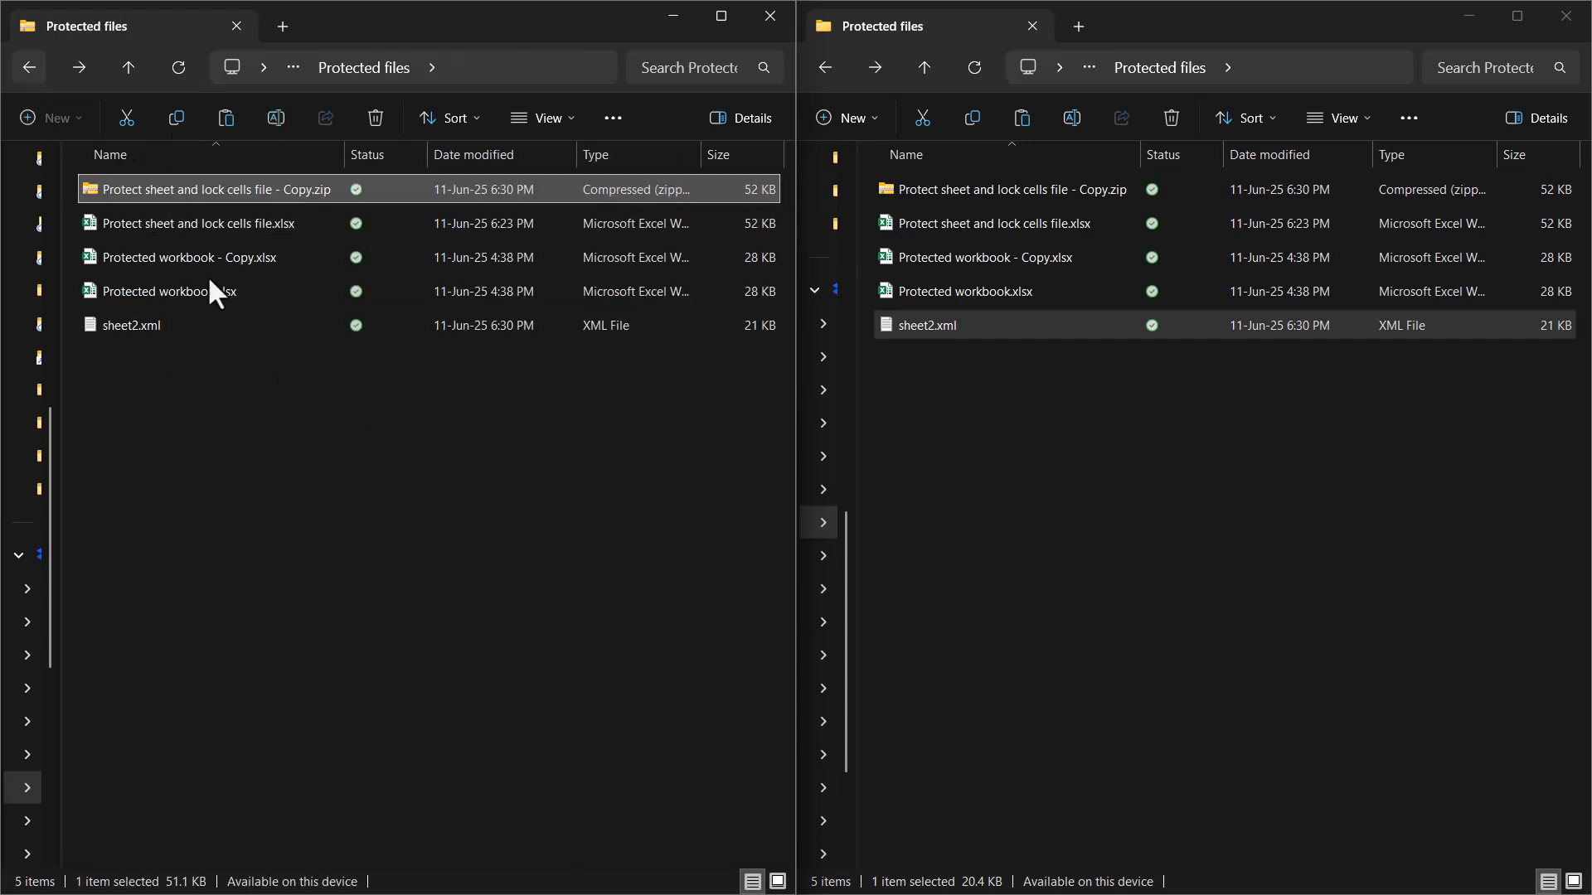
Rename the zip copy back to 'Protect sheet and lock cells file - Copy.xlsx'.
left_click(1005, 189)
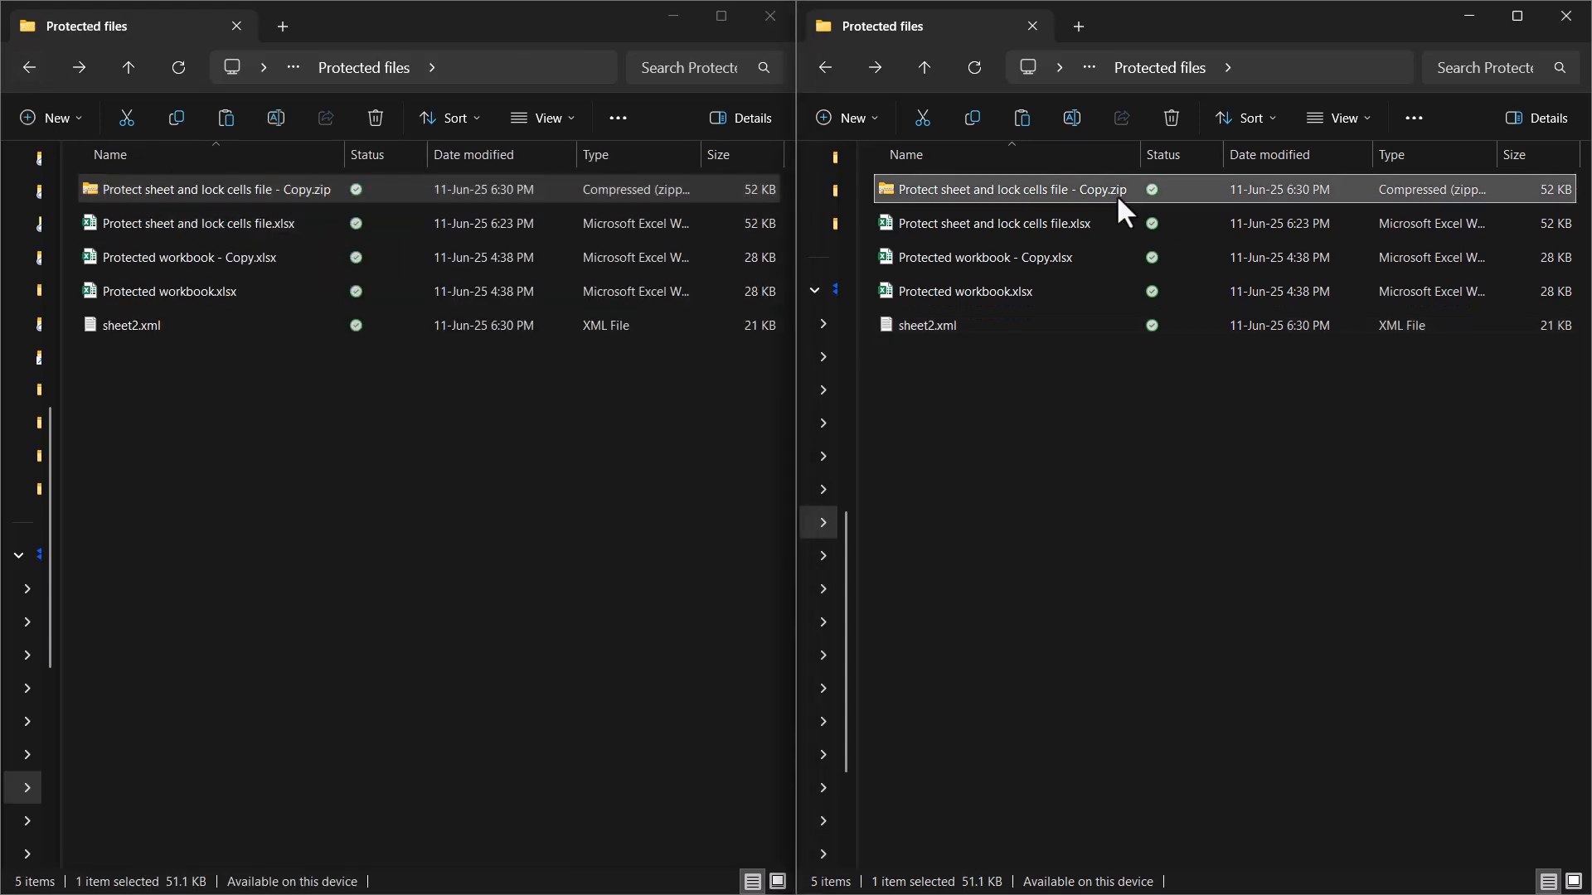
left_click(1009, 189)
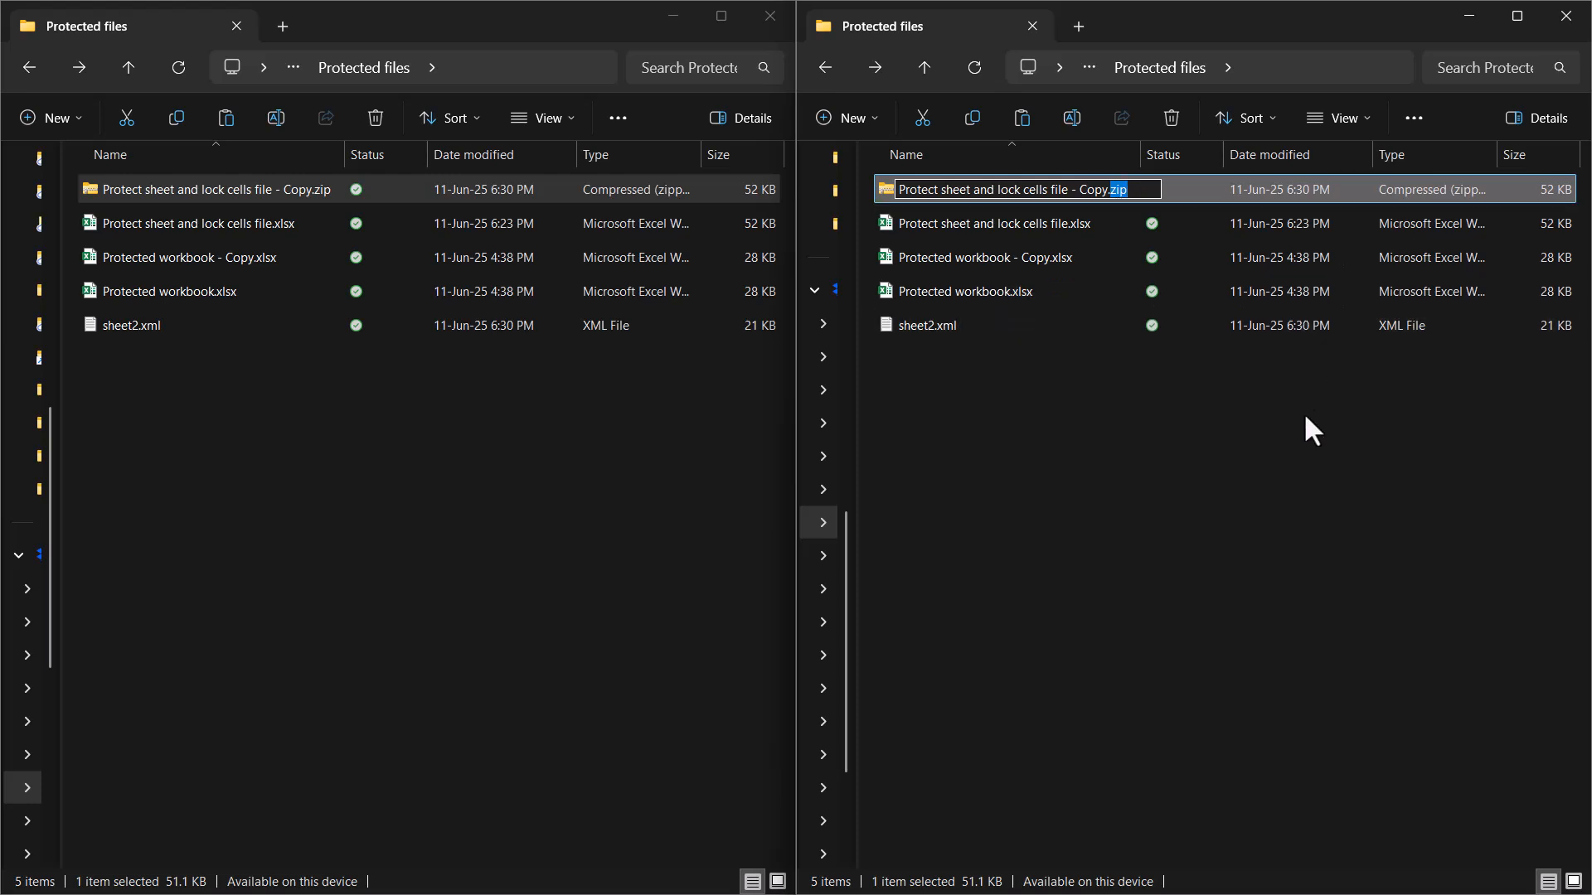
type("xlsx")
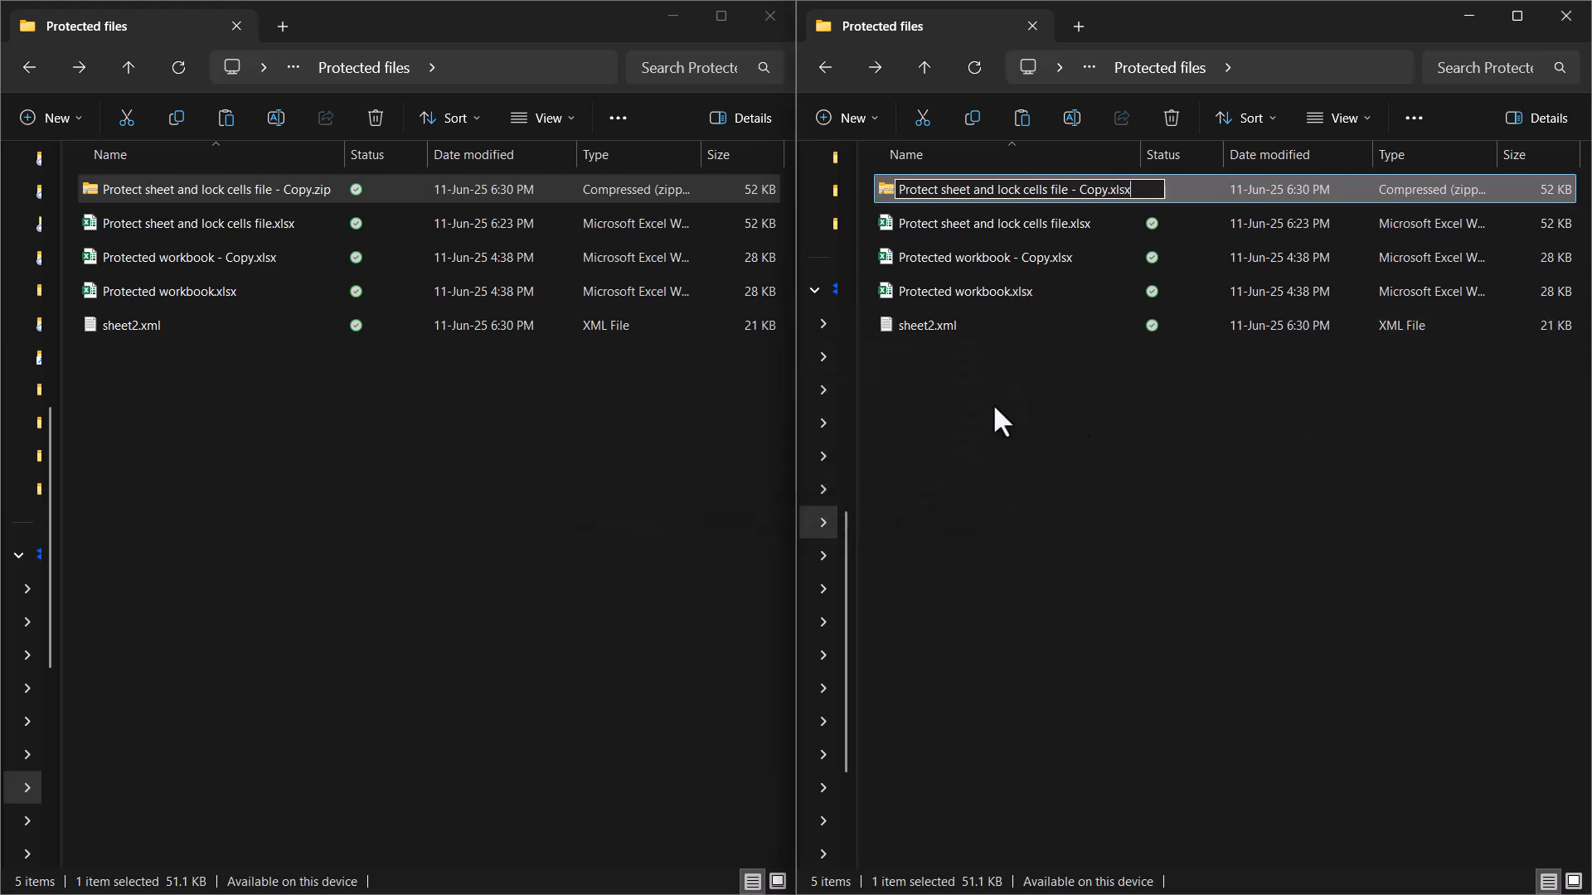
key("Enter")
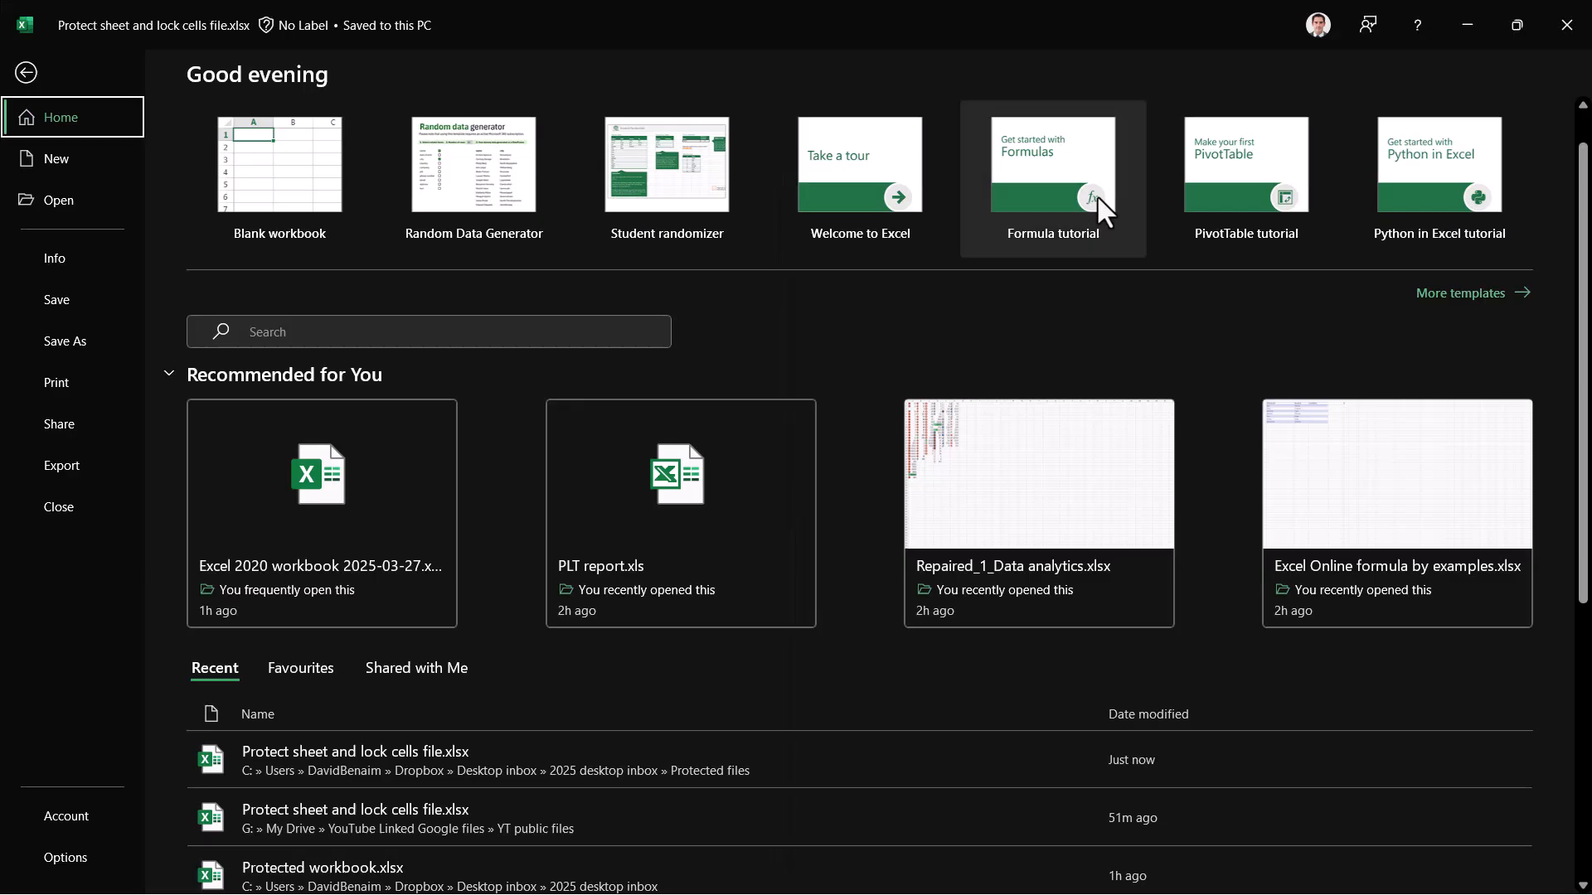
Open the copy, type 'sad' on Auto colour examples to confirm it is unprotected, check Protect Sheet on Review, then close Excel.
left_click(1053, 178)
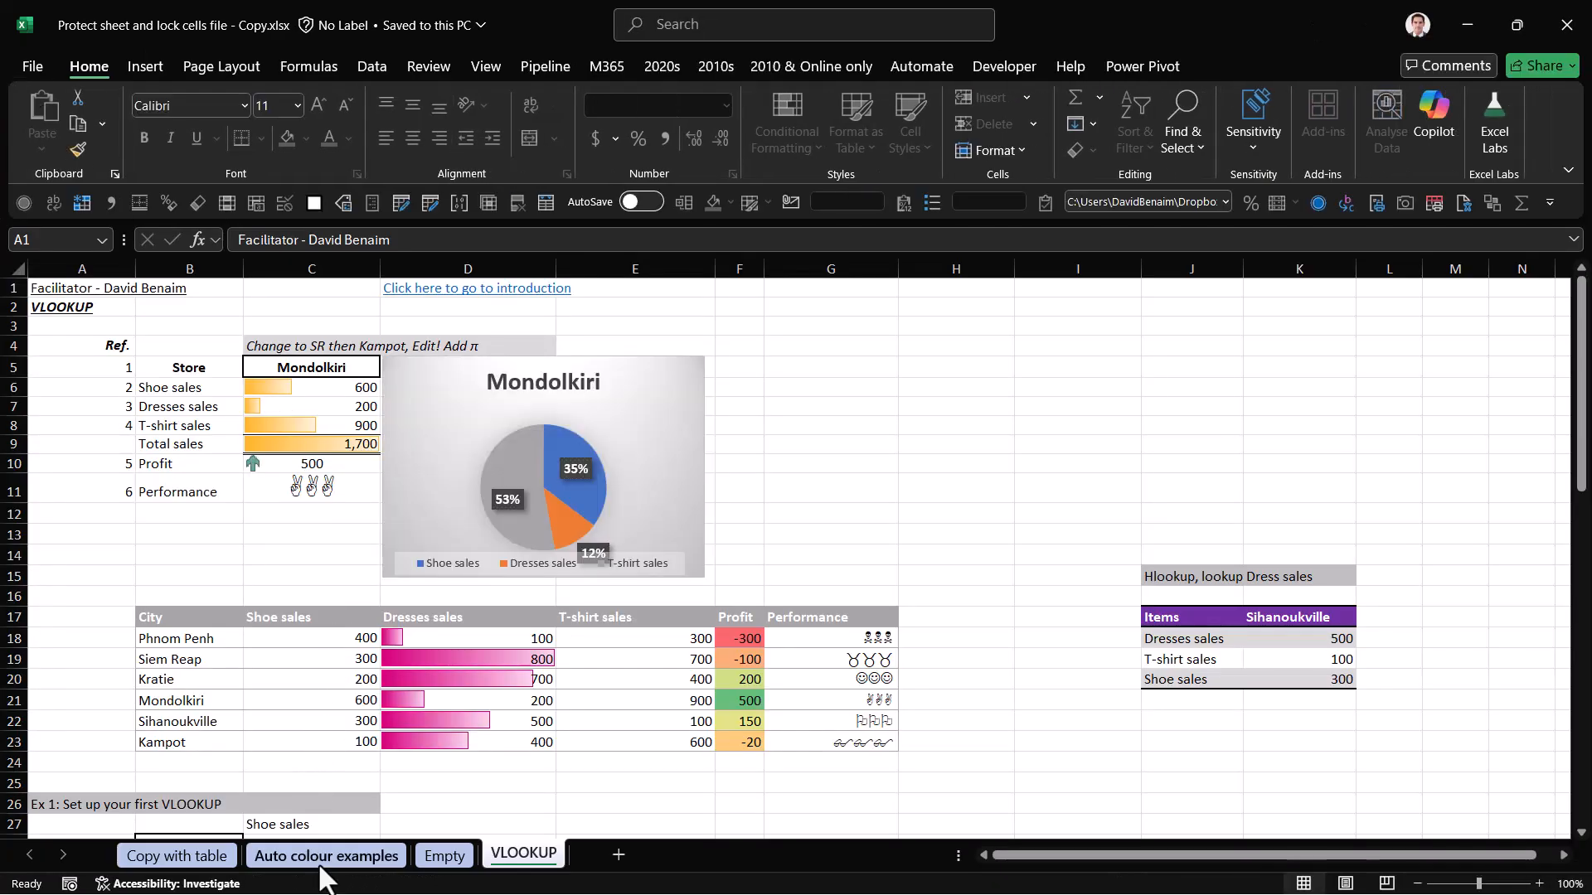
left_click(327, 855)
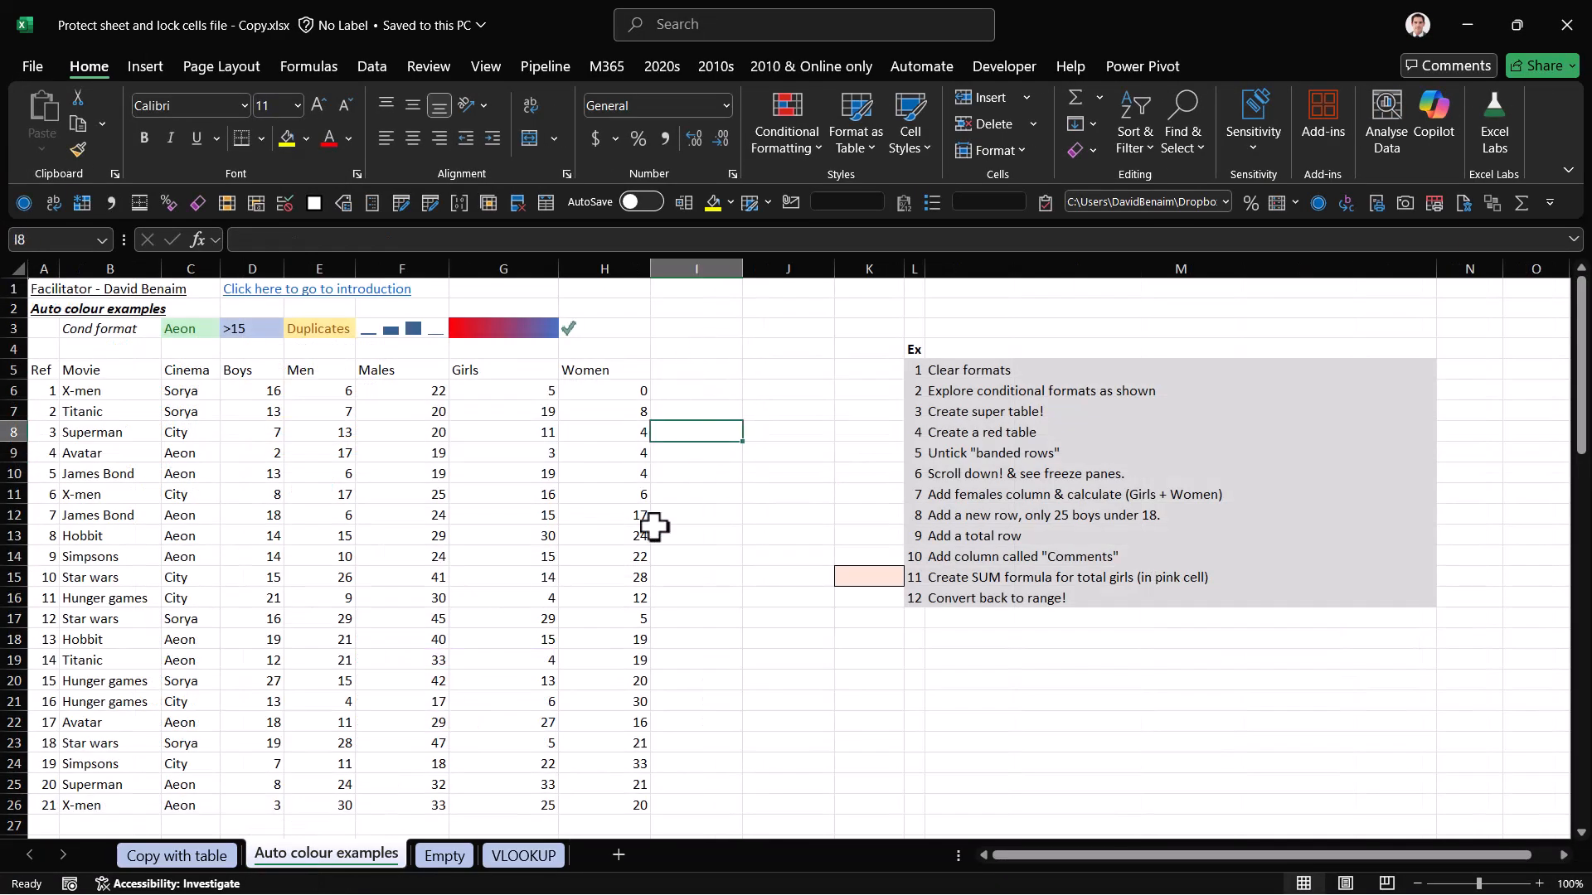
type("sad")
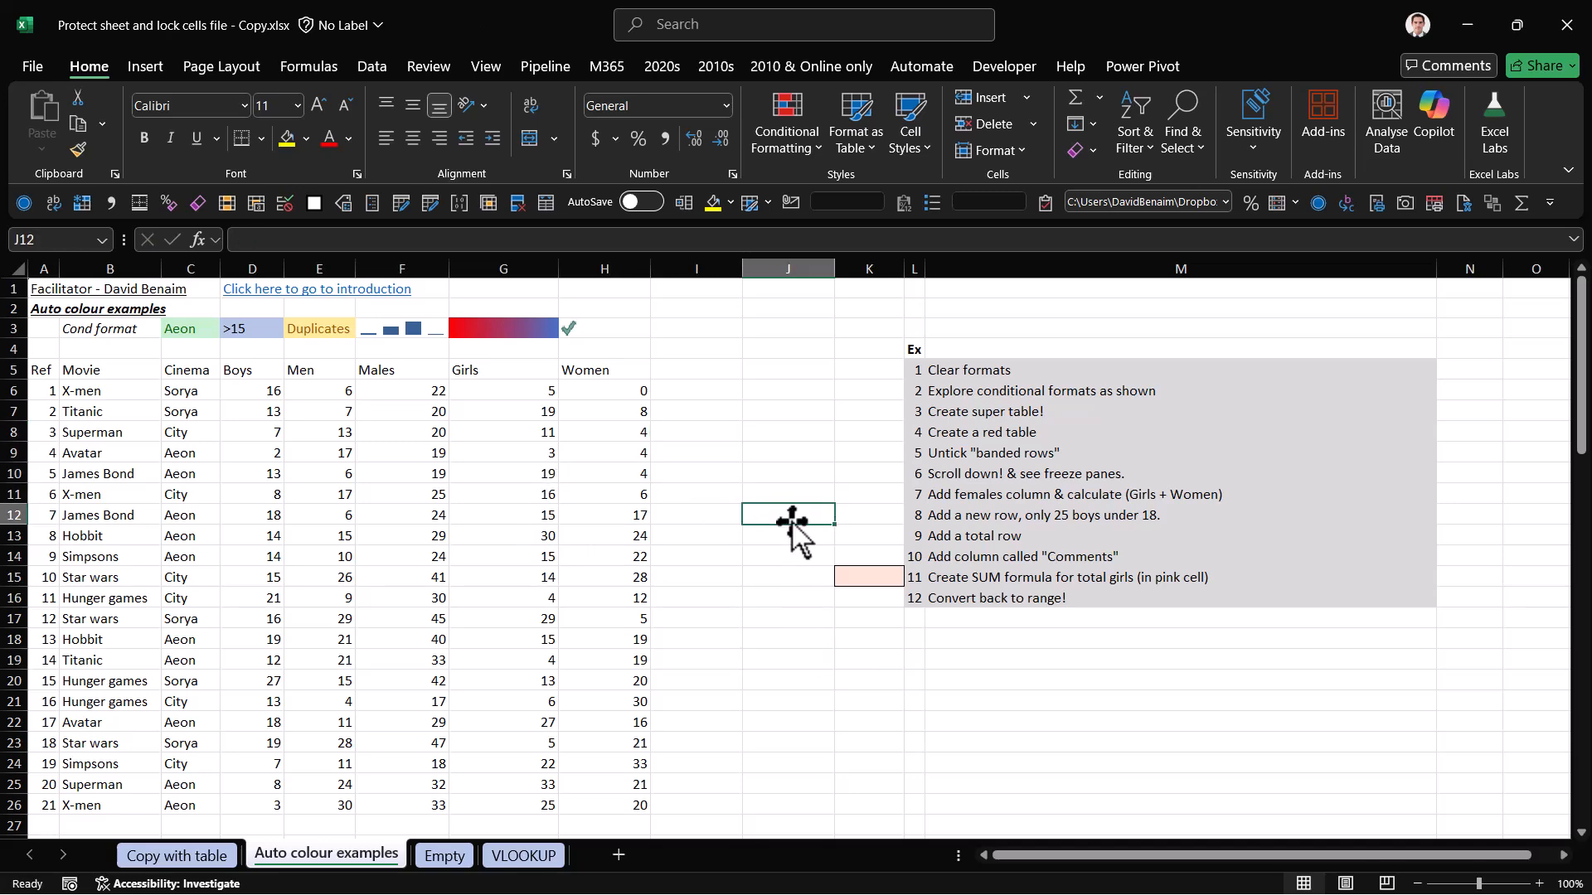
left_click(428, 67)
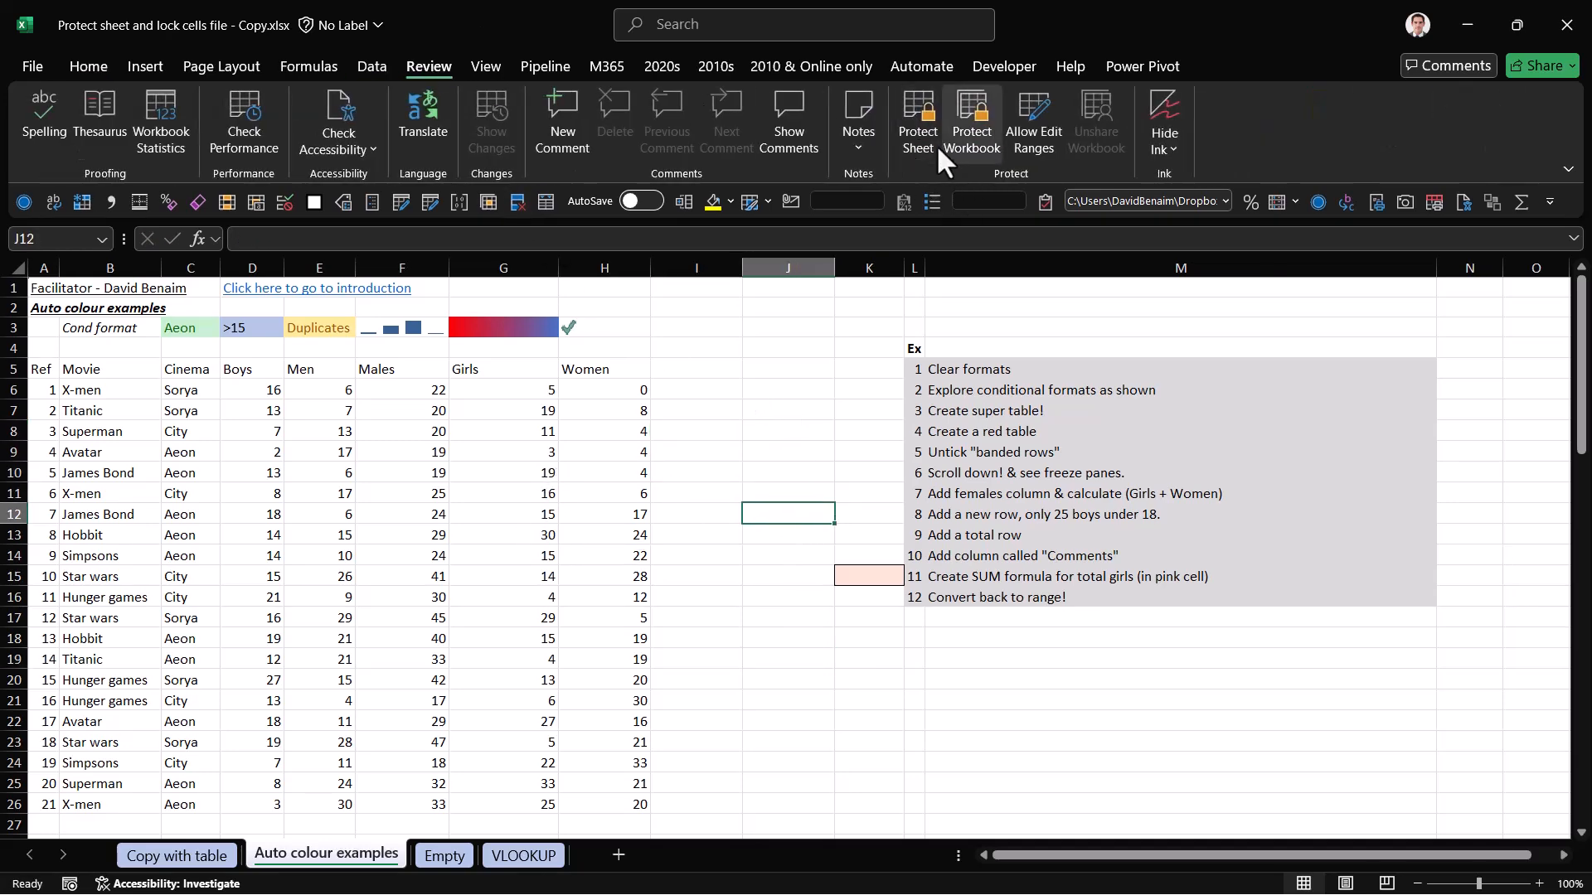
left_click(786, 494)
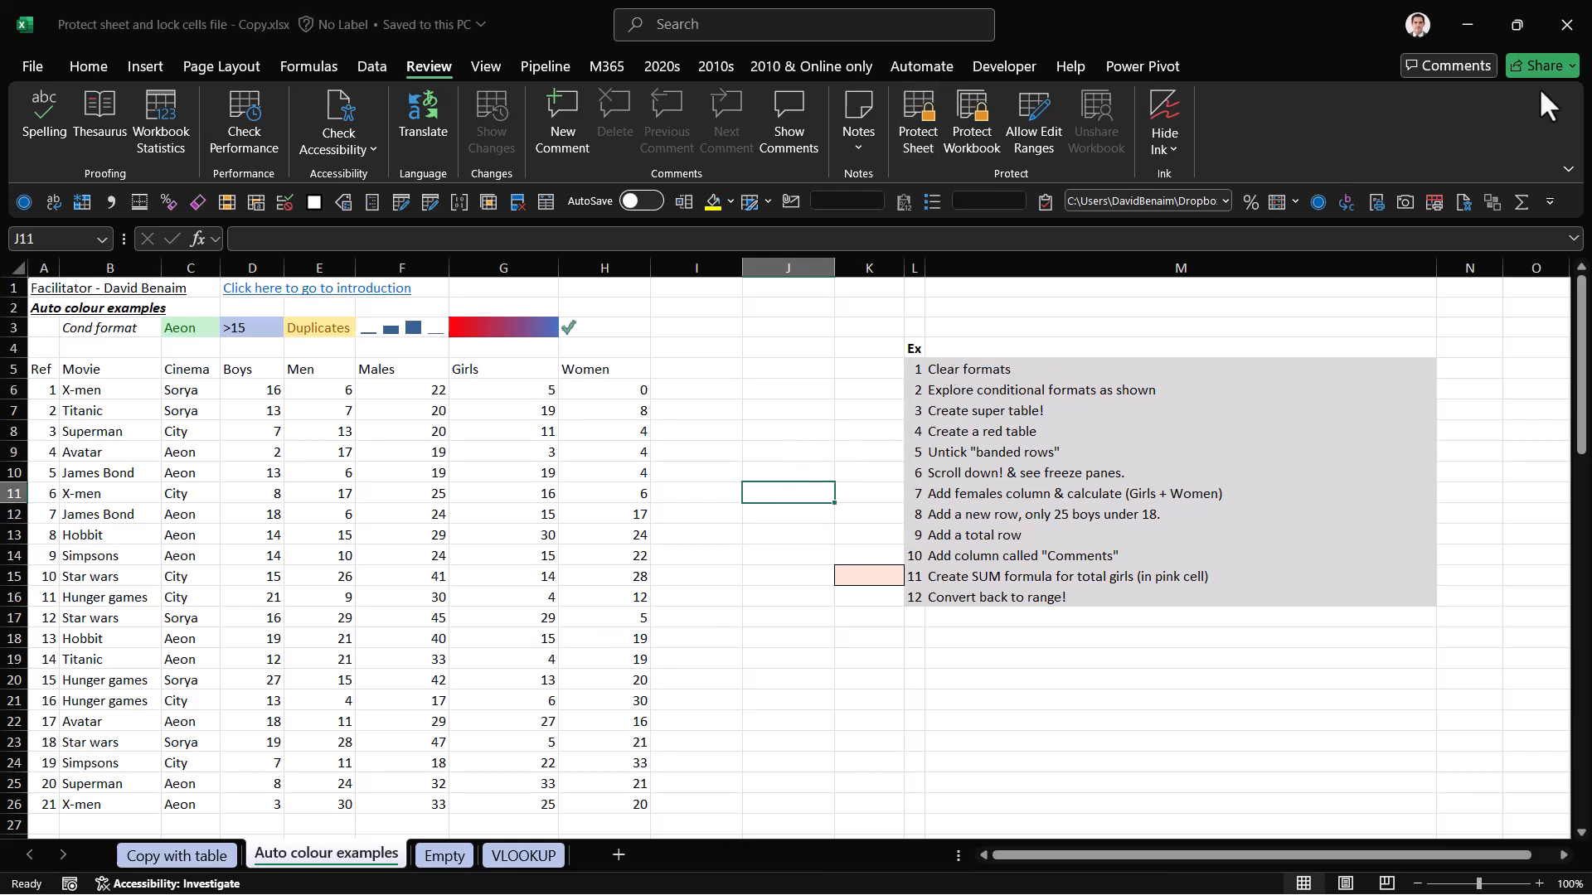
left_click(31, 67)
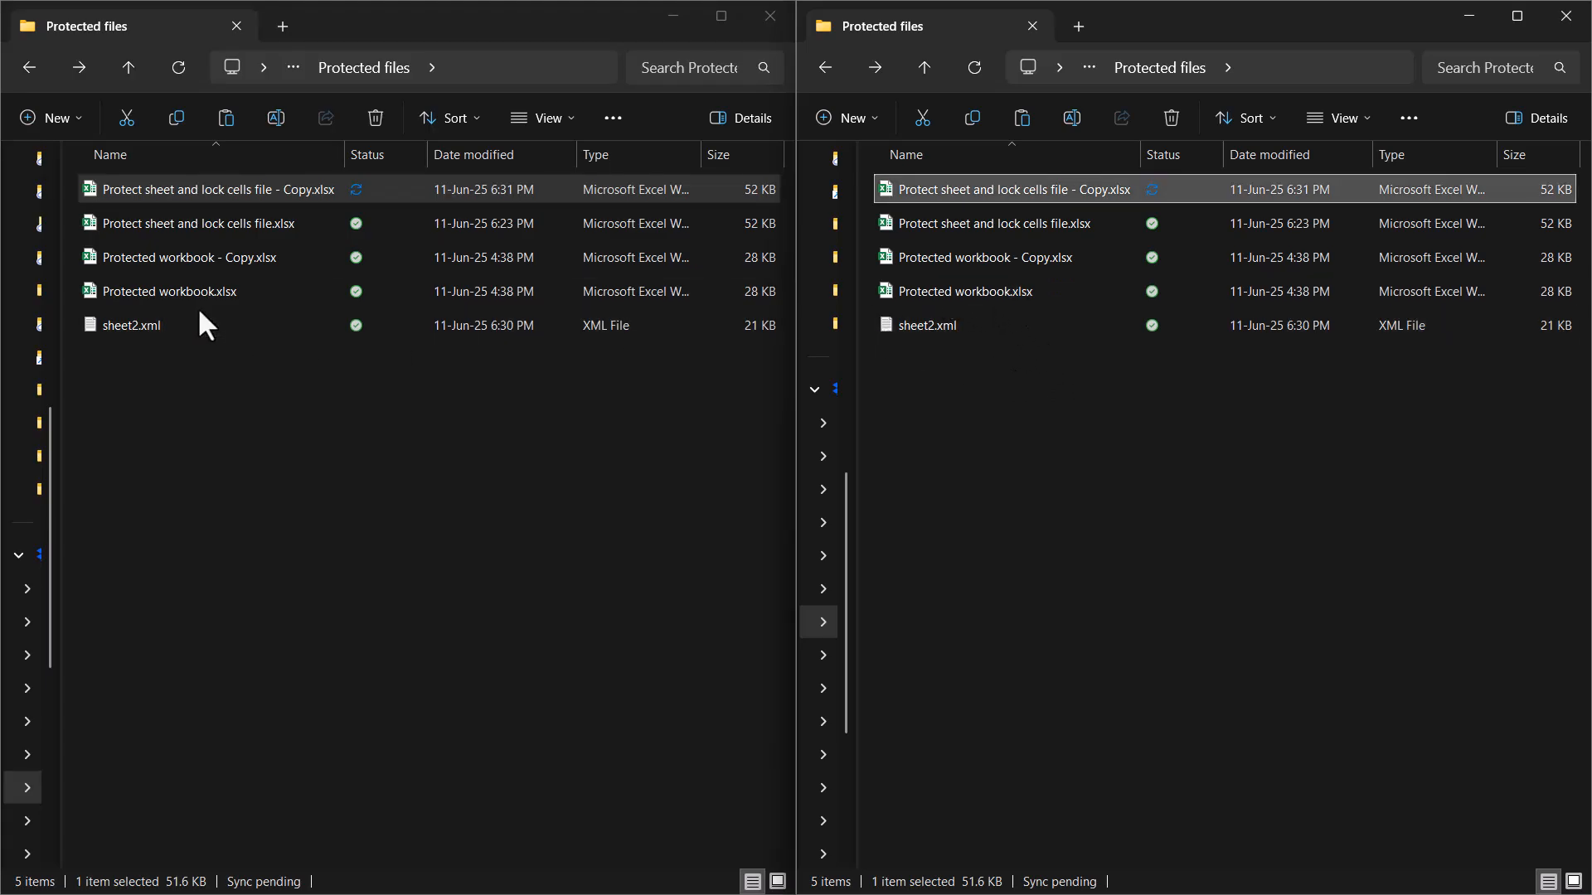
Rename 'Protected workbook - Copy.xlsx' to a .zip archive.
left_click(980, 257)
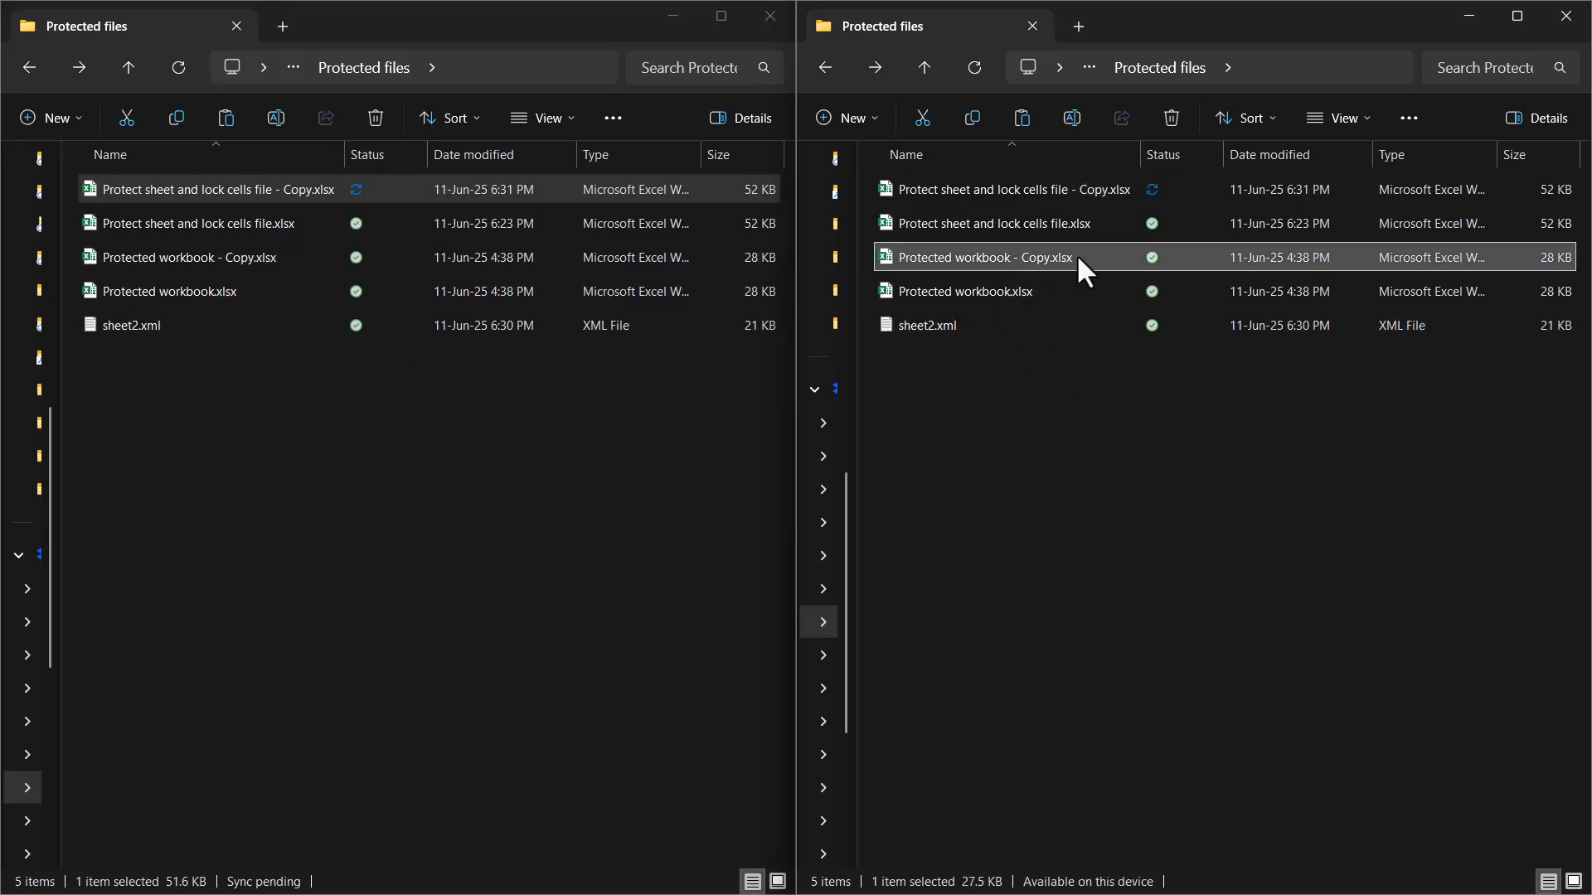
double_click(976, 257)
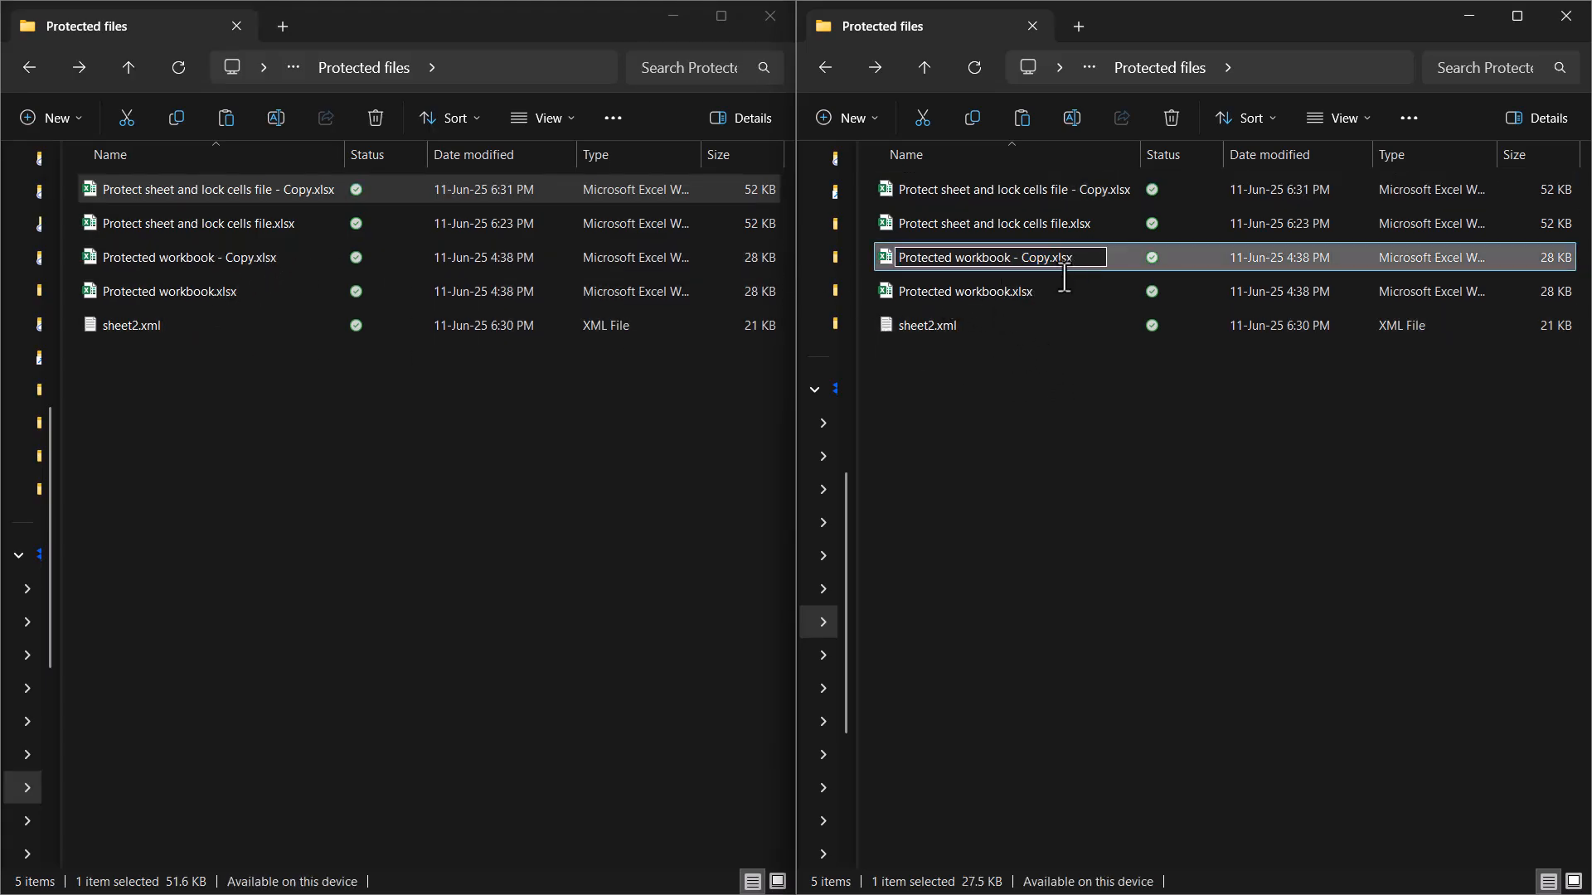
double_click(1056, 257)
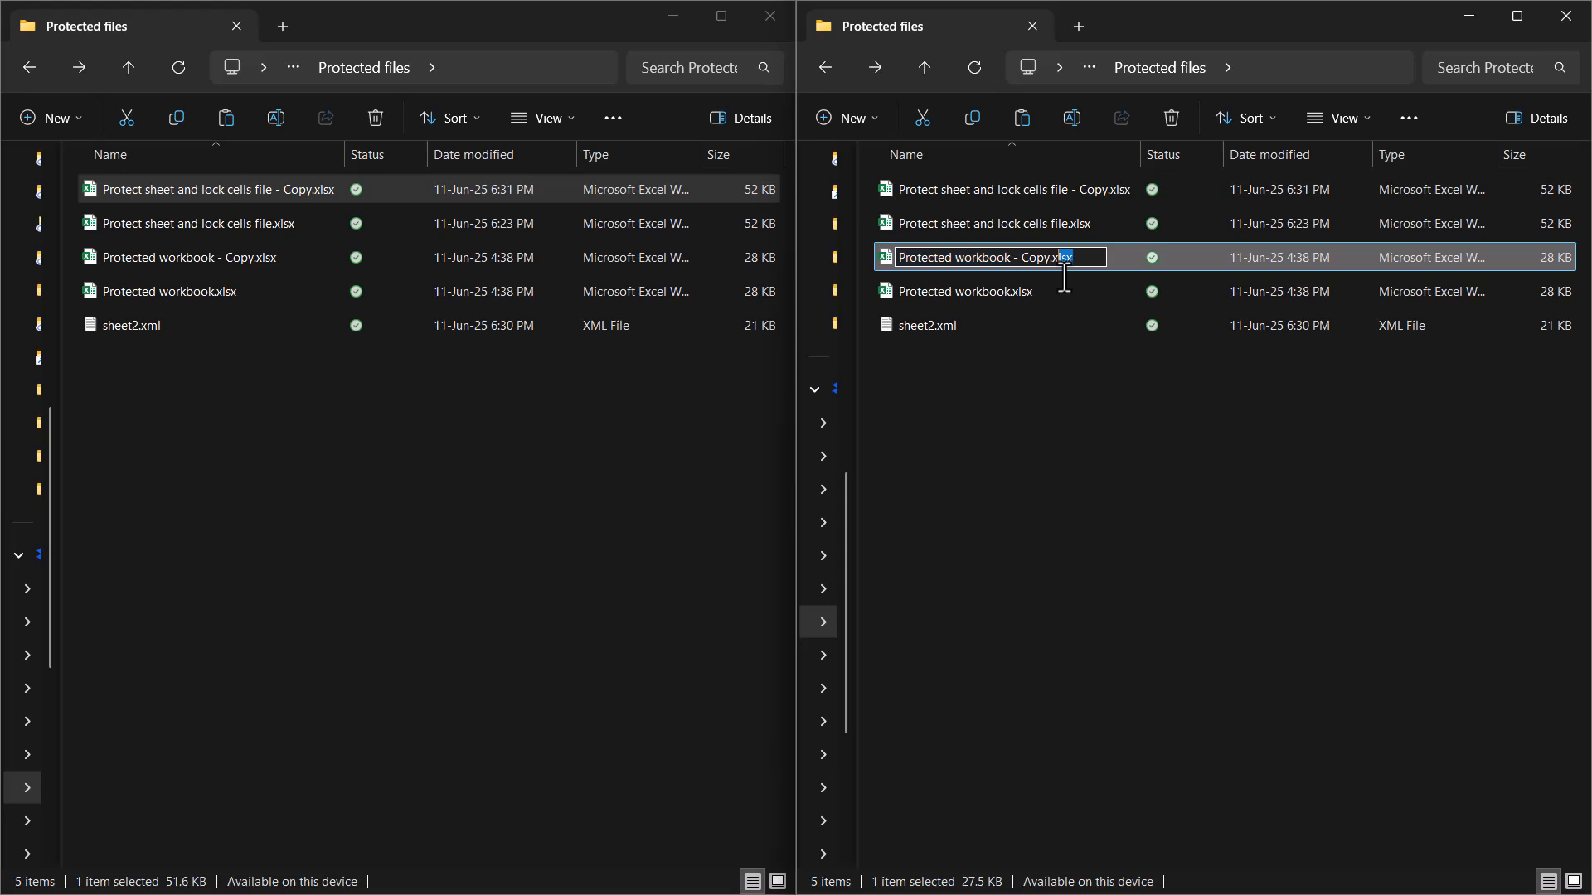
type("zip")
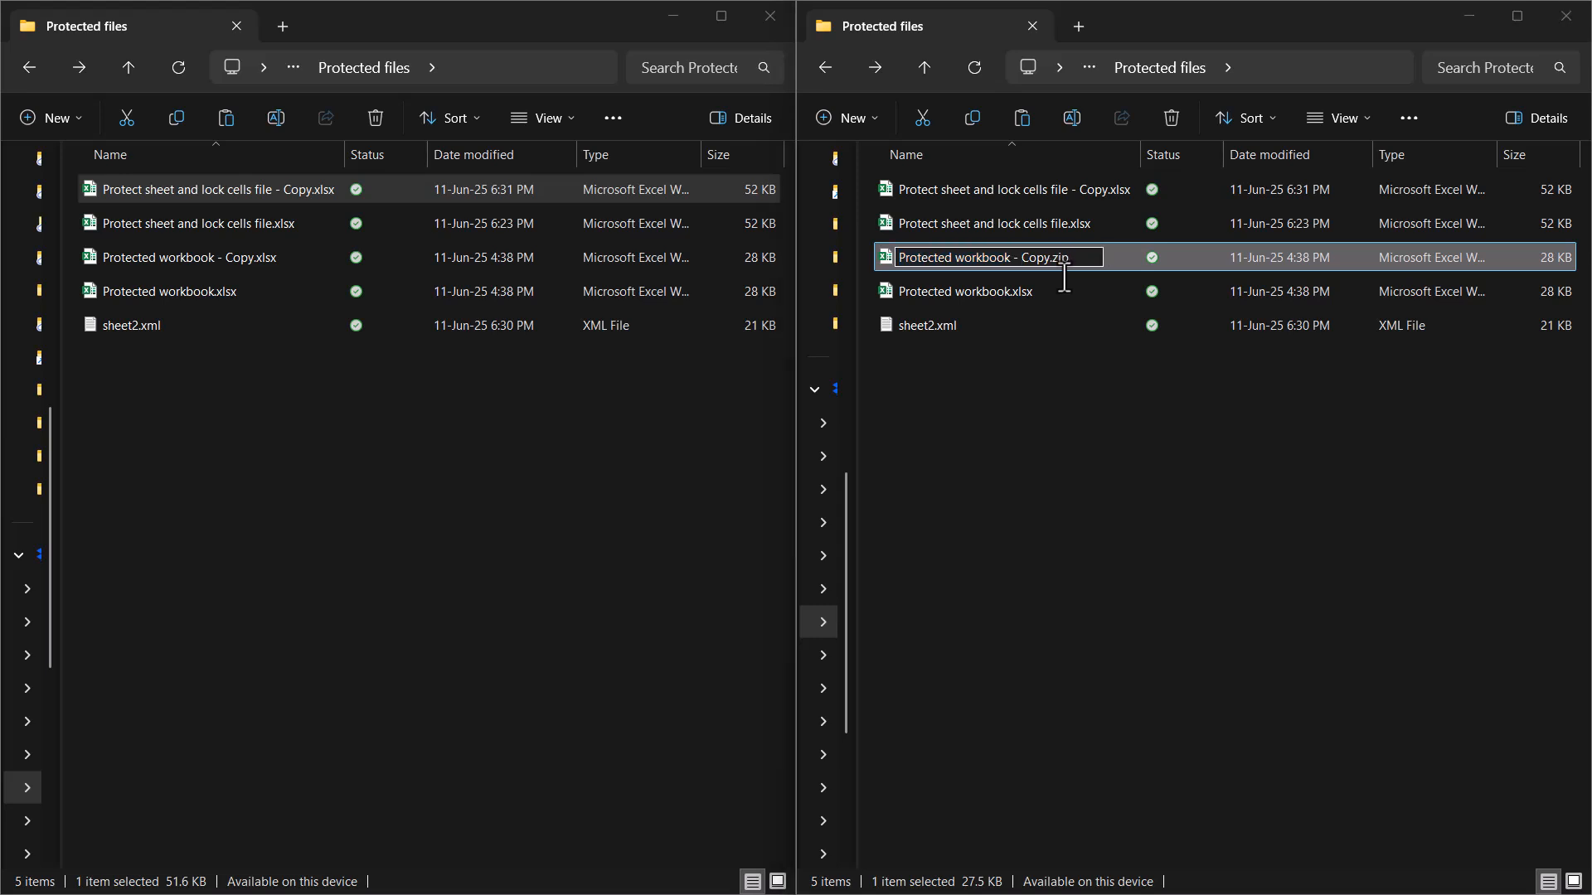
key("Enter")
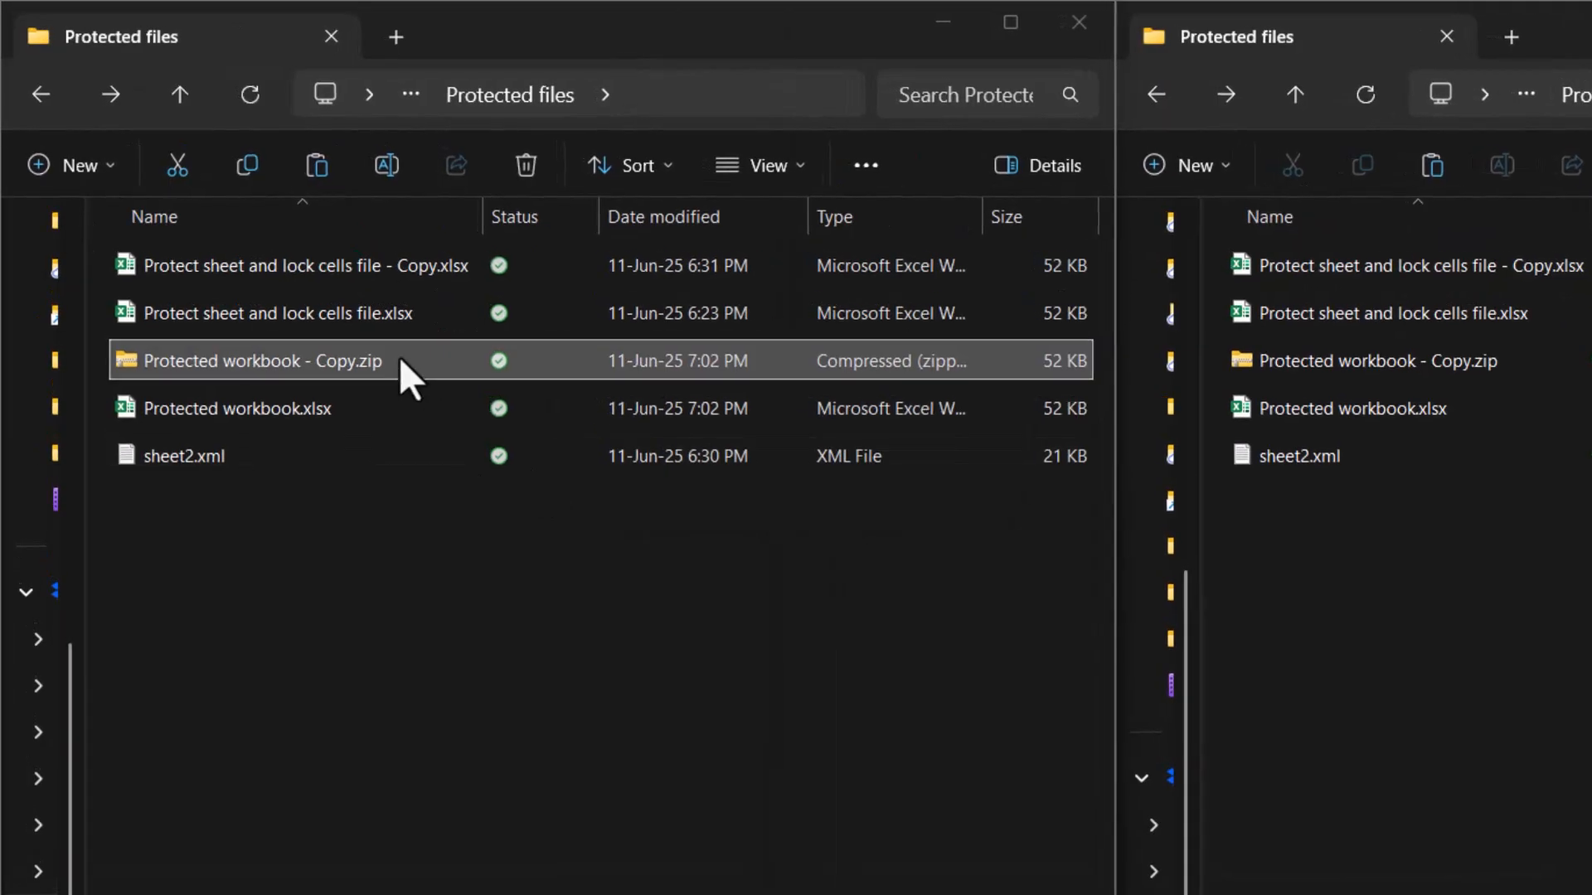
Copy workbook.xml out of the zip's xl folder into the Protected files folder.
double_click(268, 360)
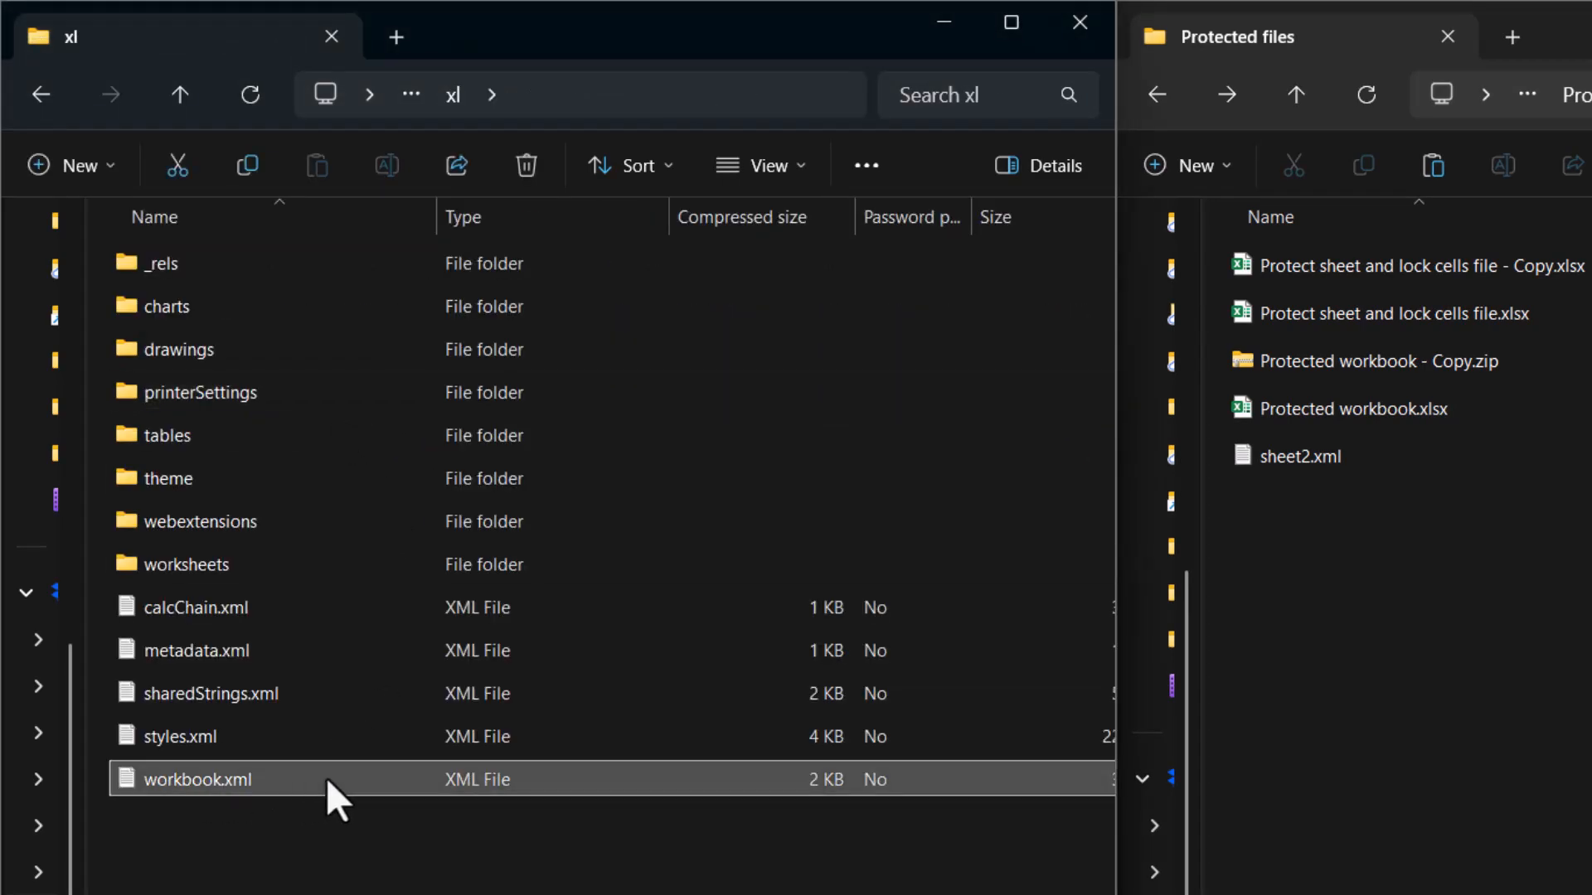
left_click(1411, 265)
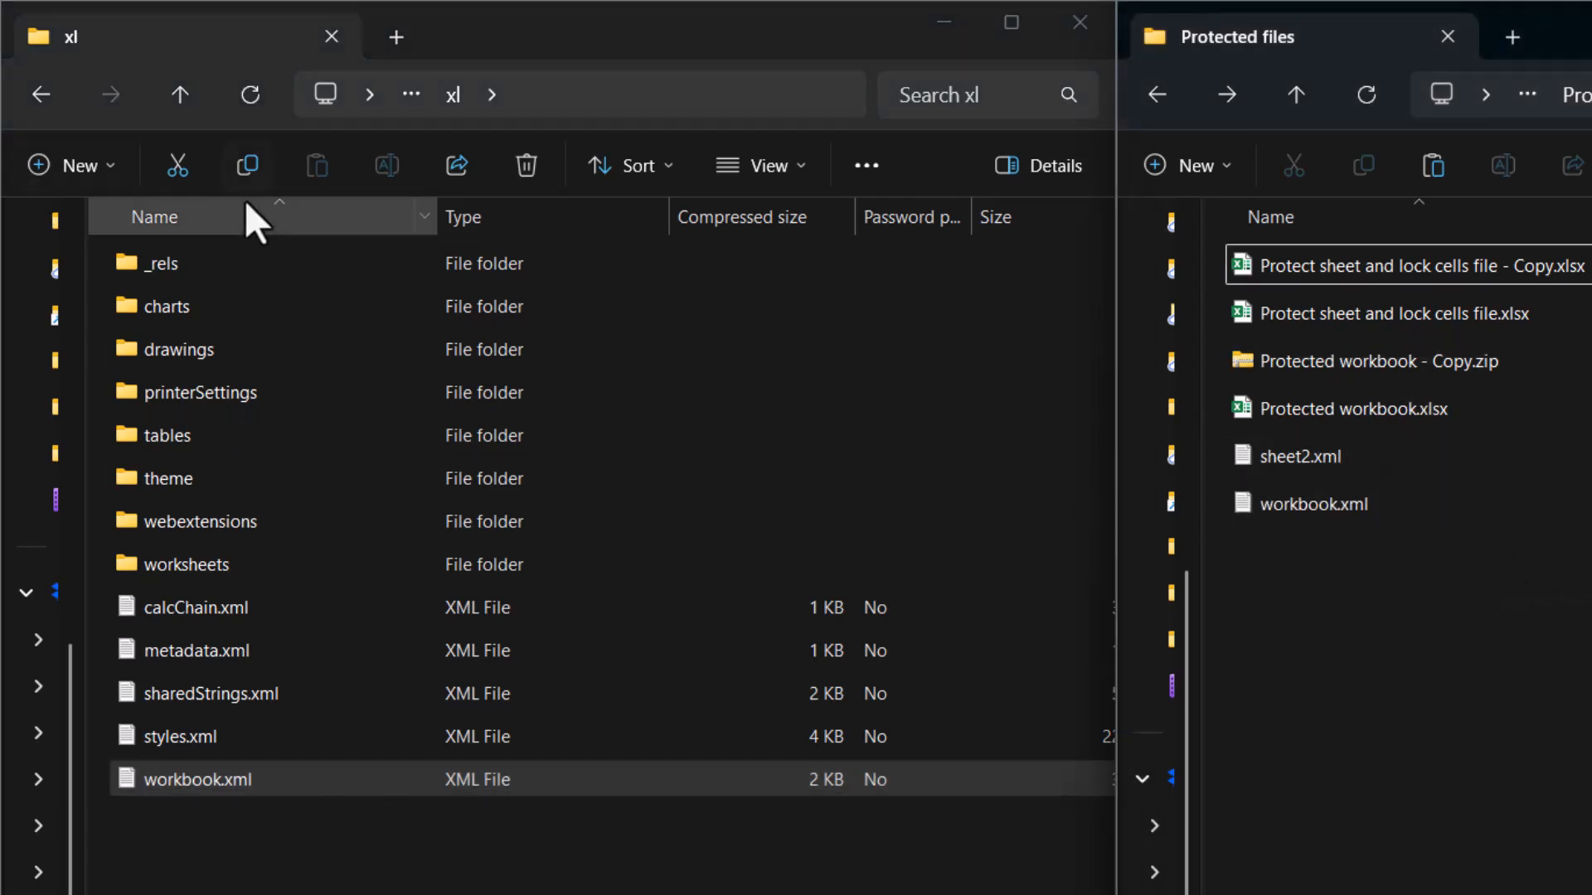
left_click(1315, 504)
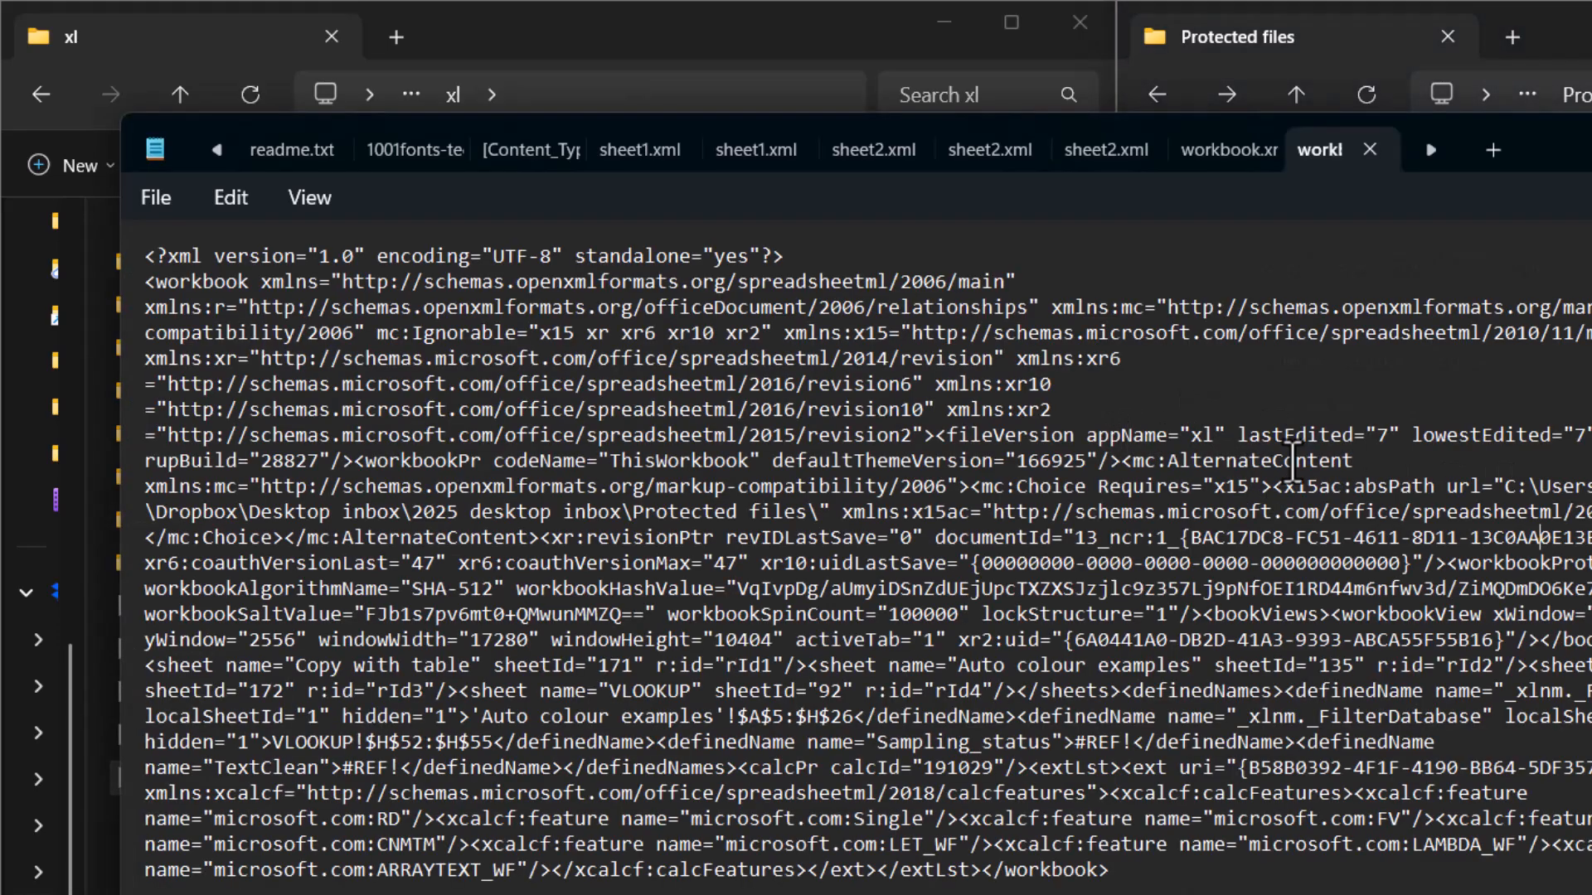
mouse_move(1206, 265)
type("protect")
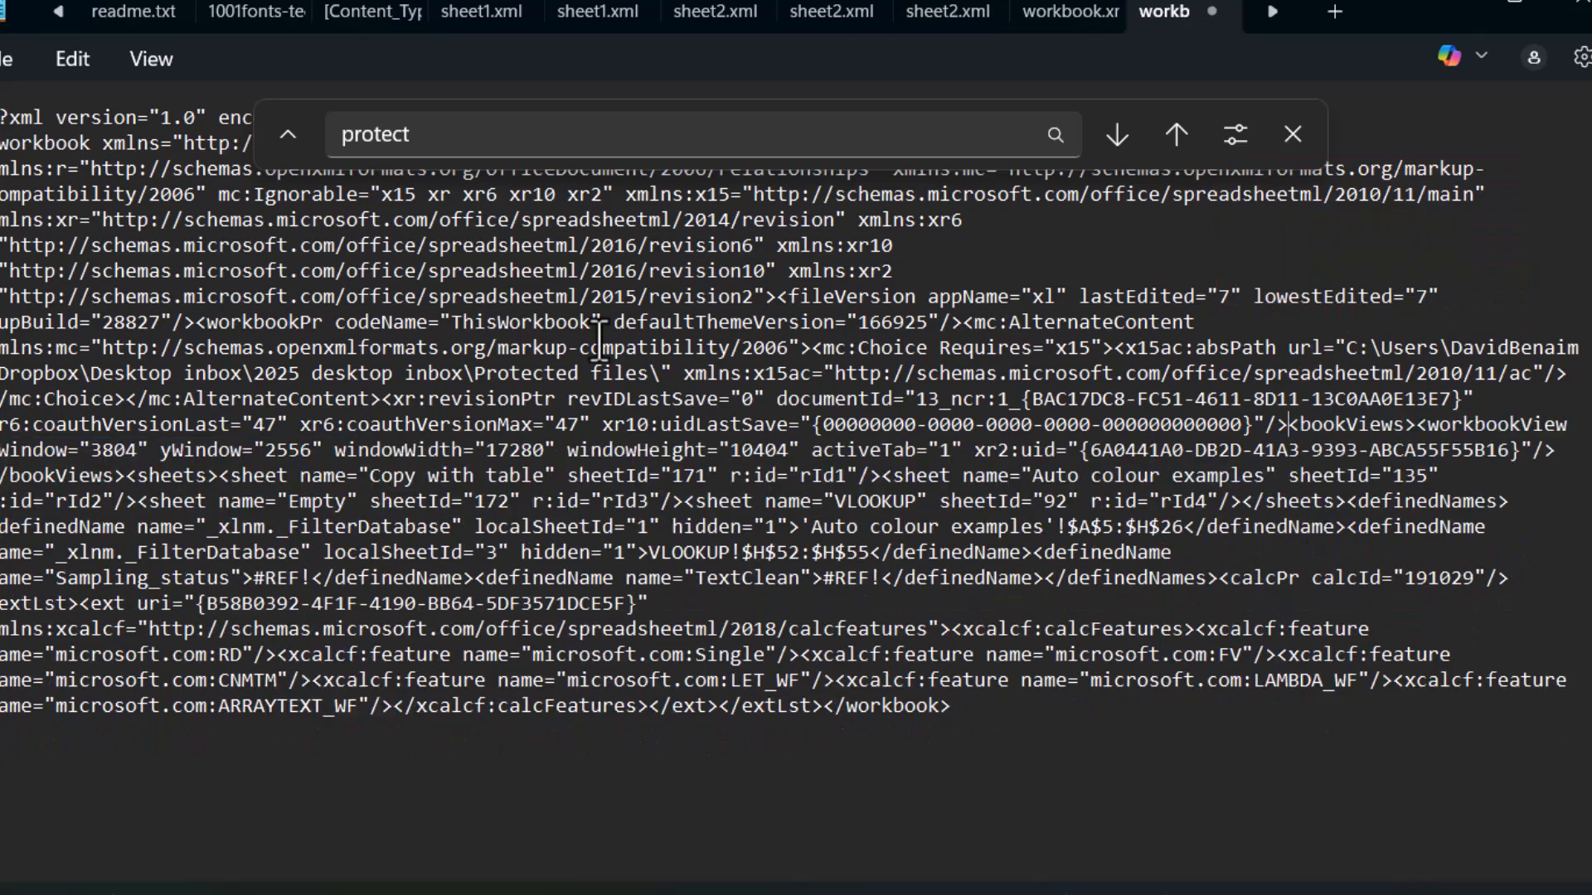
Delete the <workbookProtection .../> tag with its SHA-512 hash and save workbook.xml.
left_click(10, 60)
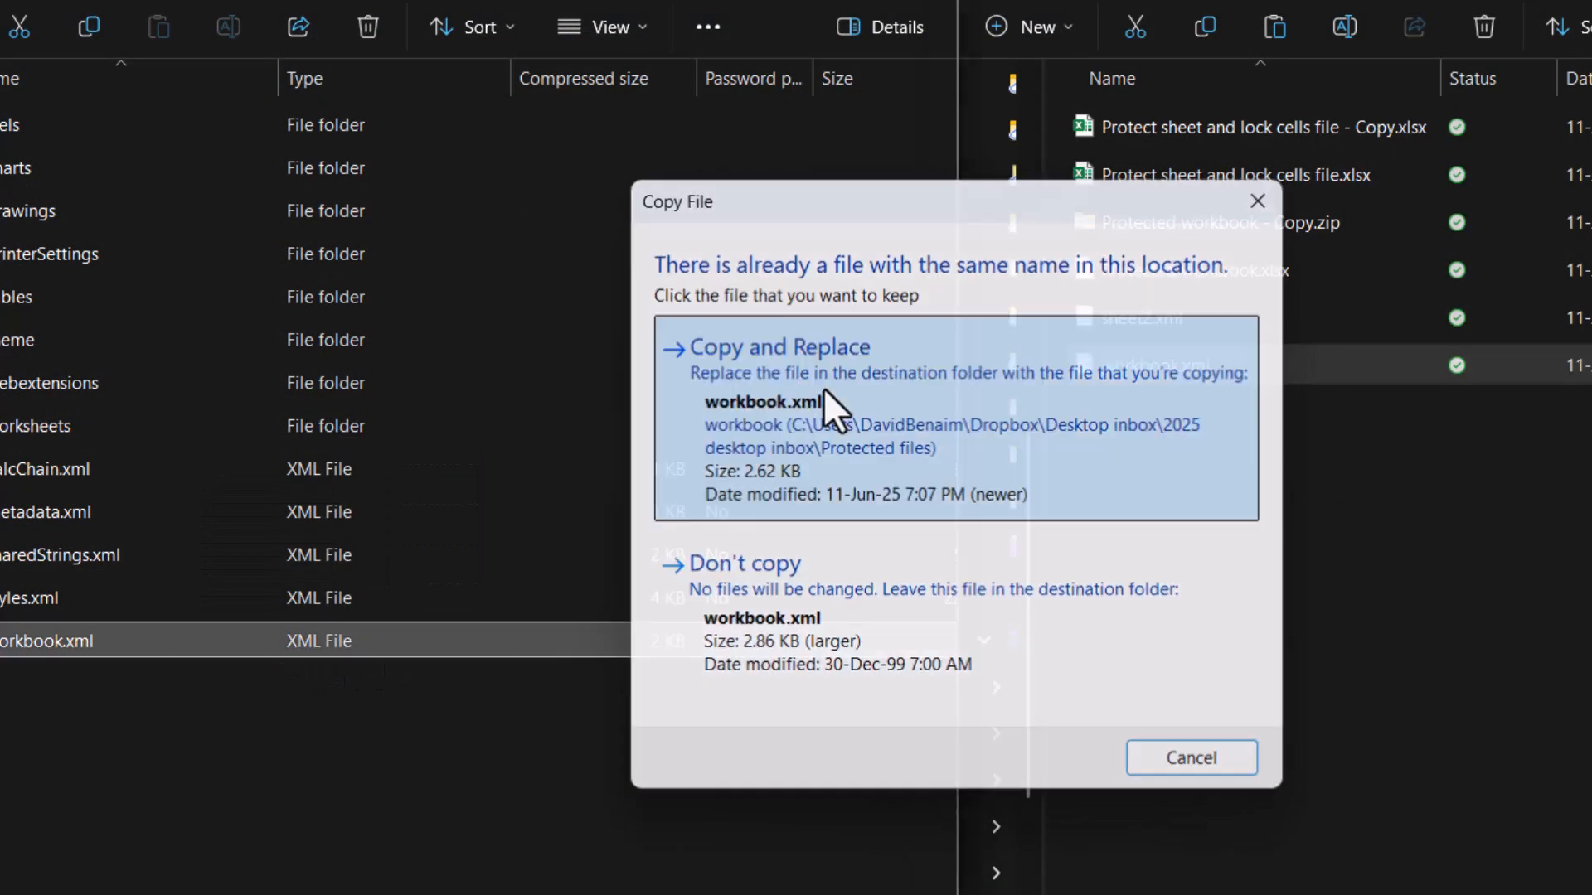
Replace workbook.xml in the zip's xl folder with the edited copy and go back to Protected files.
left_click(779, 347)
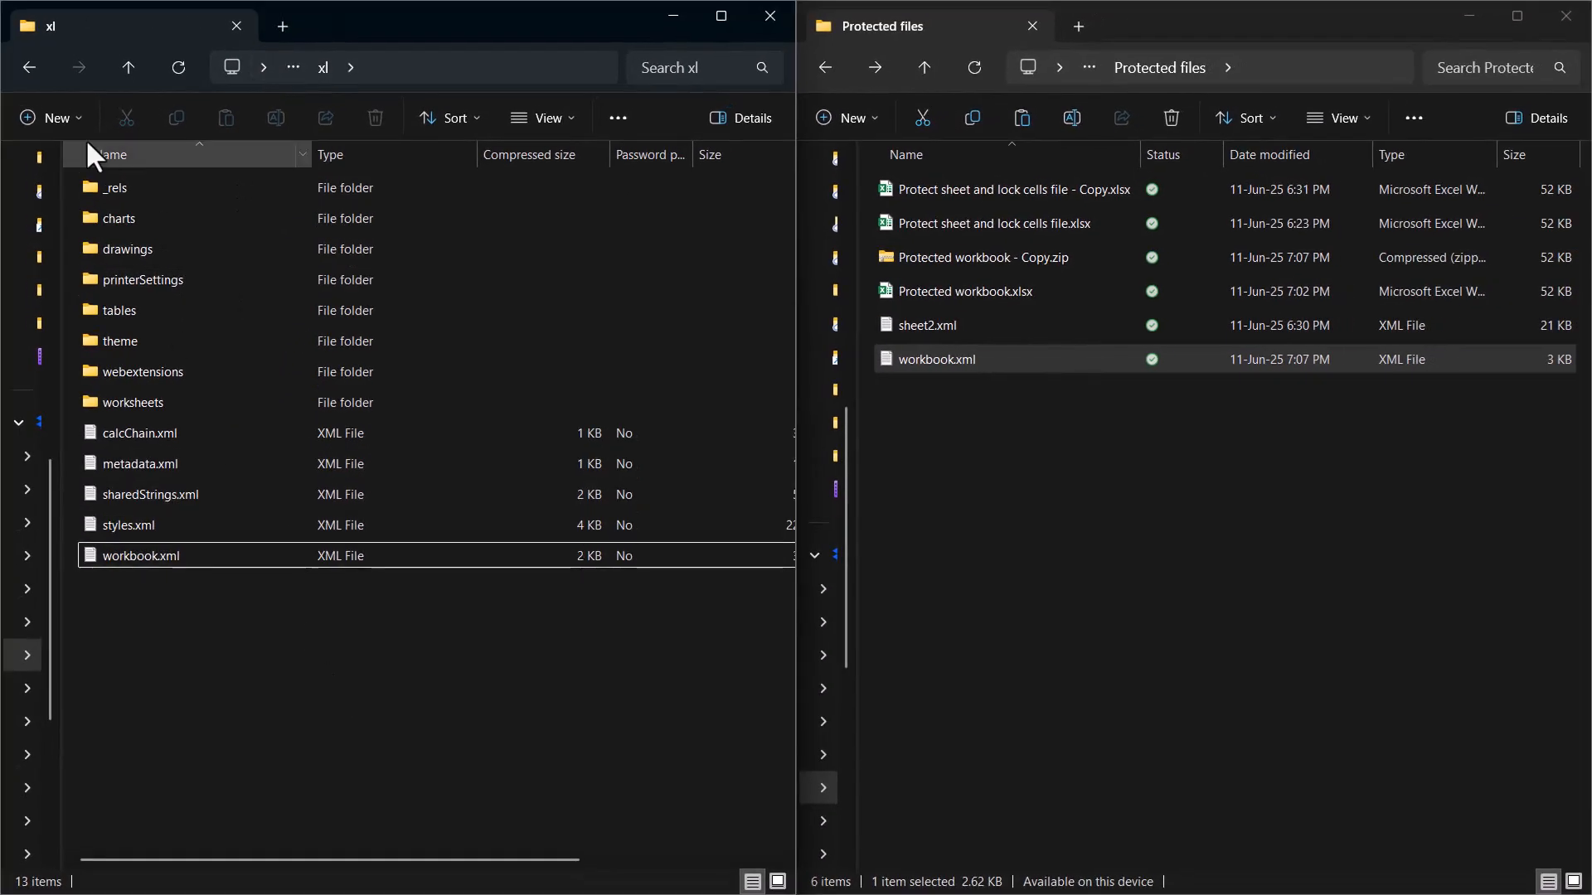
left_click(28, 66)
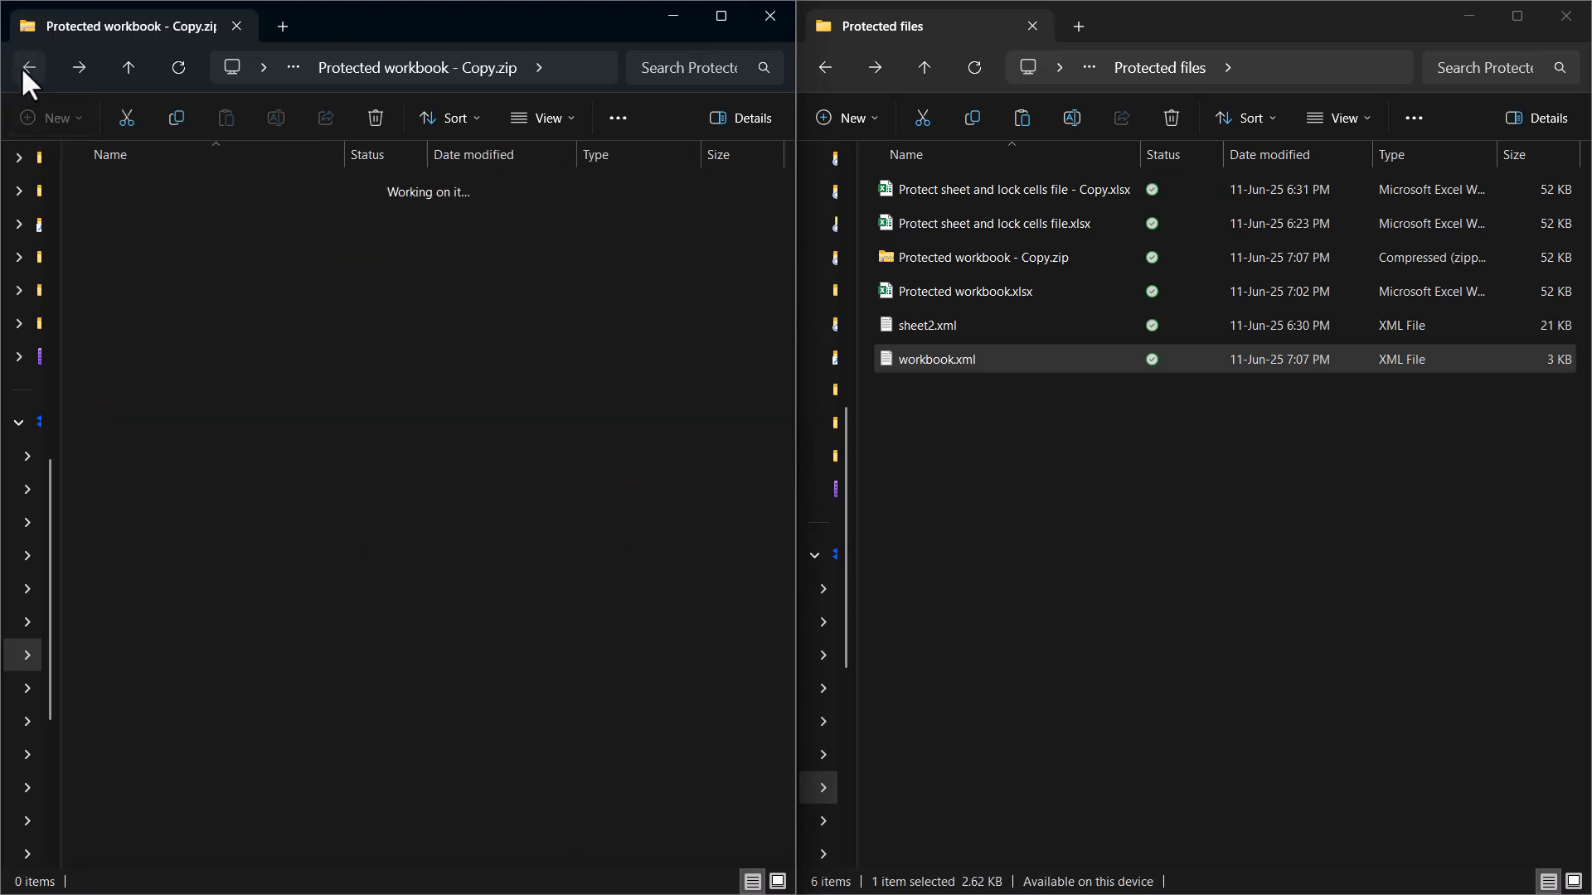
left_click(30, 68)
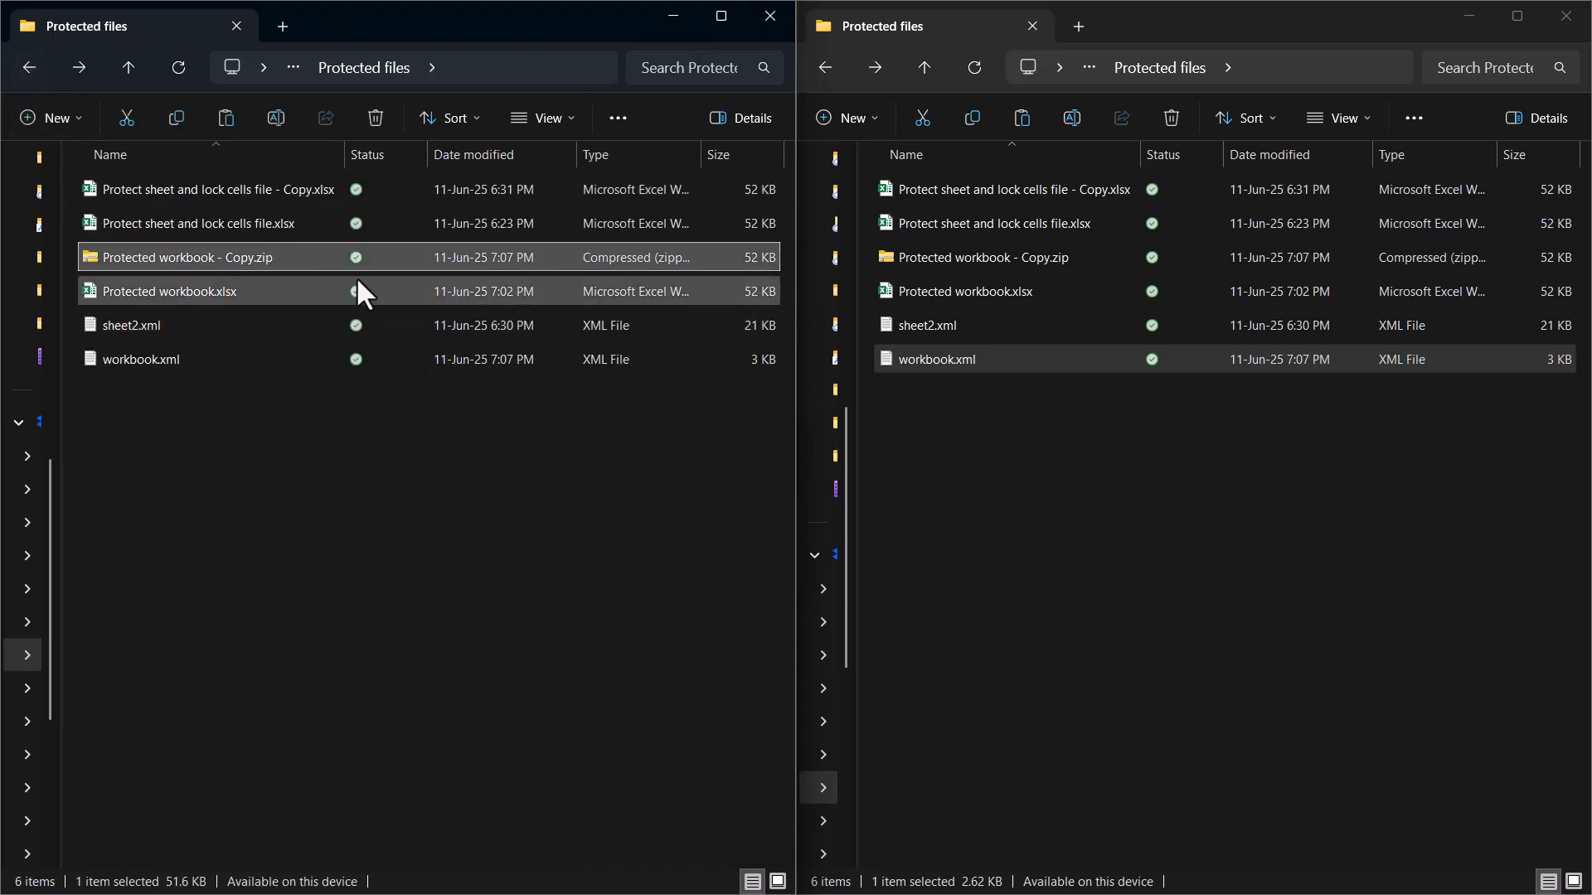
Rename the zip back to Protected workbook - Copy.xlsx and launch it in Excel.
key("F2")
type("xlsx")
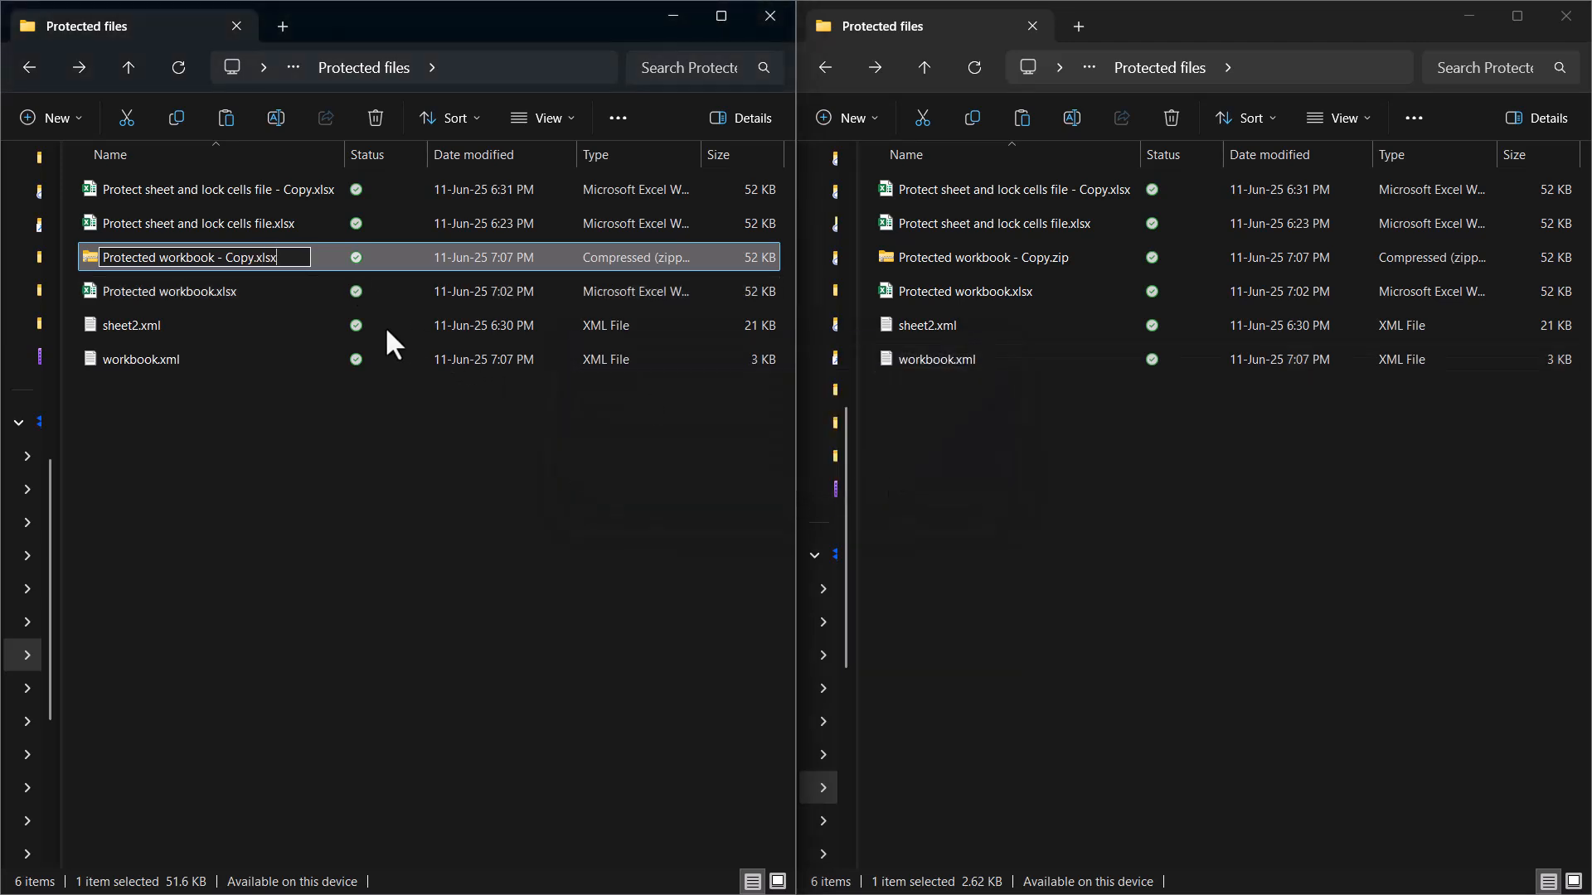
key("Enter")
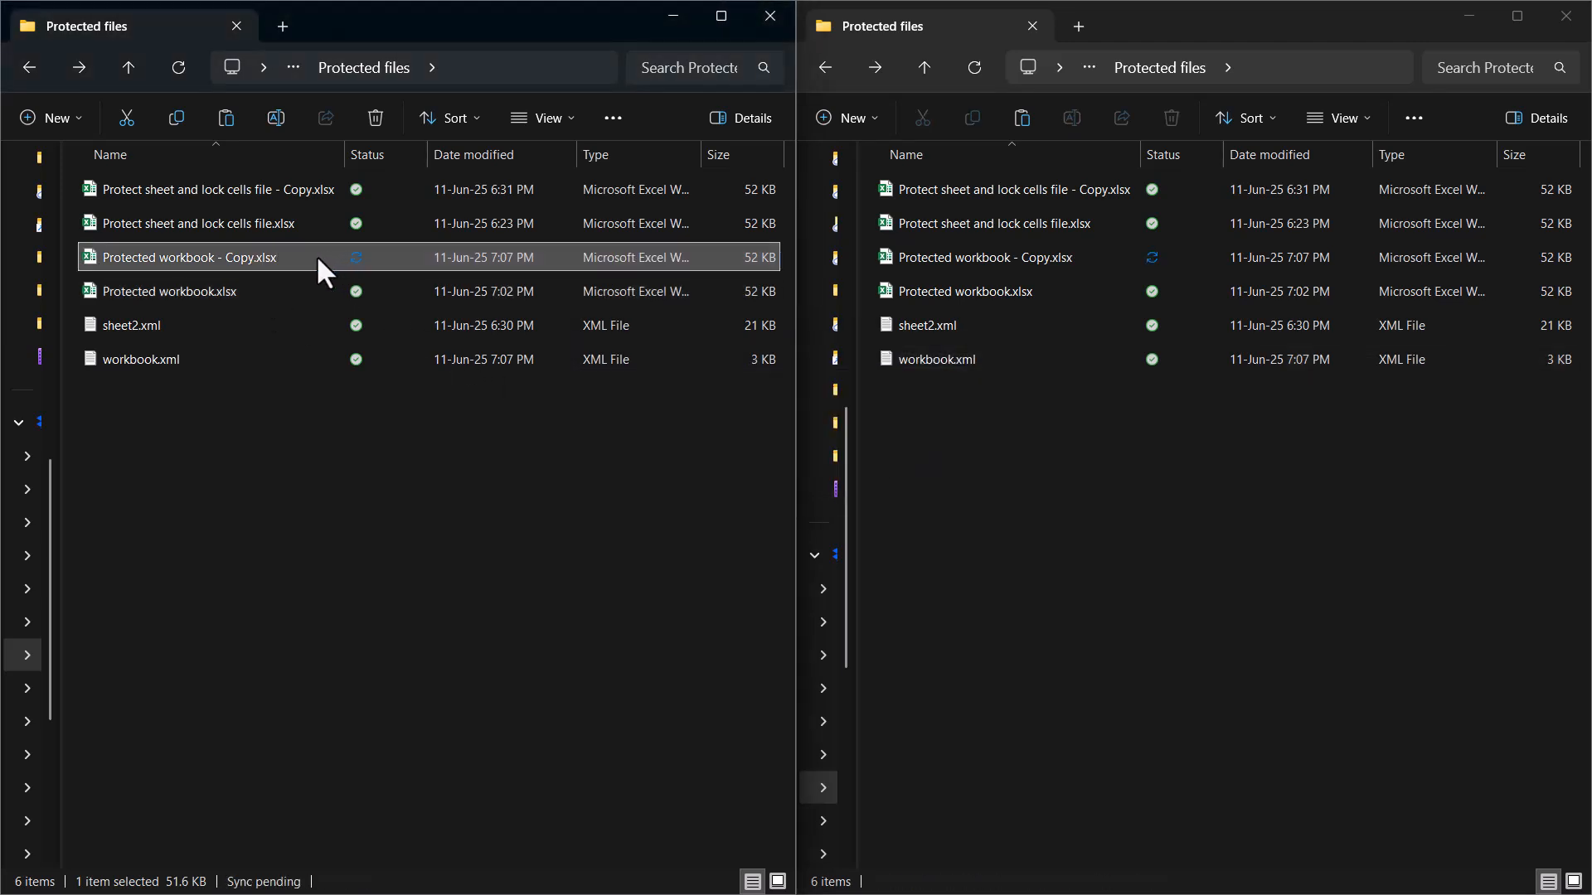
double_click(169, 292)
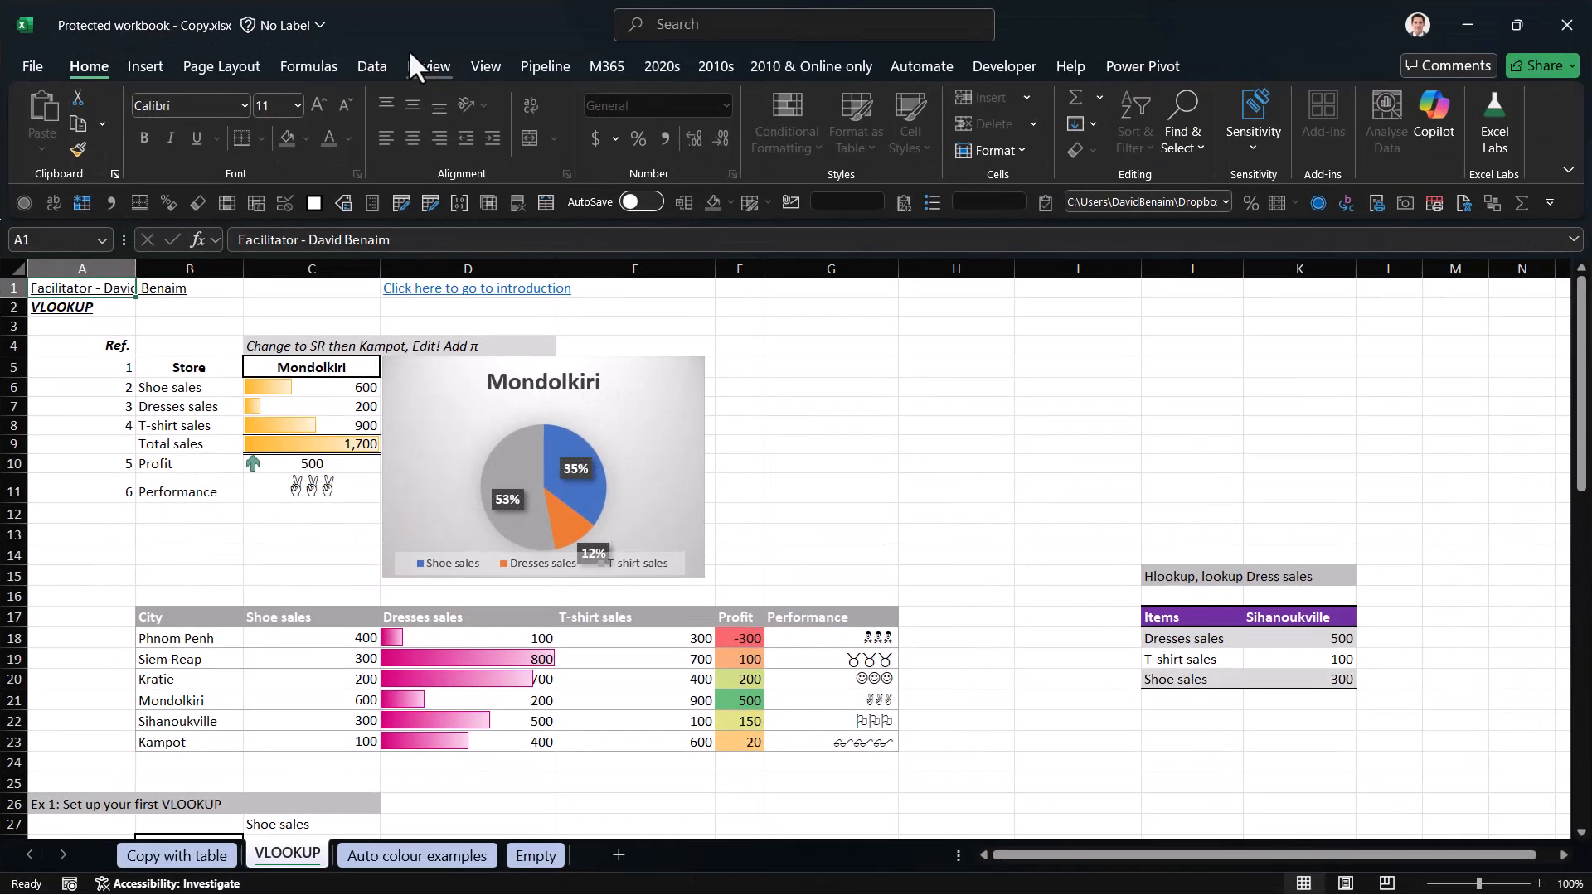
Confirm on Review that no protection is active, then show the Auto colour examples sheet.
left_click(428, 66)
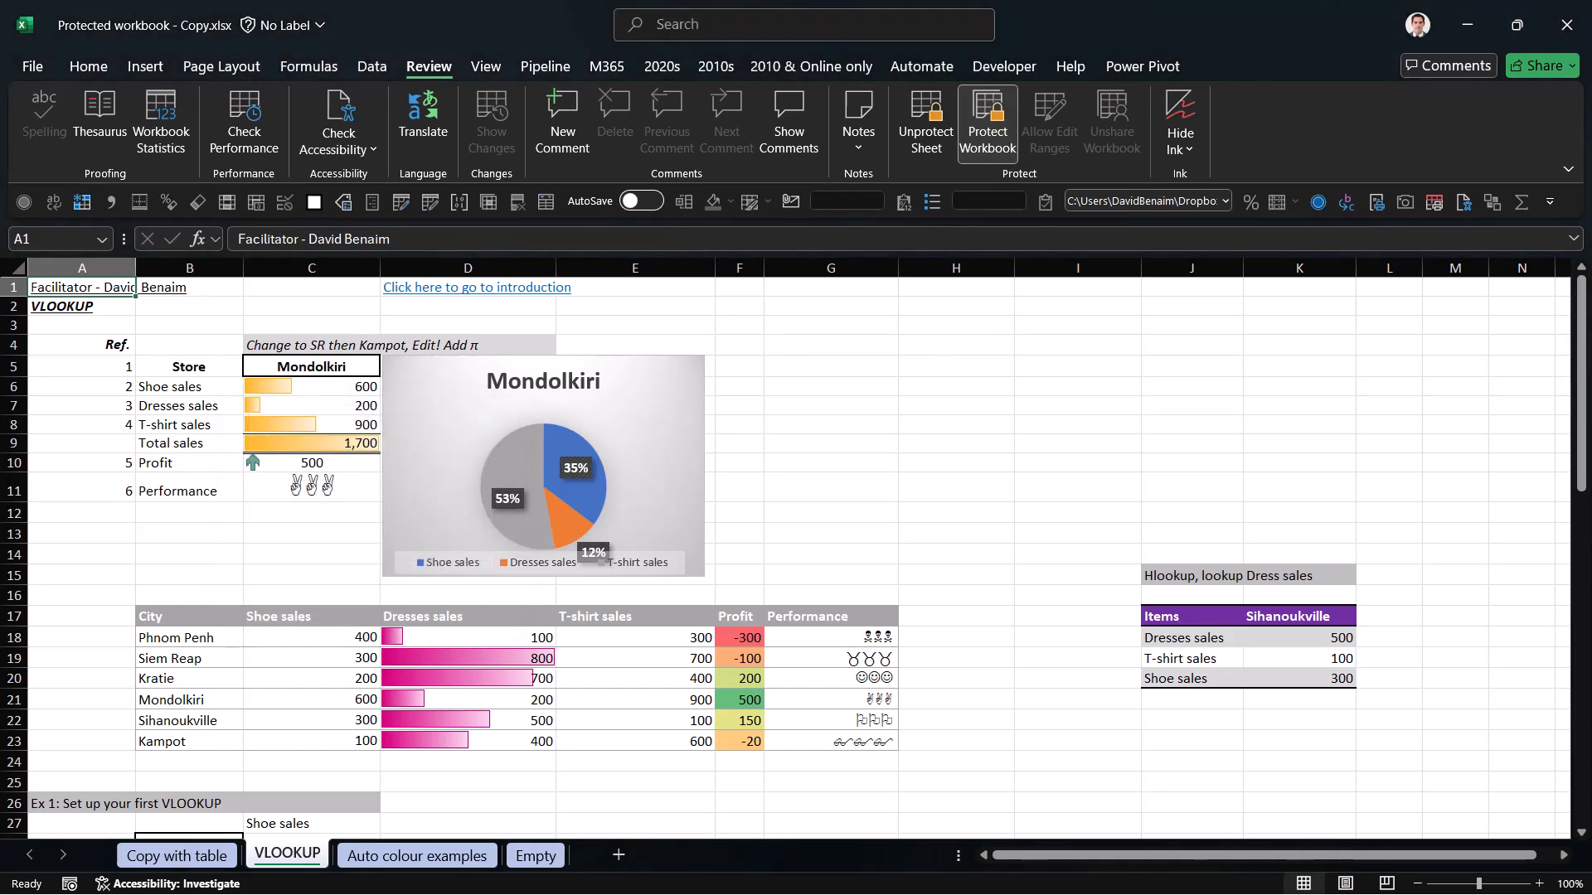
left_click(417, 854)
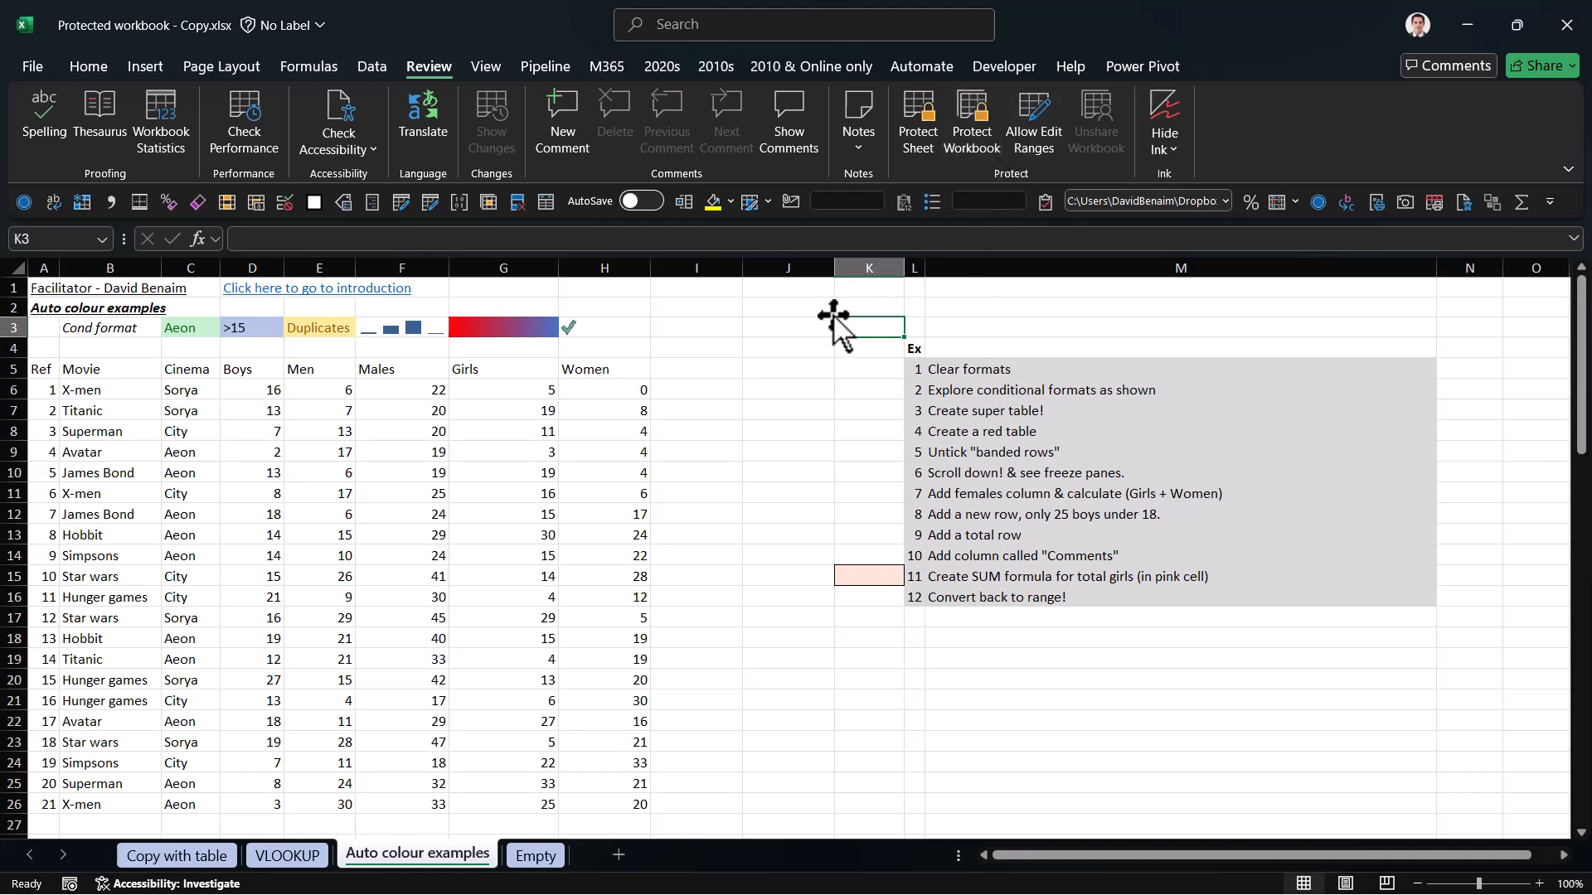
left_click(32, 66)
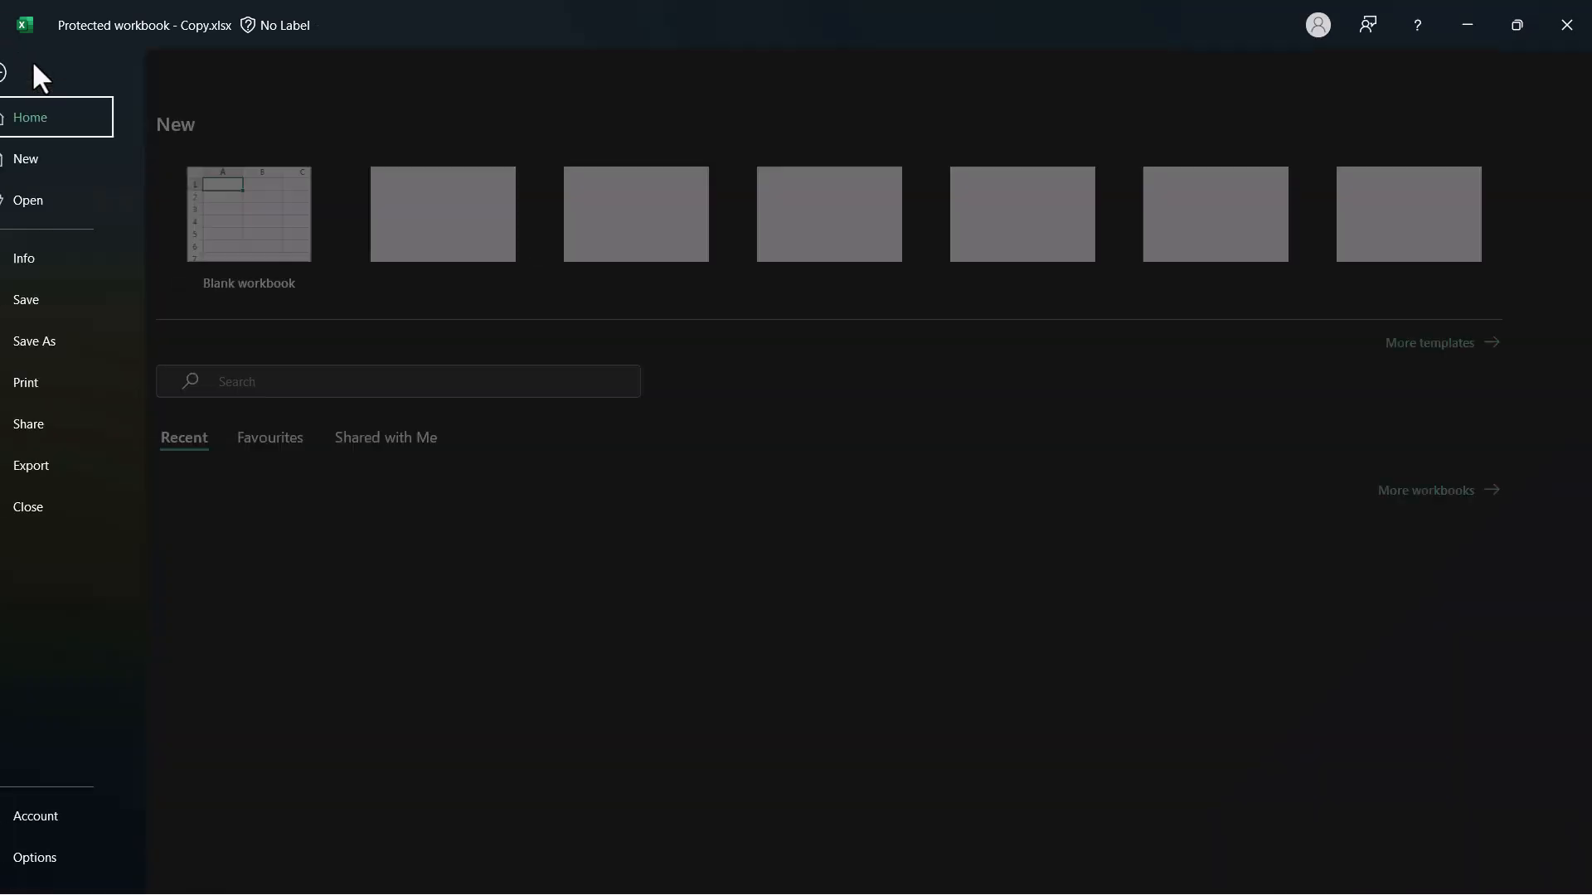
left_click(54, 259)
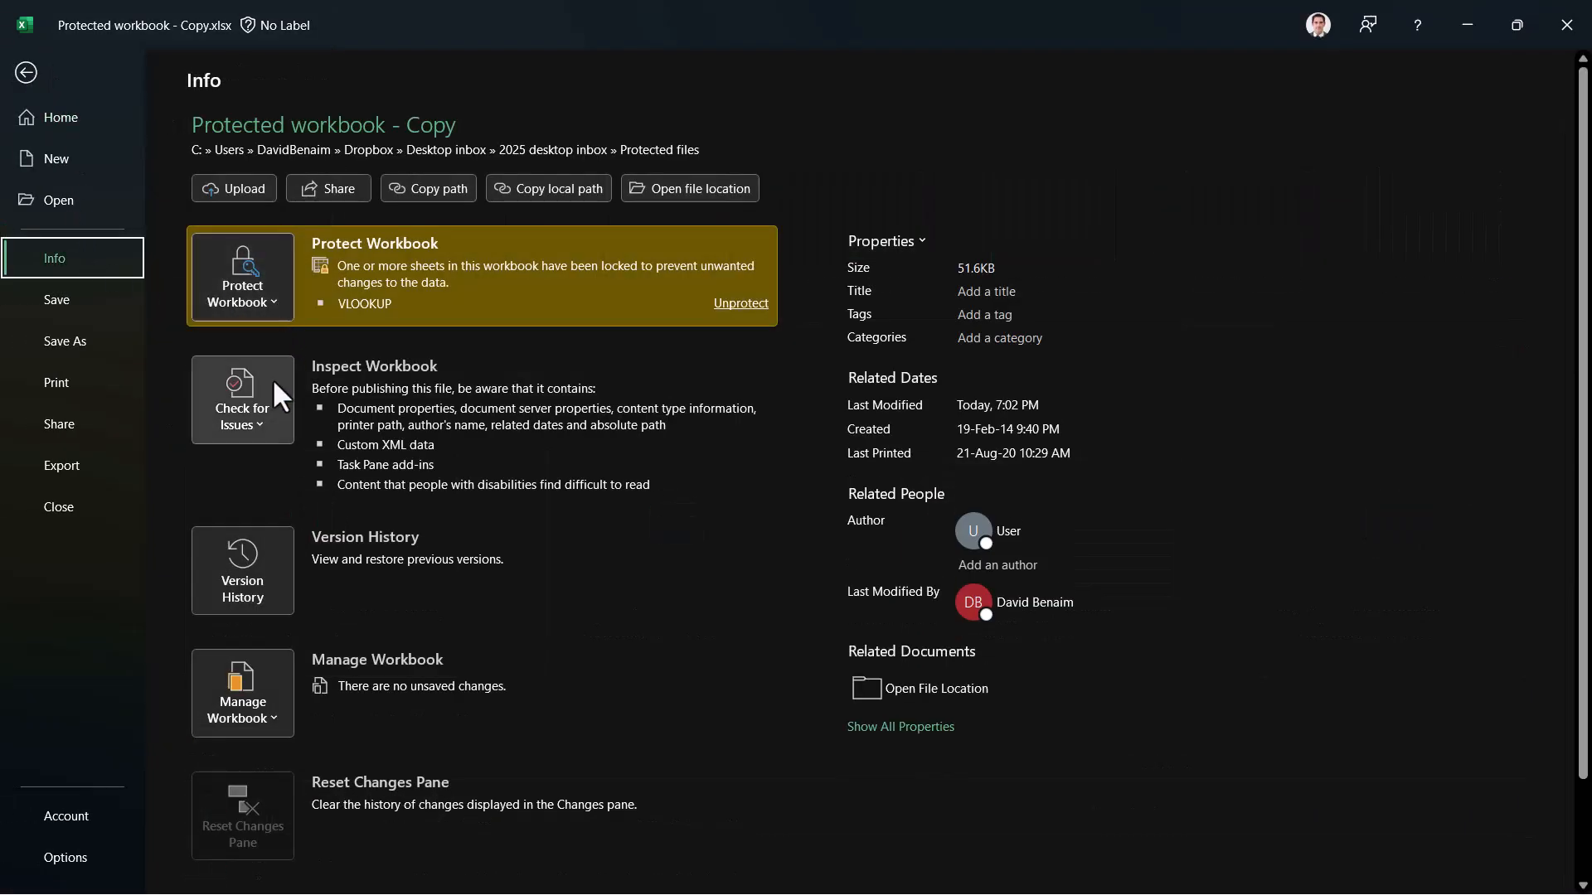
left_click(242, 277)
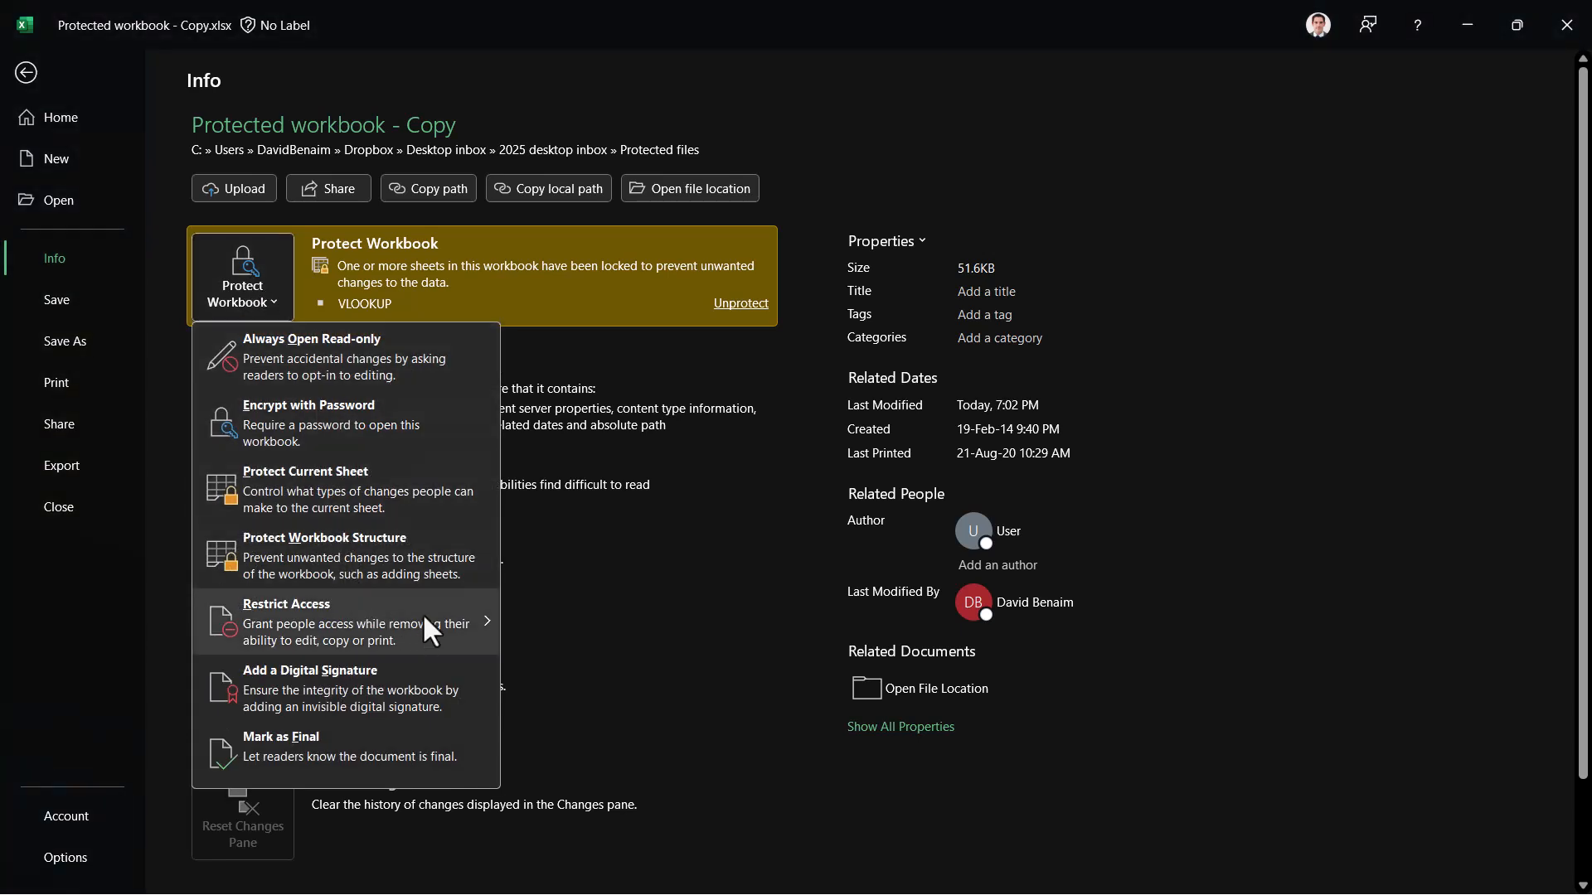
mouse_move(295, 441)
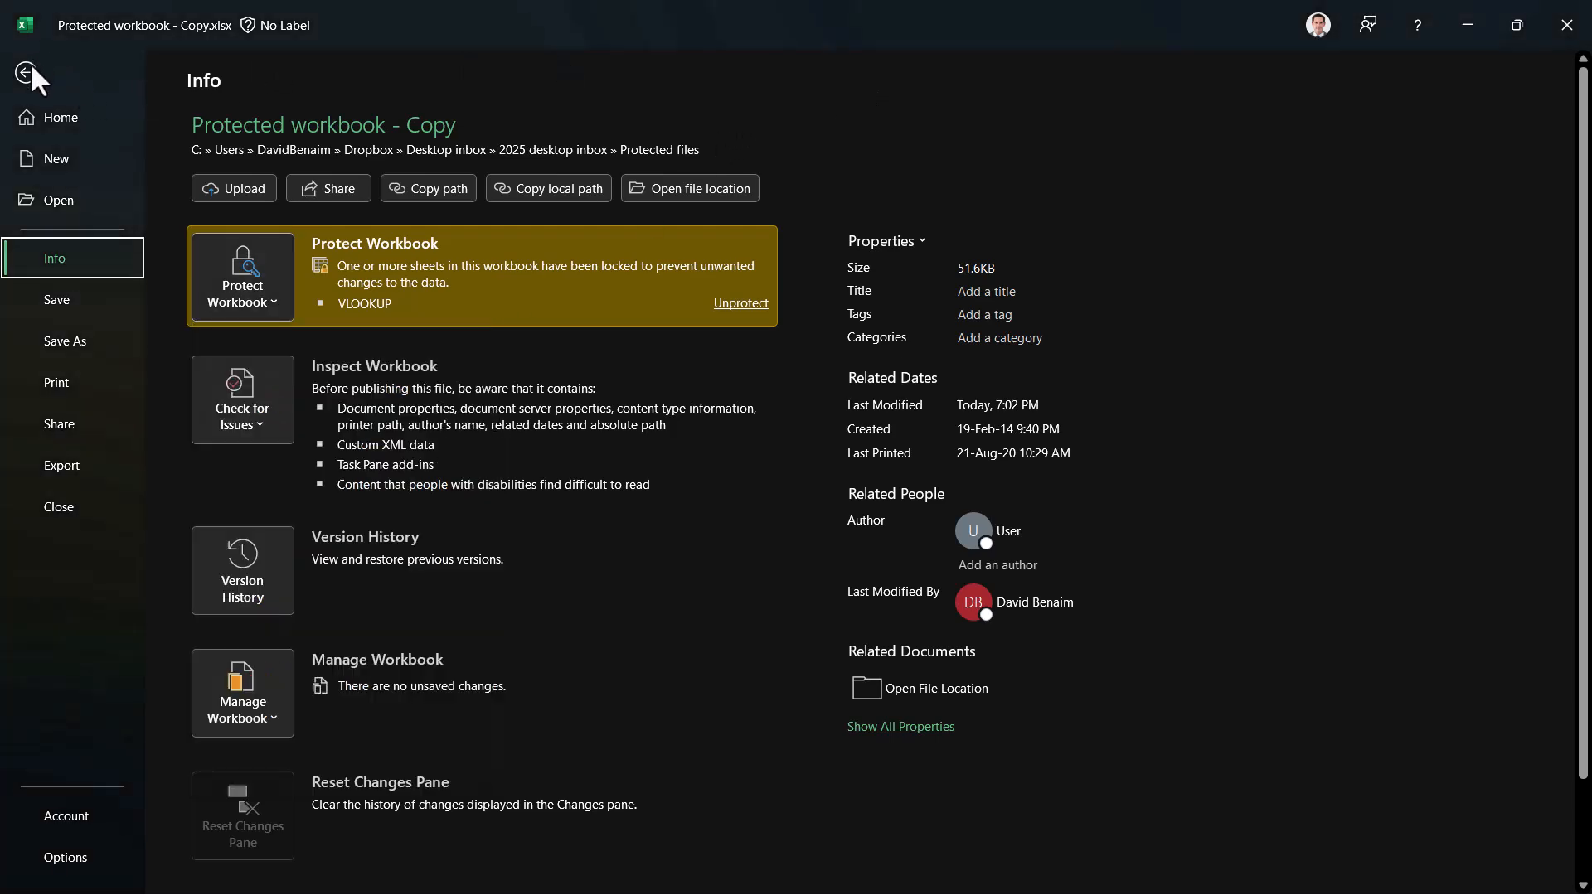
left_click(30, 75)
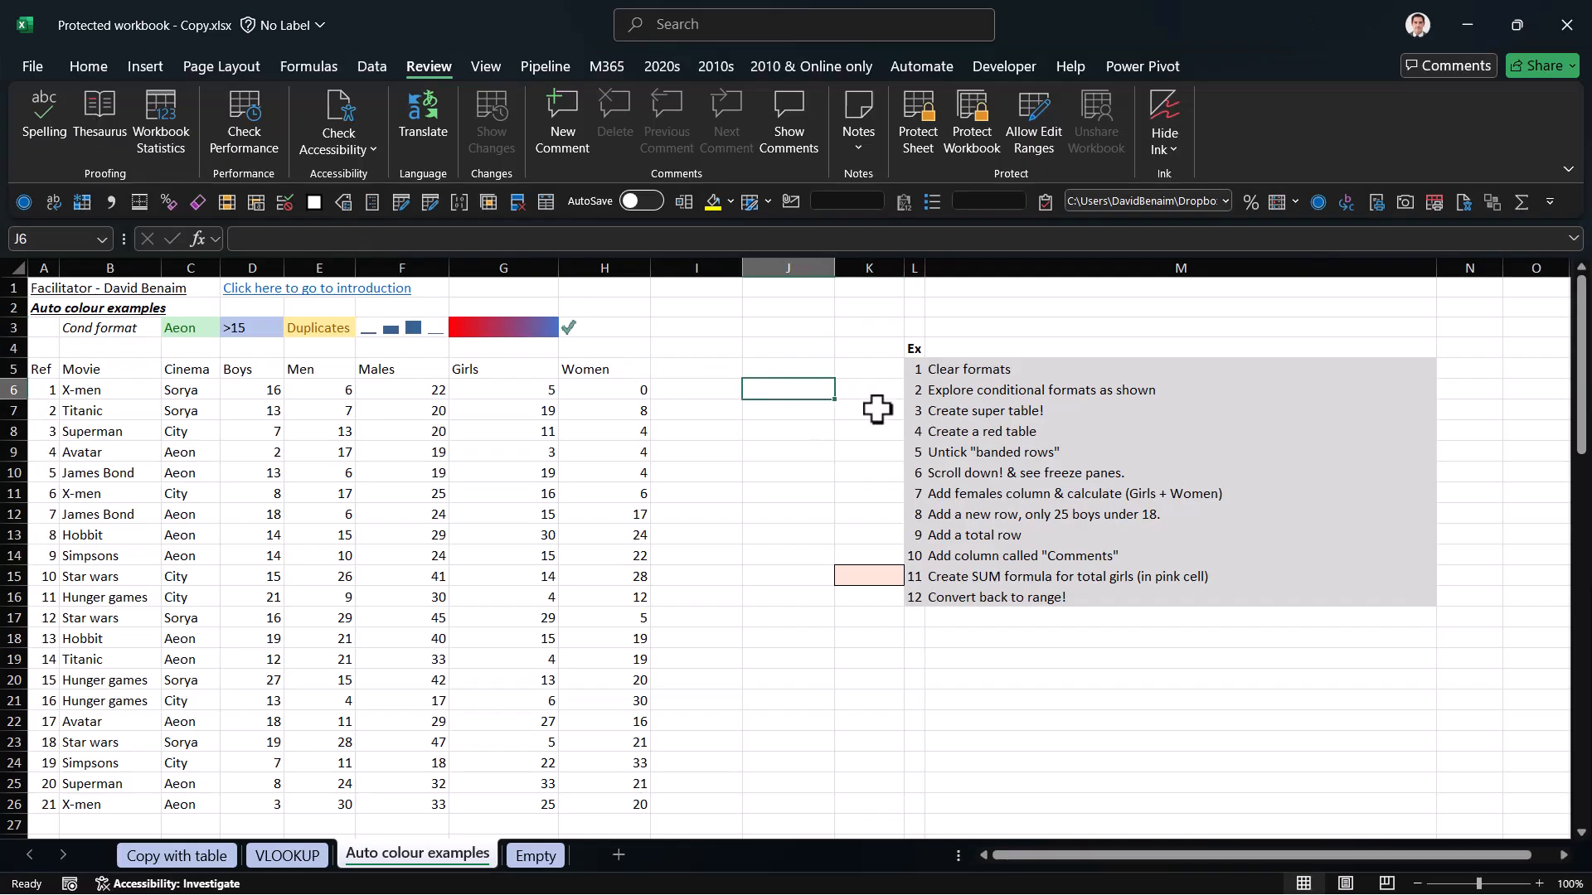